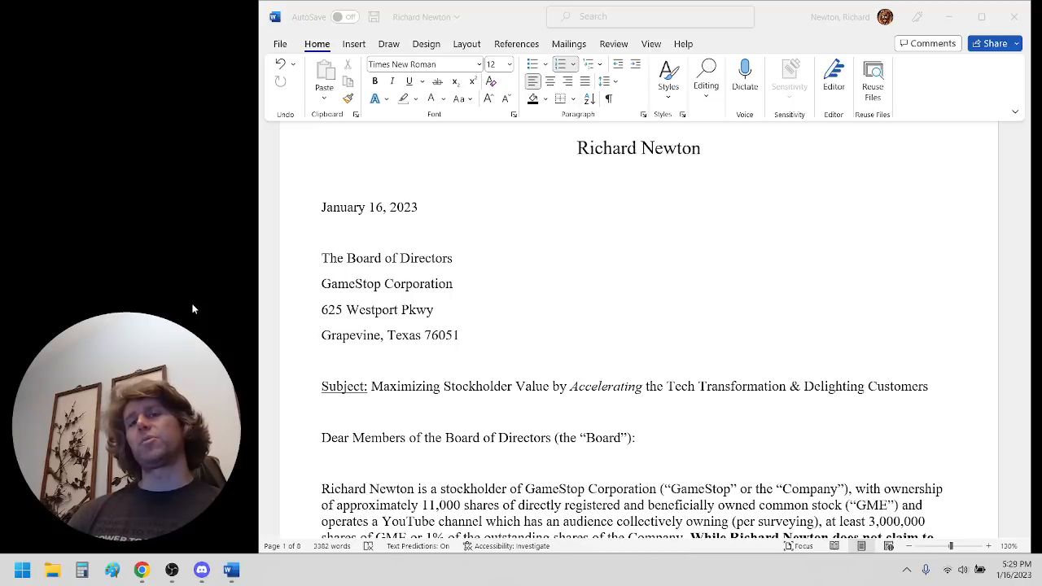
{"action": "mouse_move", "coordinate": [308, 248]}
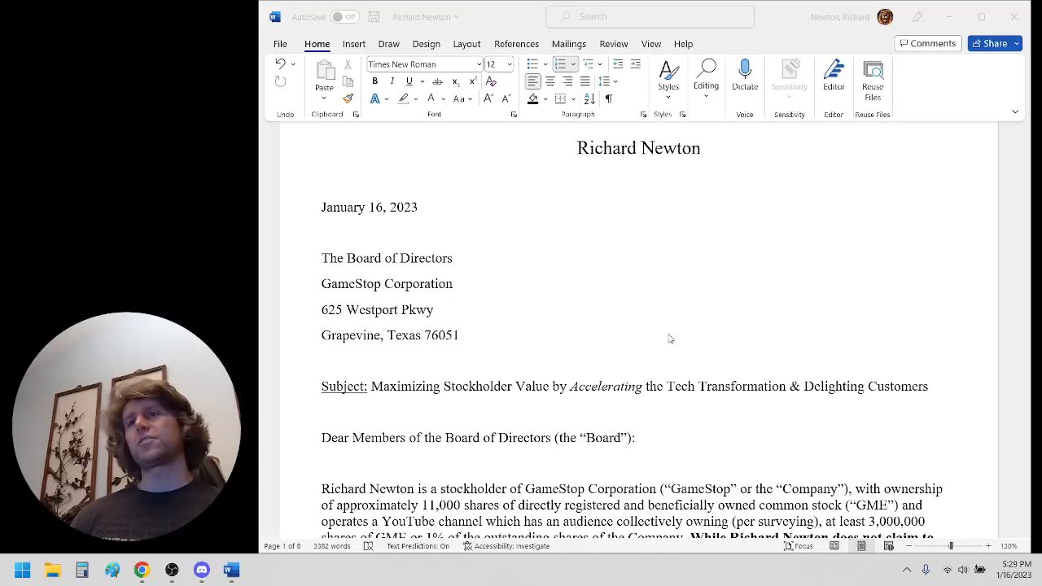
Scroll down from the top to reveal the subject line, salutation and bold opening paragraph
{"action": "scroll", "scroll_direction": "down", "scroll_amount": 3}
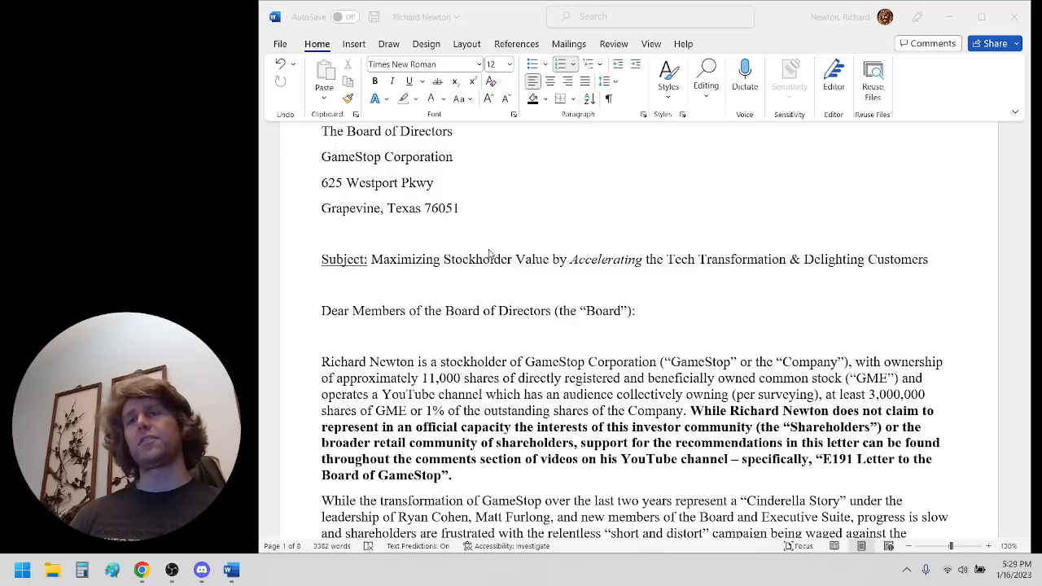
{"action": "mouse_move", "coordinate": [468, 272]}
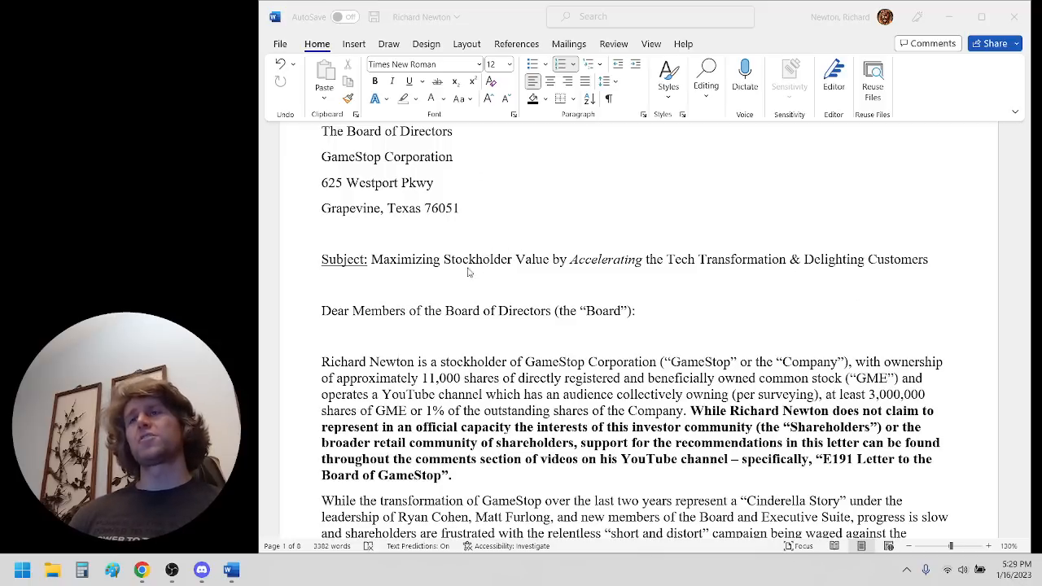
Scroll down to read the opening paragraph and the Cinderella Story paragraph
{"action": "scroll", "scroll_direction": "down", "scroll_amount": 3}
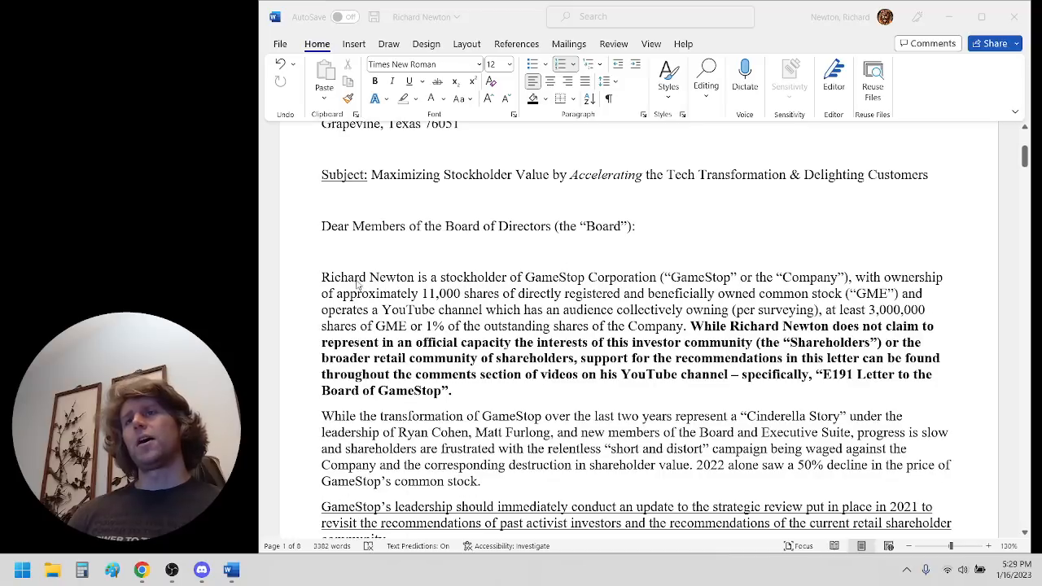
{"action": "mouse_move", "coordinate": [320, 417]}
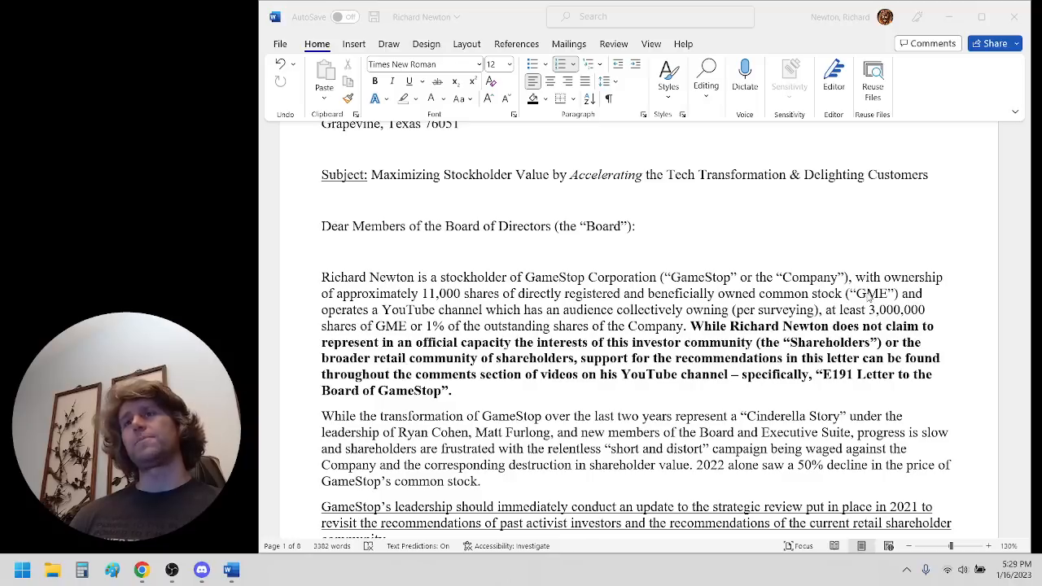
{"action": "mouse_move", "coordinate": [476, 338]}
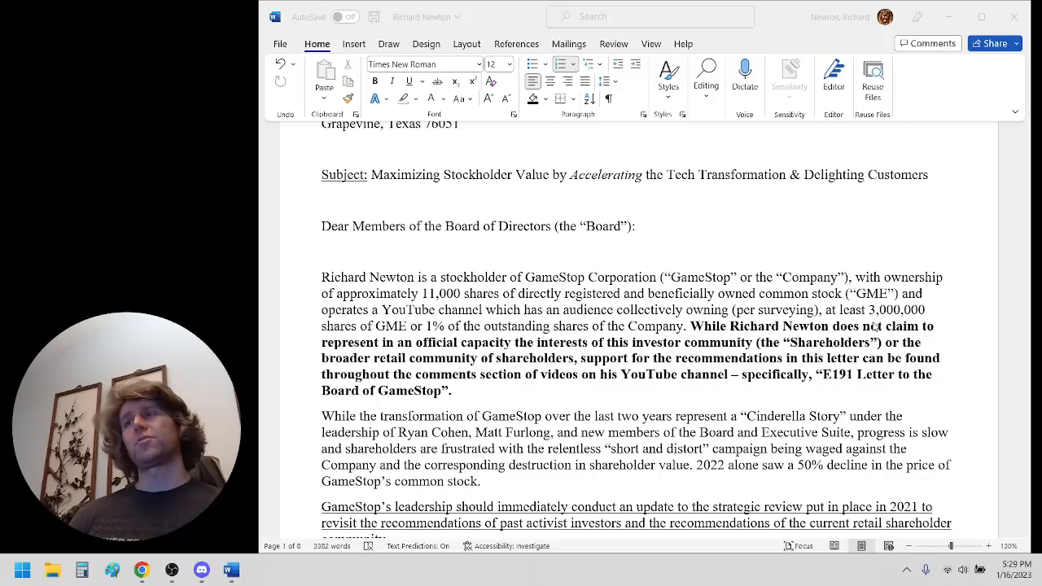
{"action": "mouse_move", "coordinate": [407, 334]}
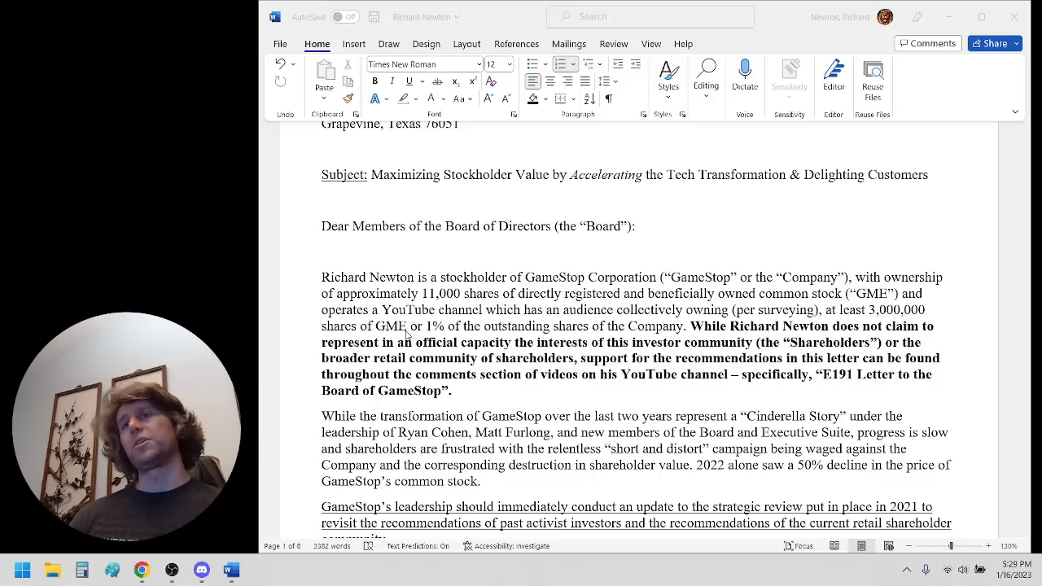
{"action": "mouse_move", "coordinate": [690, 339]}
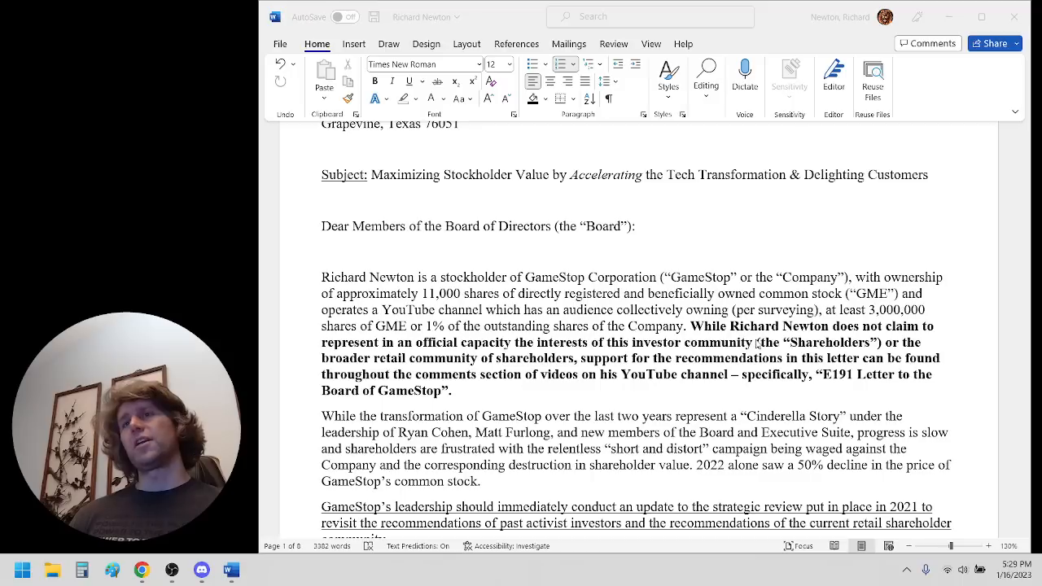
{"action": "mouse_move", "coordinate": [757, 344]}
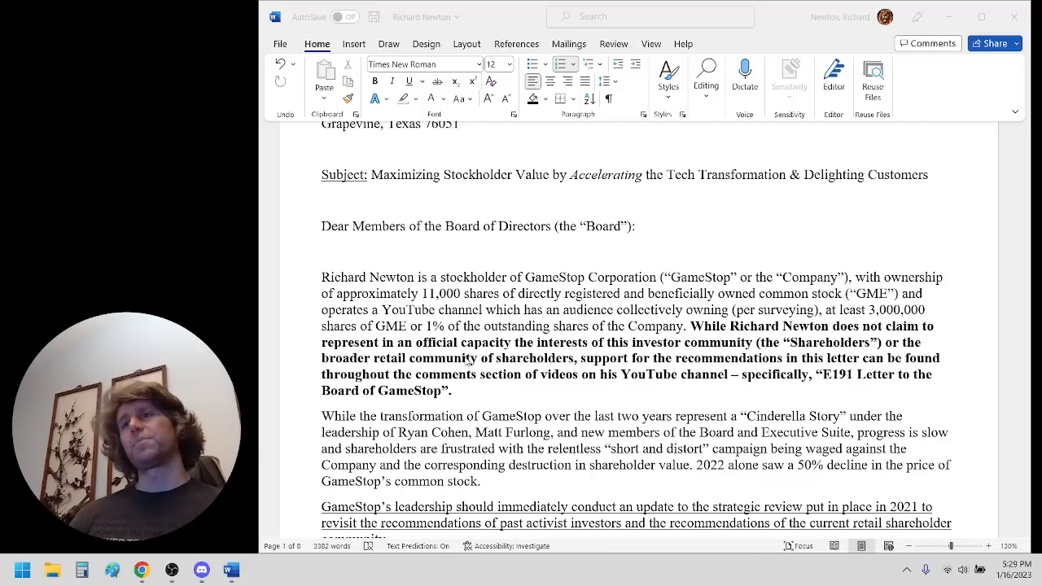
{"action": "mouse_move", "coordinate": [740, 352]}
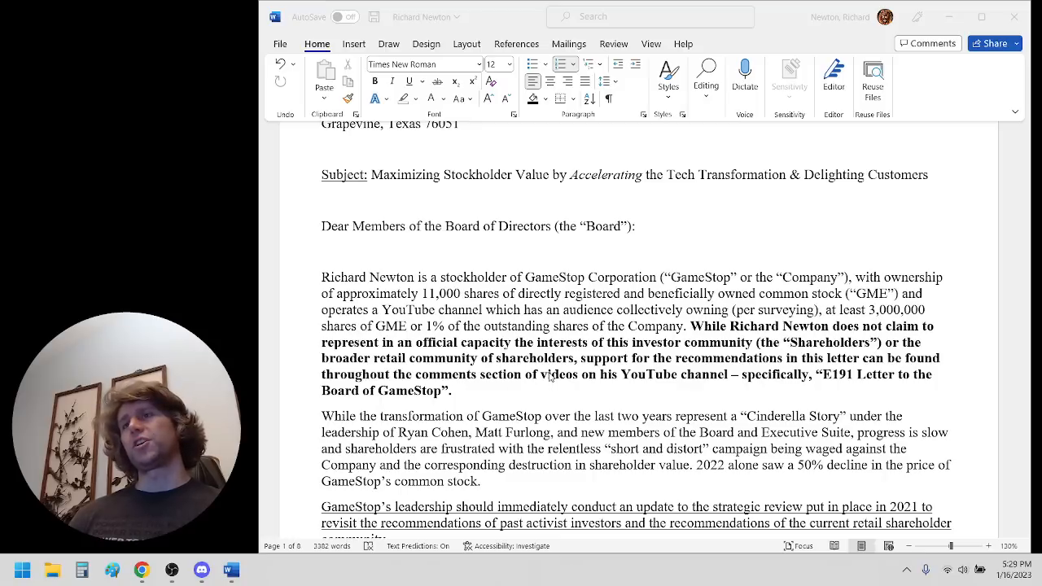
{"action": "mouse_move", "coordinate": [564, 373]}
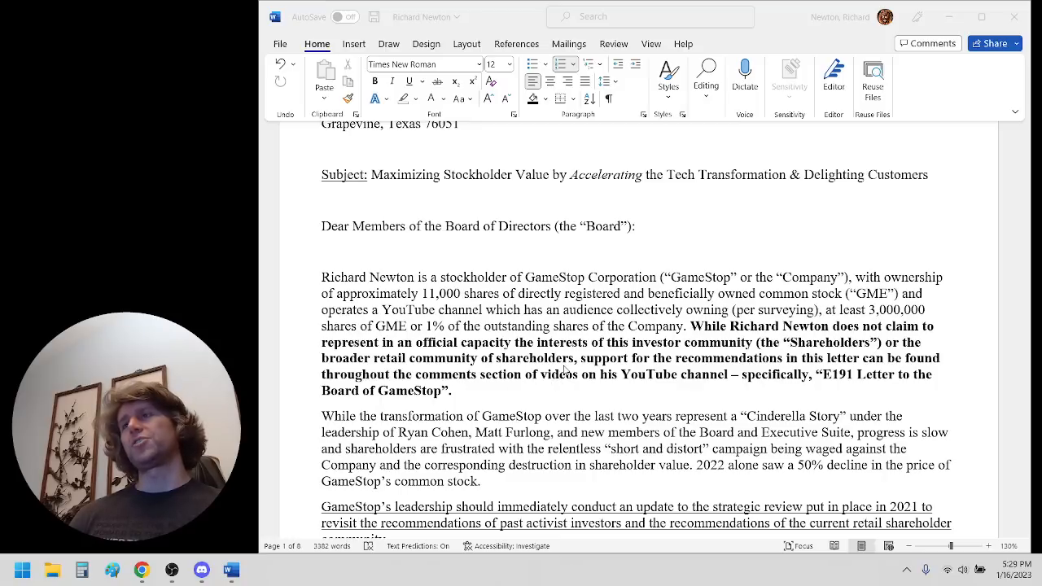
{"action": "mouse_move", "coordinate": [493, 392]}
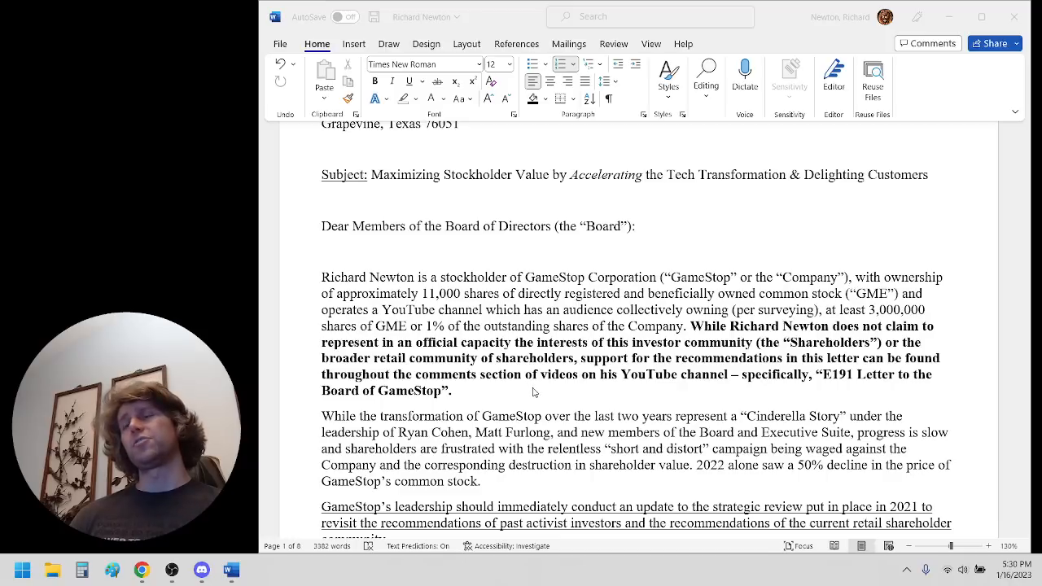
{"action": "mouse_move", "coordinate": [804, 393]}
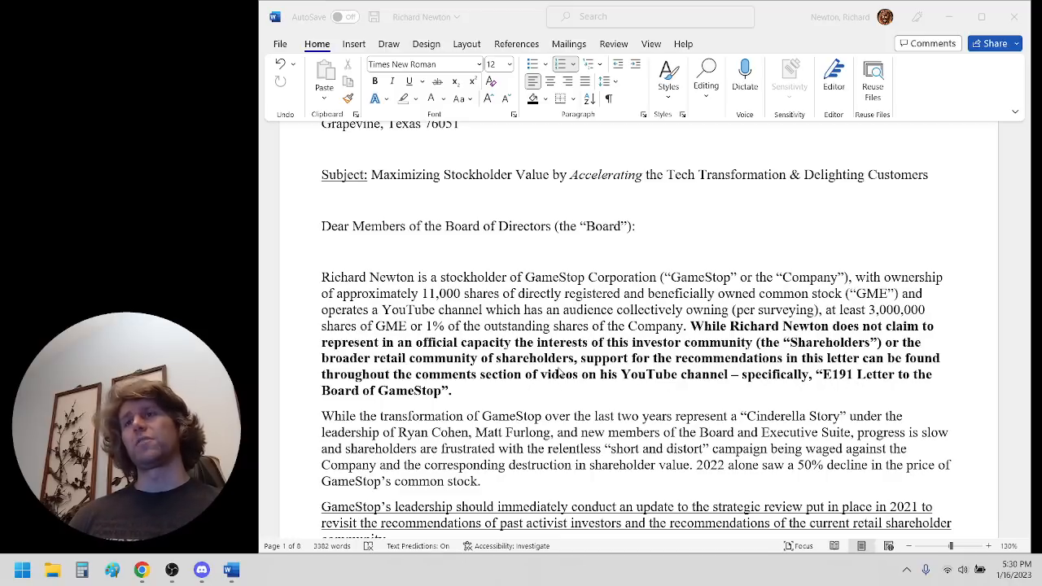
Scroll to the underlined strategic review paragraph and its A–E list of plans
{"action": "scroll", "scroll_direction": "down", "scroll_amount": 3}
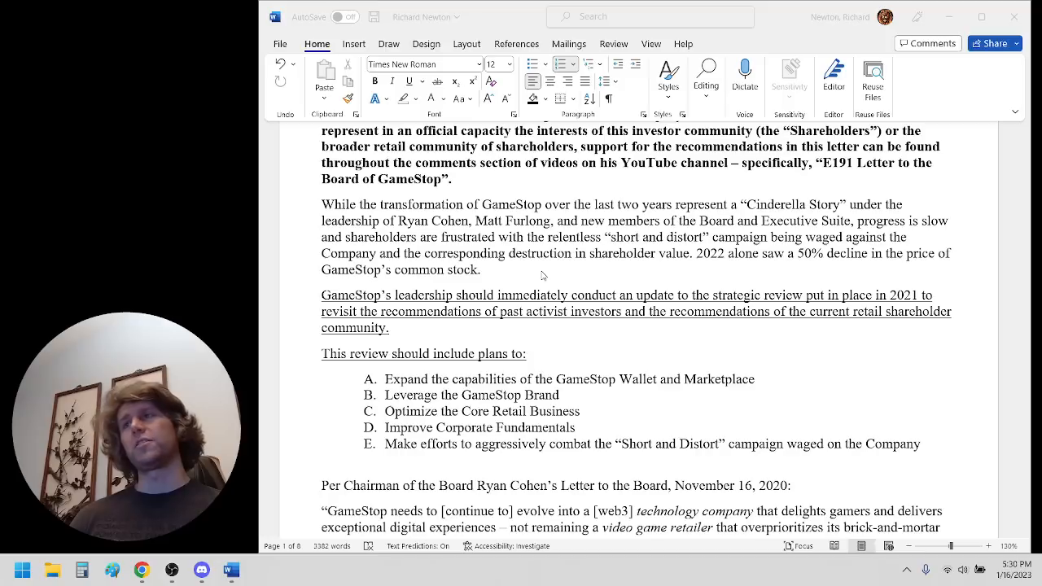
{"action": "mouse_move", "coordinate": [535, 279]}
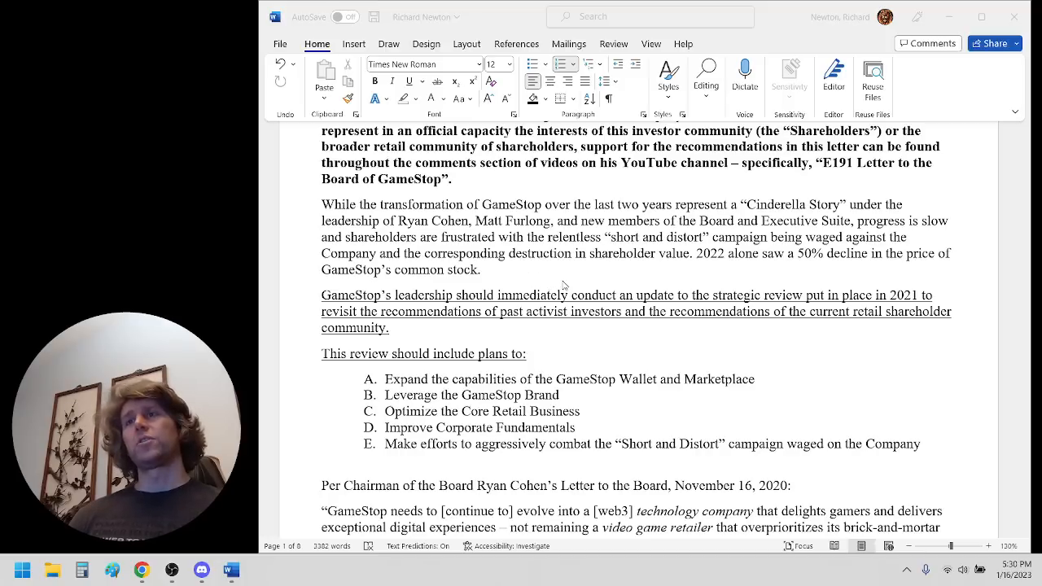
{"action": "mouse_move", "coordinate": [600, 273]}
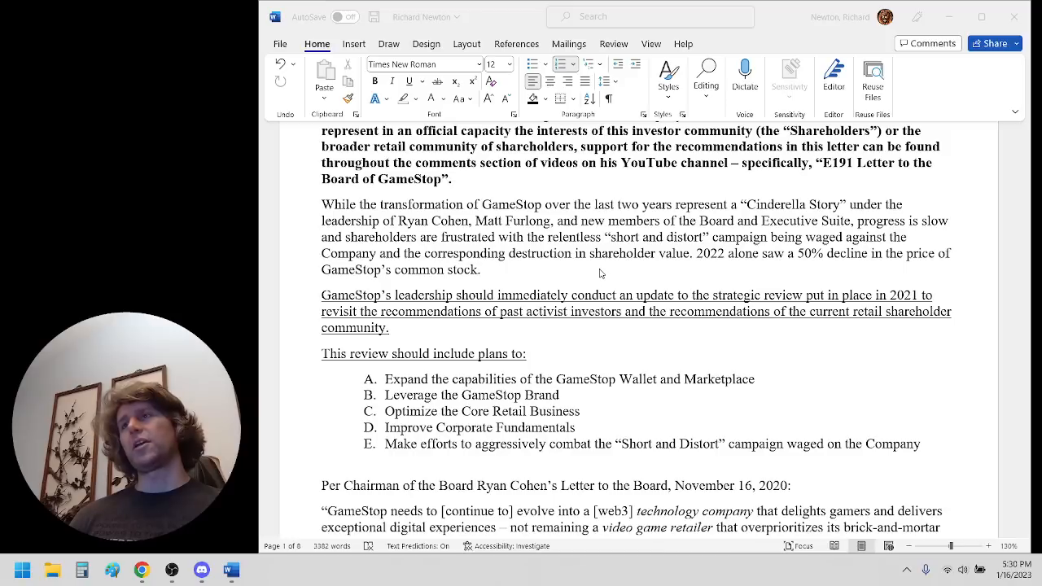
{"action": "mouse_move", "coordinate": [443, 269]}
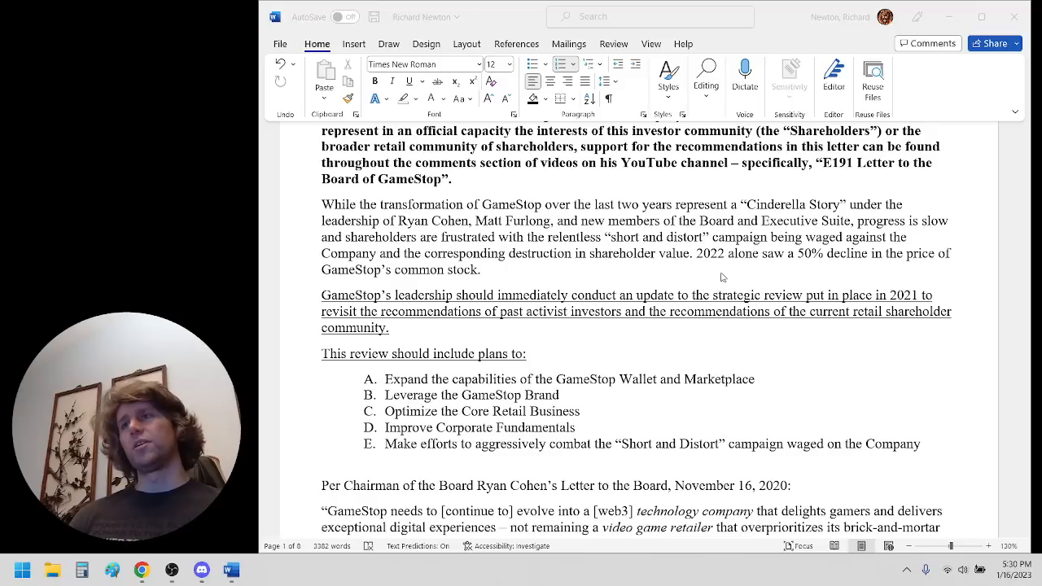
{"action": "mouse_move", "coordinate": [689, 282]}
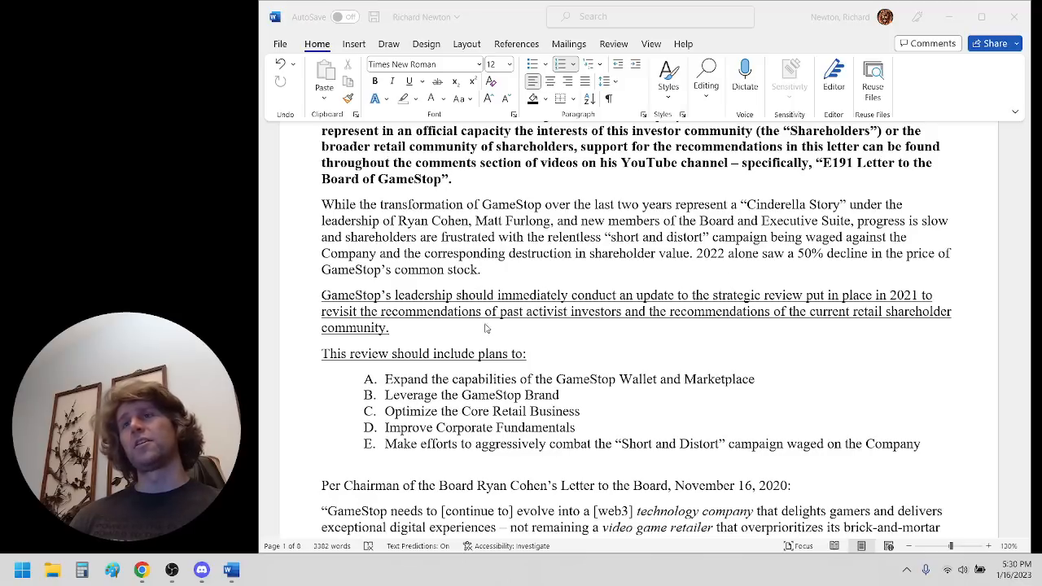
Scroll past the Ryan Cohen quote to the next page's paragraph on activist investors
{"action": "scroll", "scroll_direction": "down", "scroll_amount": 3}
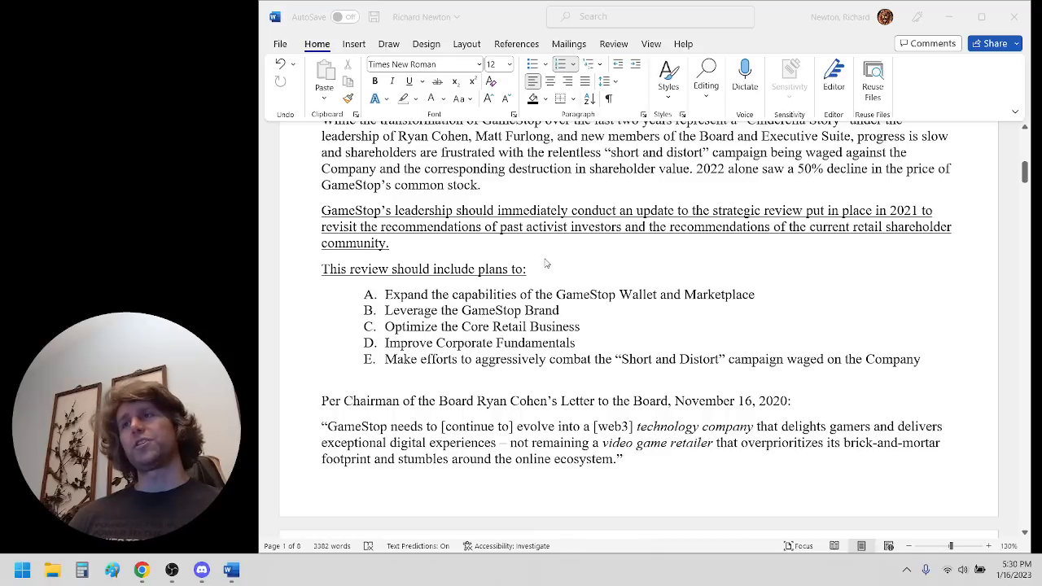
{"action": "mouse_move", "coordinate": [582, 266]}
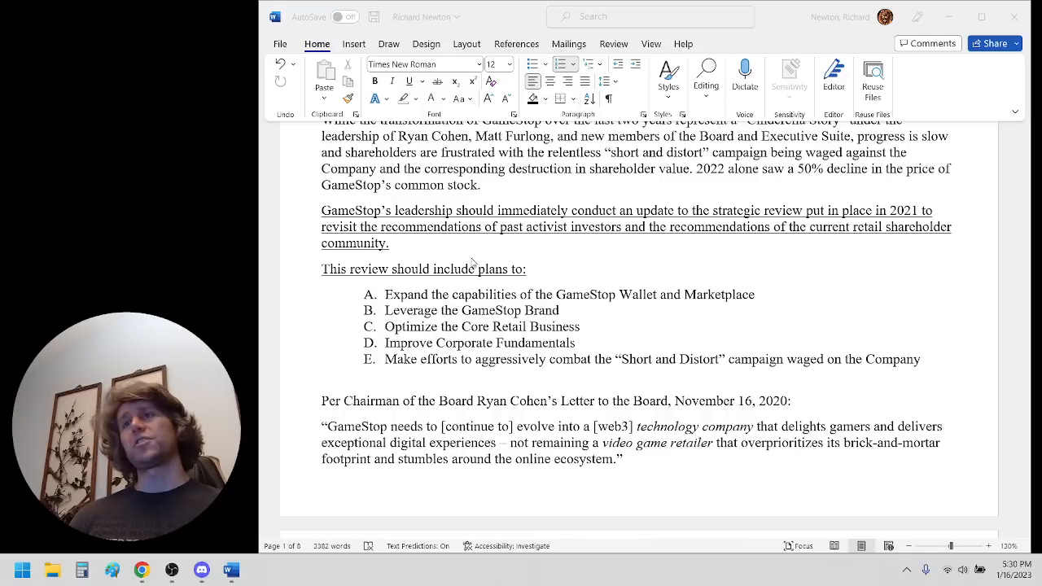
{"action": "mouse_move", "coordinate": [571, 257]}
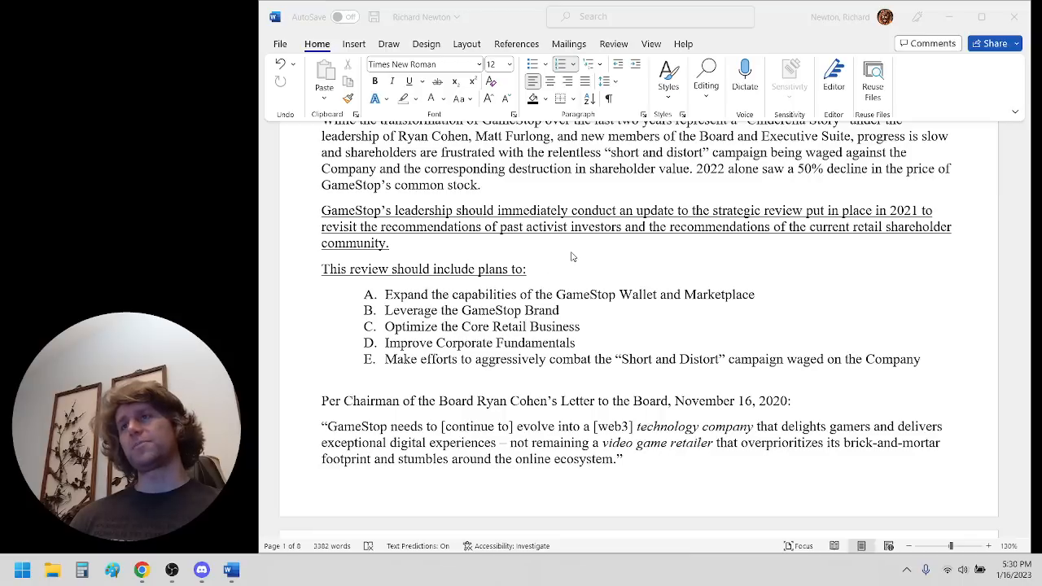
{"action": "mouse_move", "coordinate": [607, 258]}
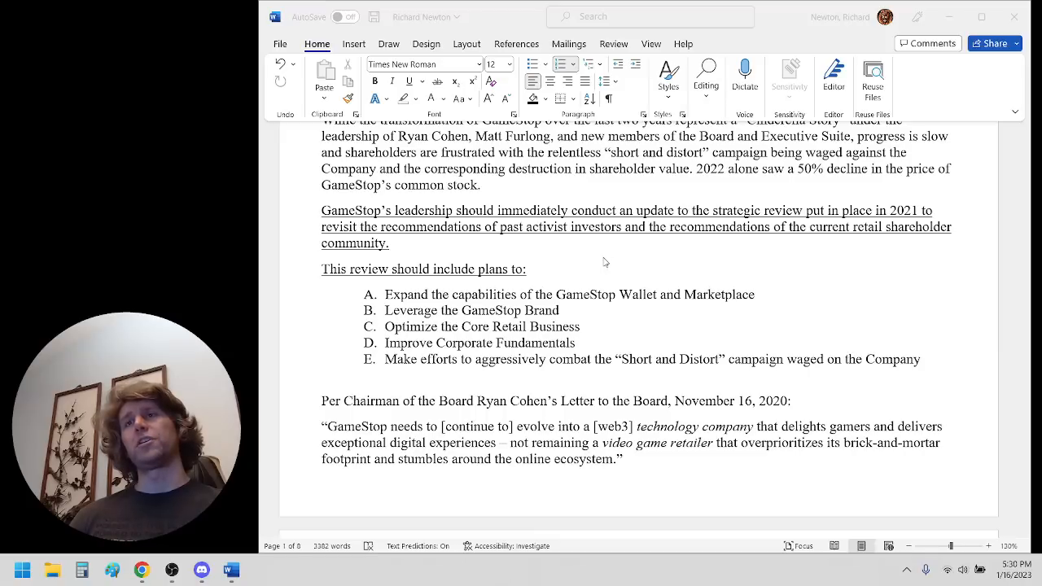
{"action": "mouse_move", "coordinate": [585, 260]}
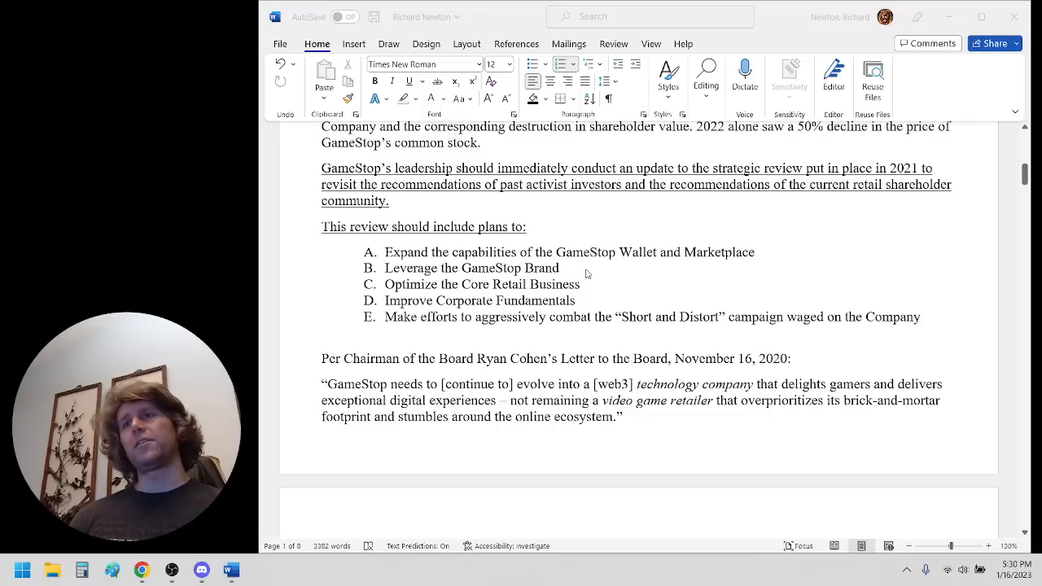
{"action": "mouse_move", "coordinate": [629, 280]}
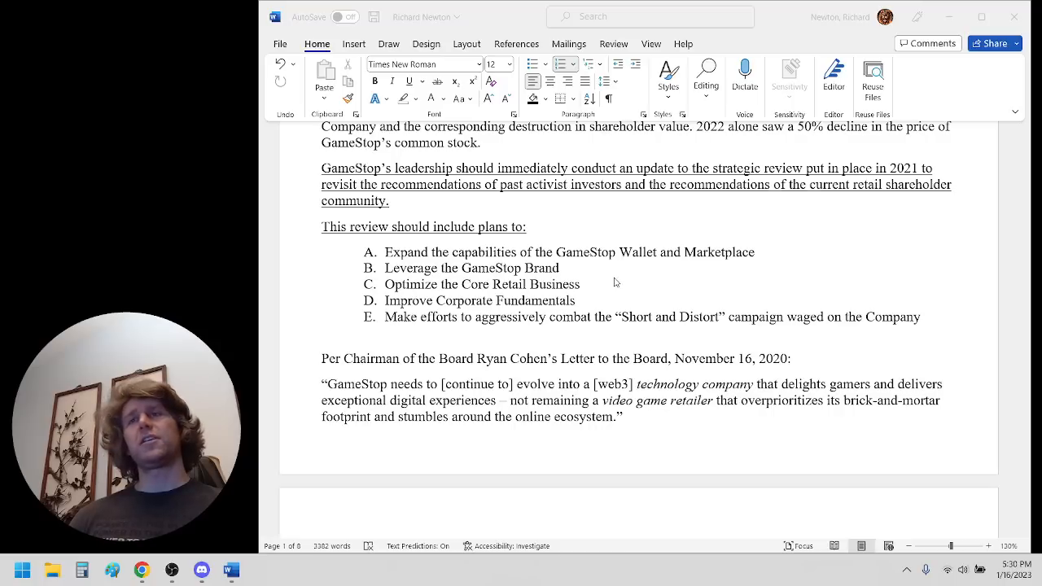
{"action": "mouse_move", "coordinate": [613, 288]}
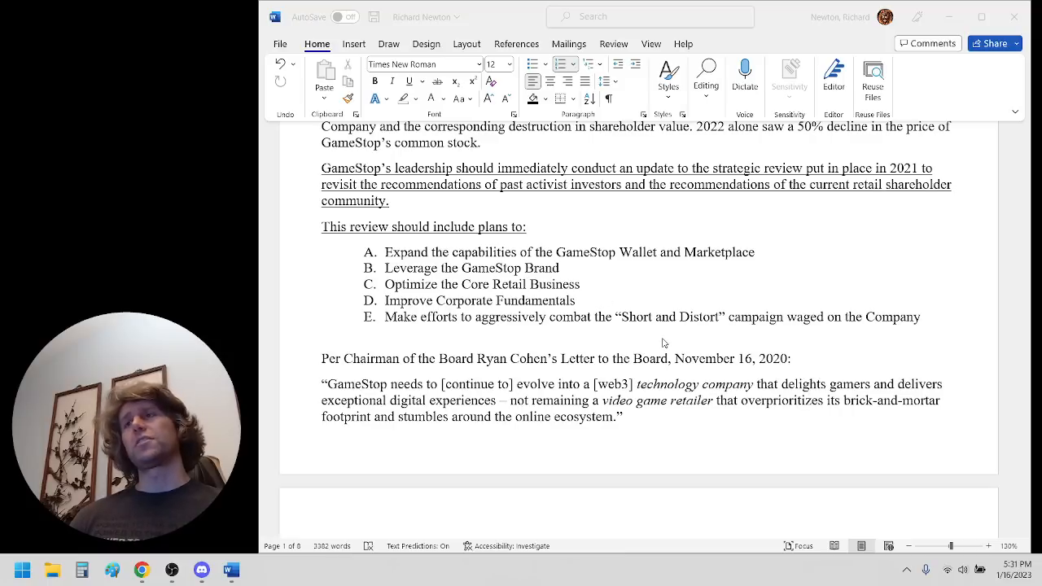
{"action": "mouse_move", "coordinate": [681, 331]}
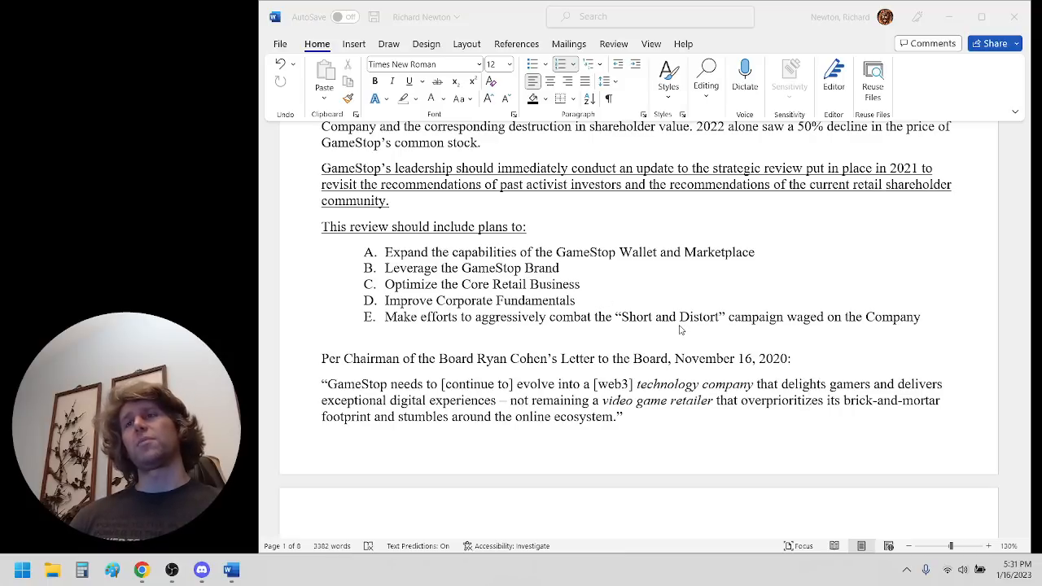
{"action": "scroll", "scroll_direction": "down", "scroll_amount": 3}
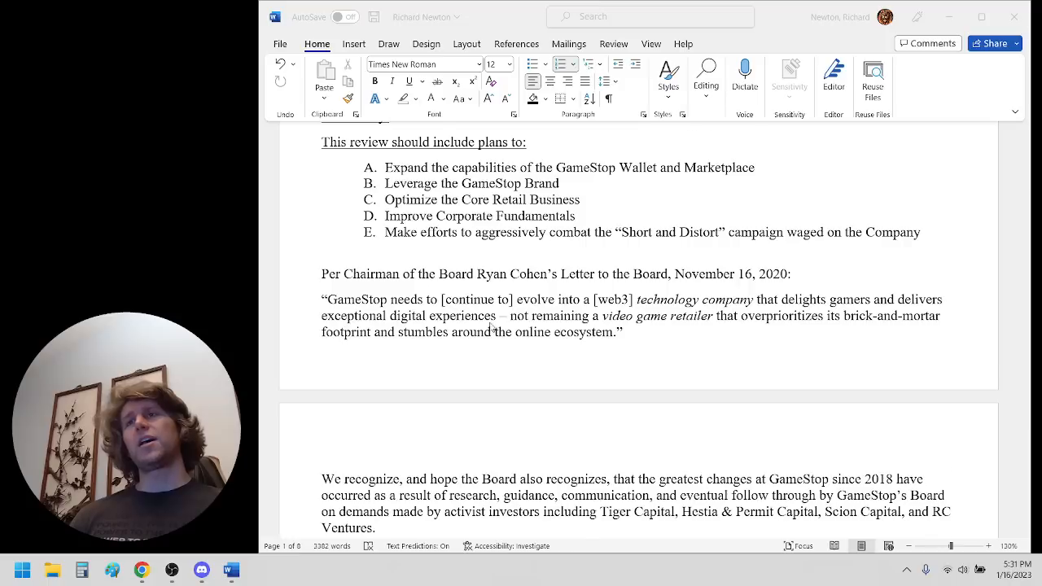
{"action": "scroll", "scroll_direction": "down", "scroll_amount": 3}
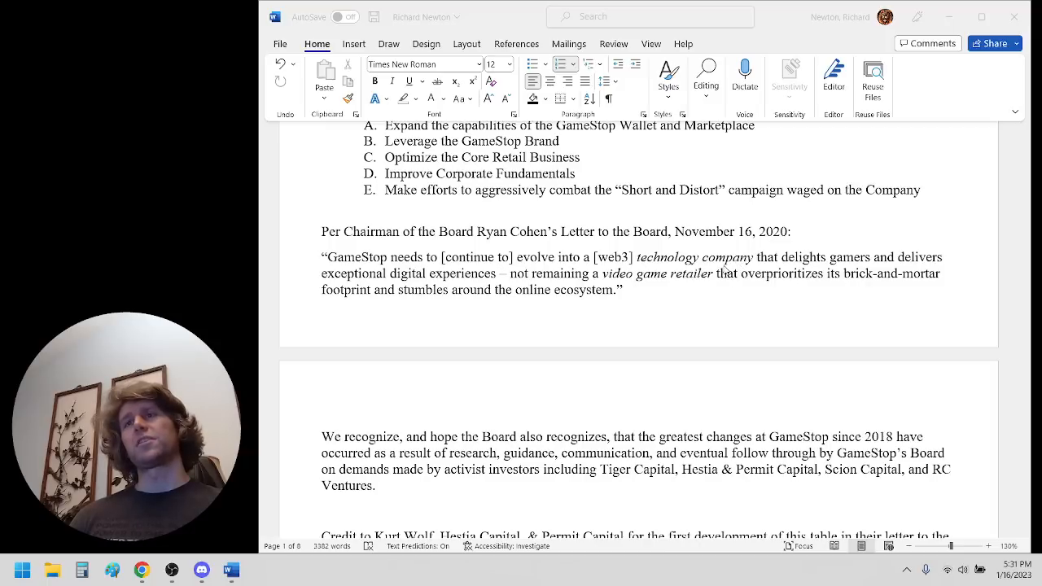
{"action": "mouse_move", "coordinate": [666, 291]}
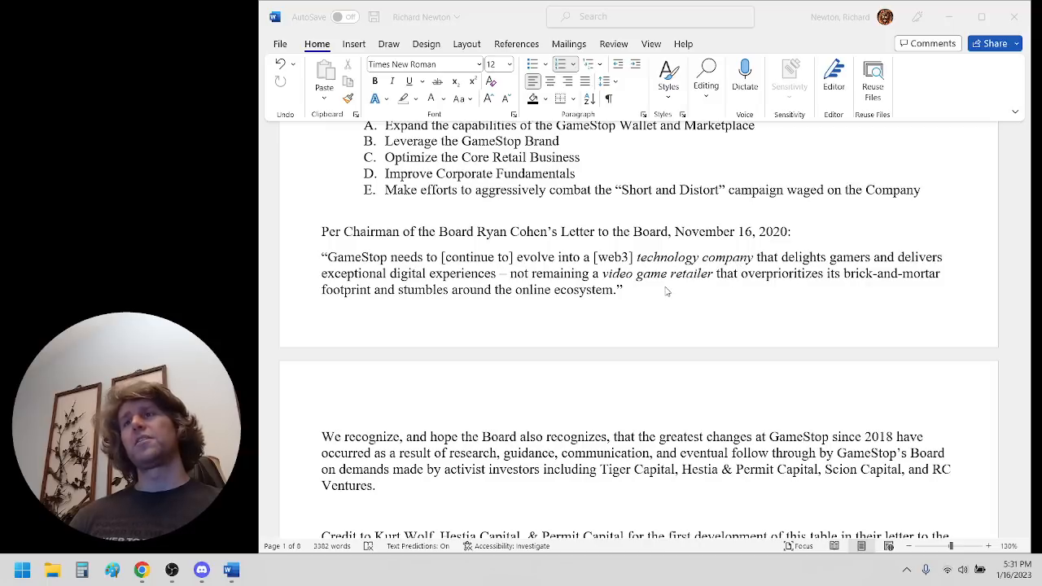
{"action": "mouse_move", "coordinate": [676, 295]}
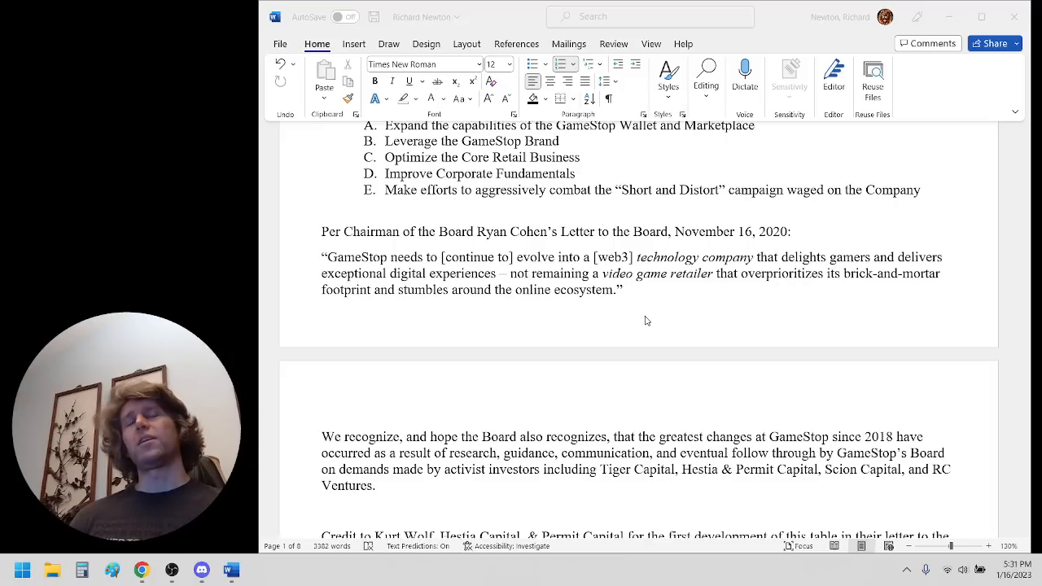
Scroll down to the Party & Date / Stockholder Demands / Company Response table
{"action": "scroll", "scroll_direction": "down", "scroll_amount": 3}
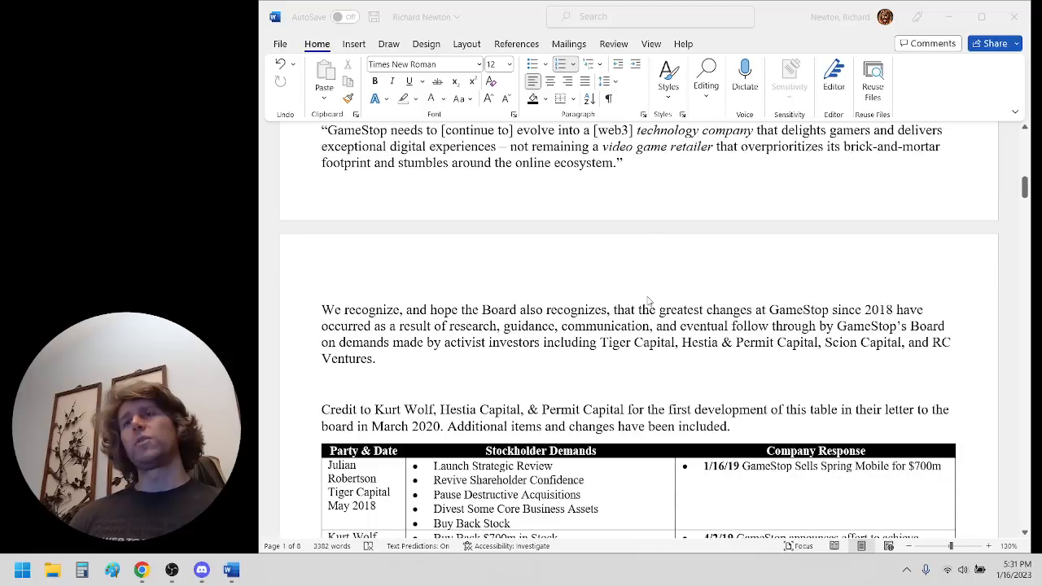
{"action": "scroll", "scroll_direction": "down", "scroll_amount": 3}
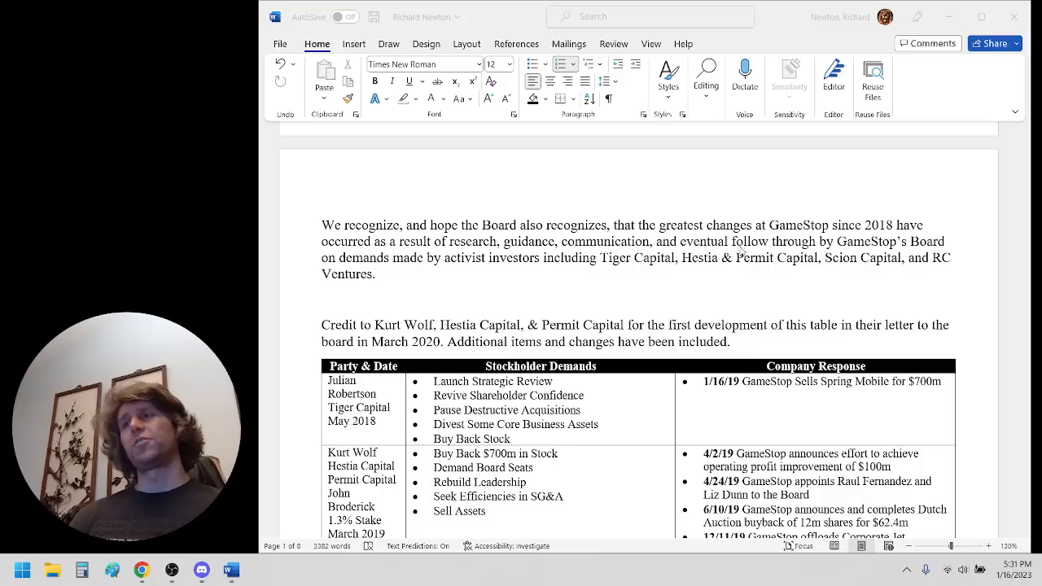
{"action": "mouse_move", "coordinate": [463, 287]}
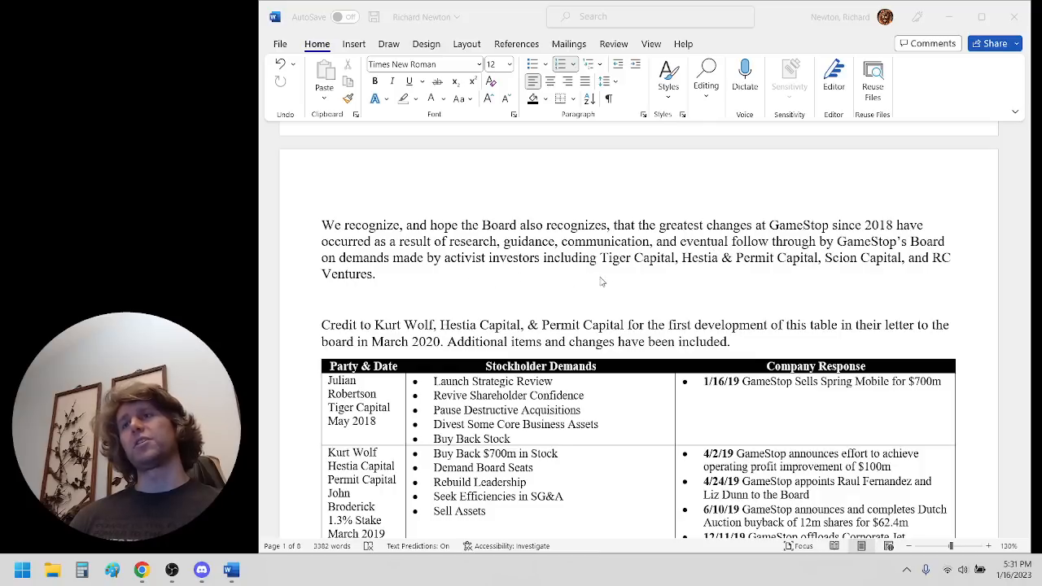
{"action": "mouse_move", "coordinate": [760, 280]}
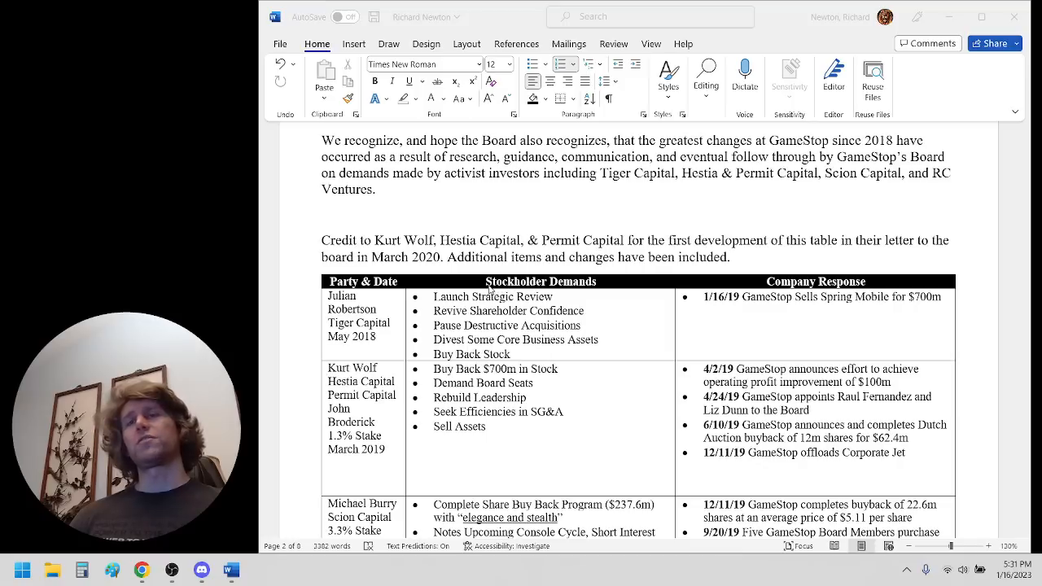
{"action": "mouse_move", "coordinate": [738, 280]}
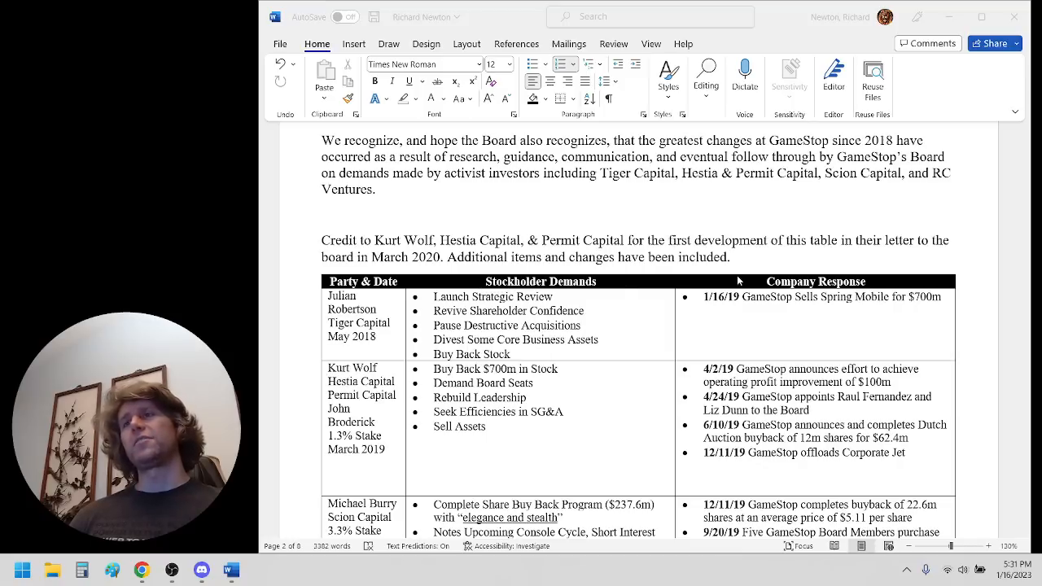
{"action": "mouse_move", "coordinate": [749, 258]}
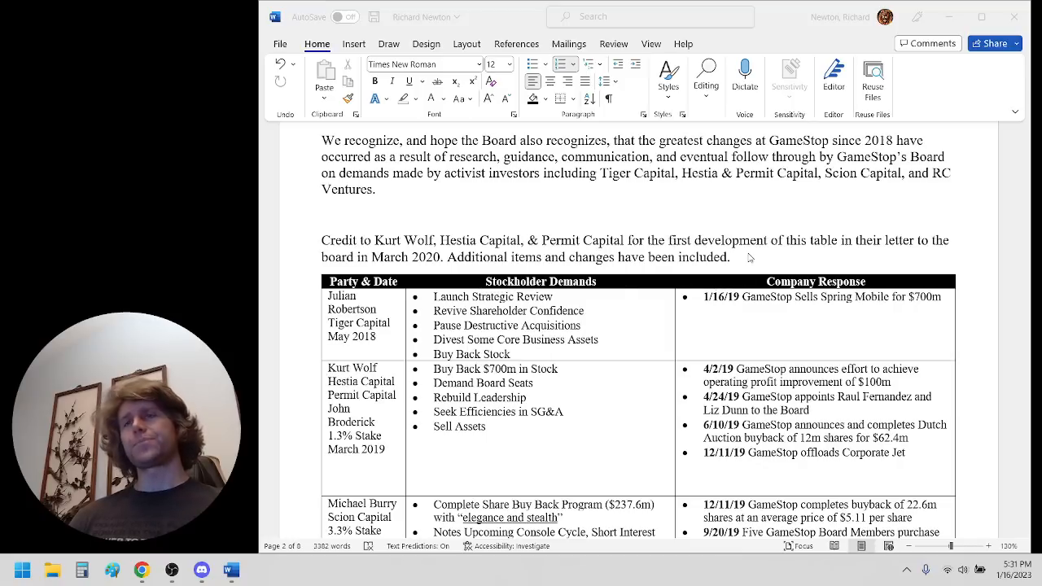
Scroll to the table's Michael Burry / Scion Capital August 2019 row
{"action": "scroll", "scroll_direction": "down", "scroll_amount": 3}
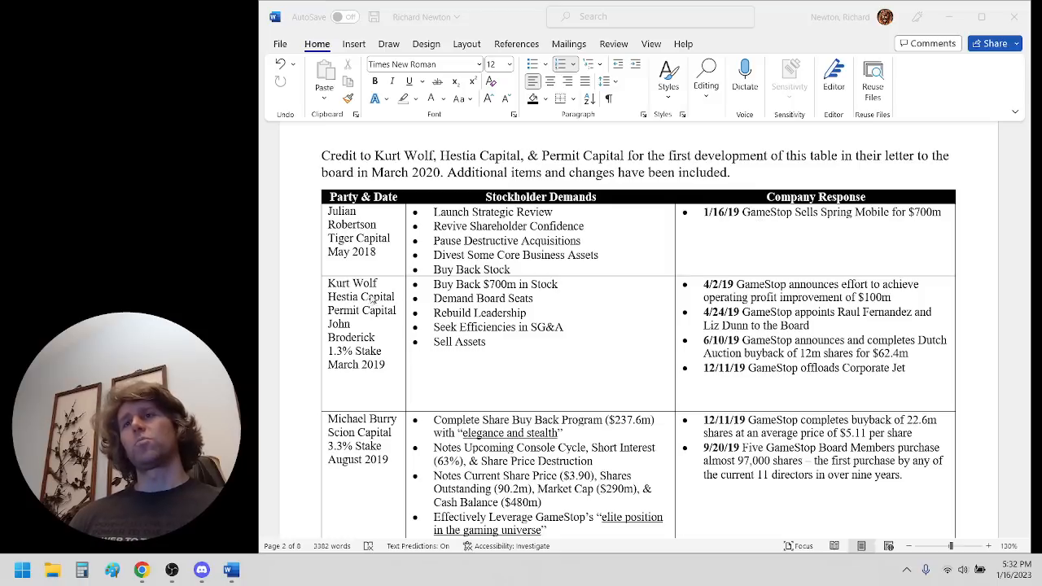
{"action": "mouse_move", "coordinate": [381, 346]}
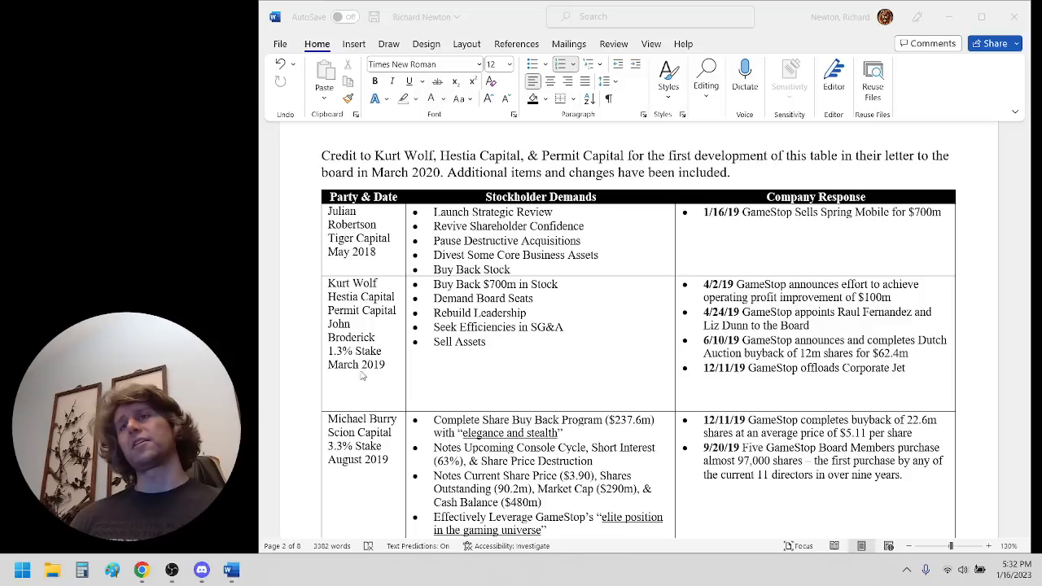
{"action": "mouse_move", "coordinate": [389, 383]}
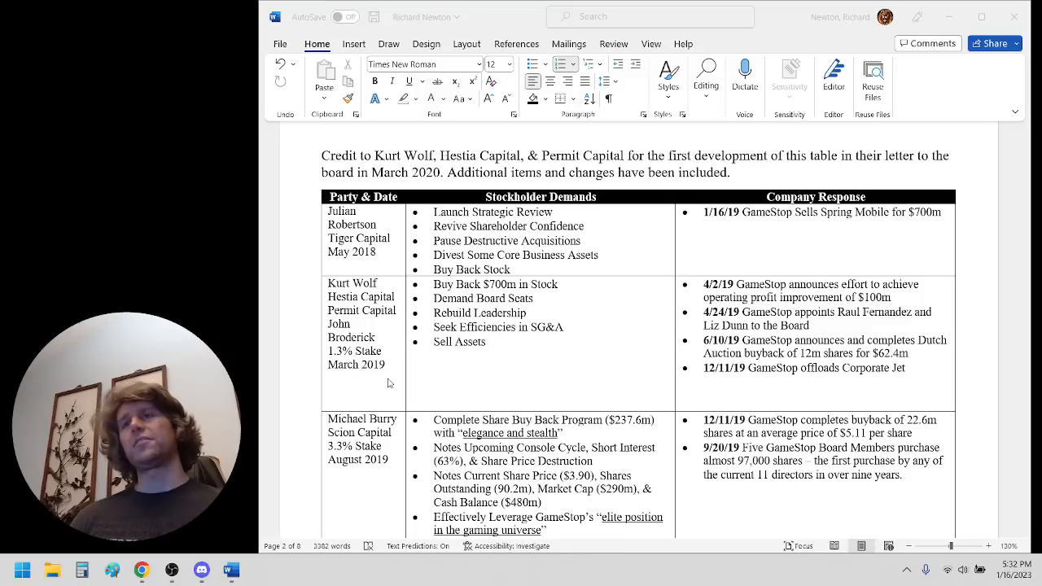
{"action": "mouse_move", "coordinate": [573, 311]}
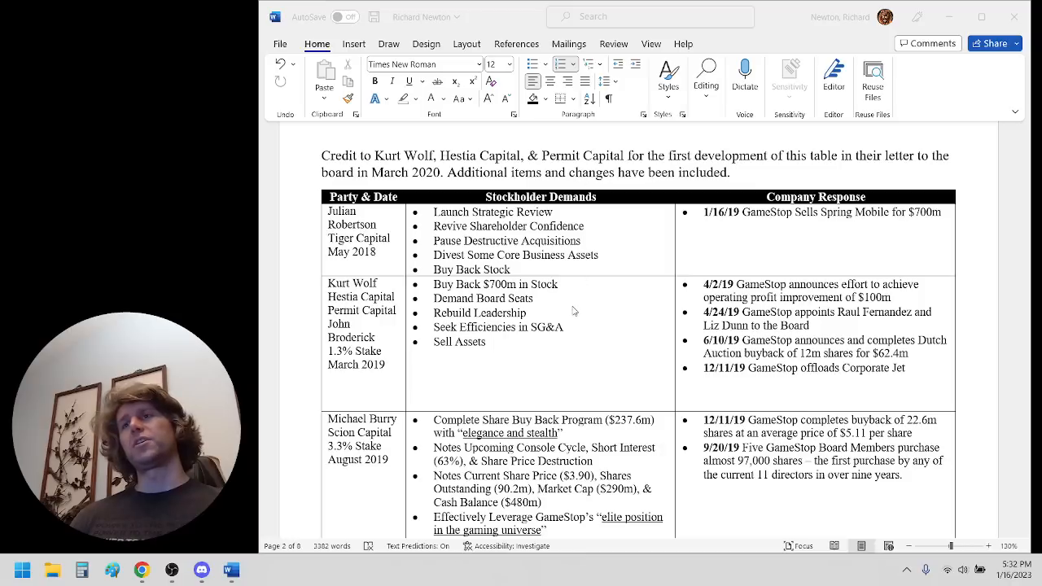
{"action": "mouse_move", "coordinate": [565, 298]}
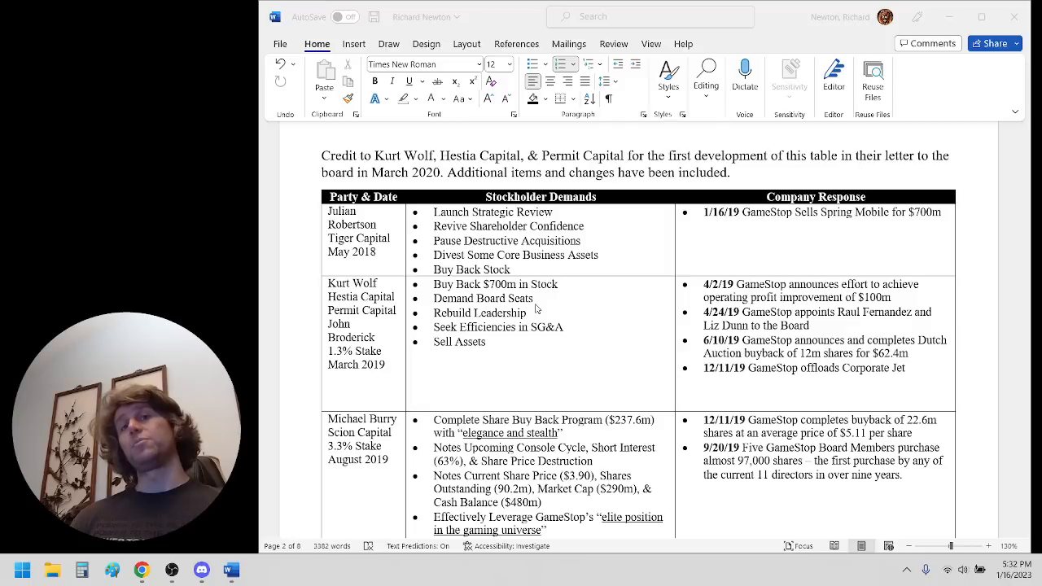
{"action": "mouse_move", "coordinate": [448, 325]}
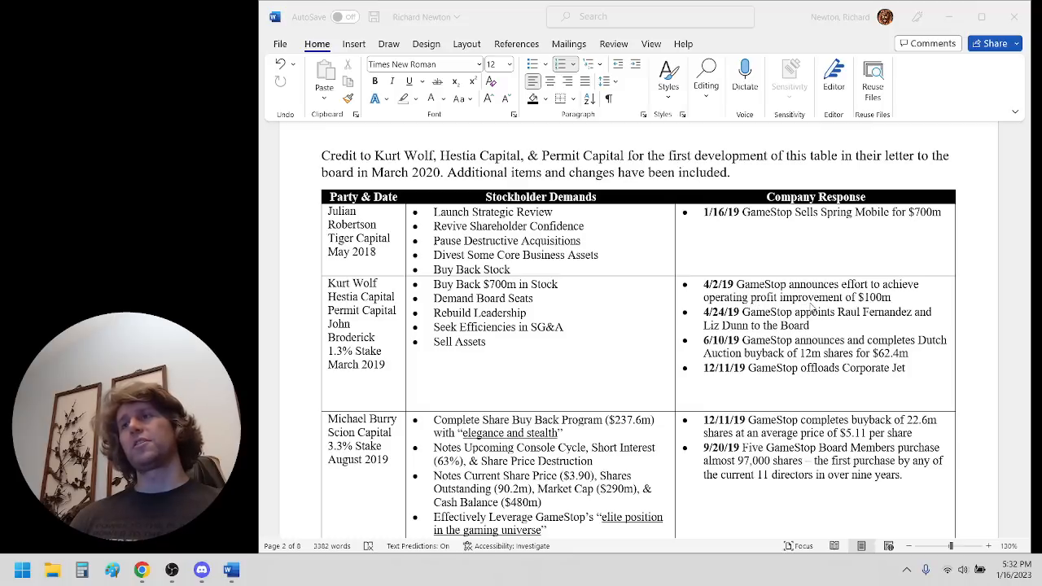
{"action": "mouse_move", "coordinate": [922, 322]}
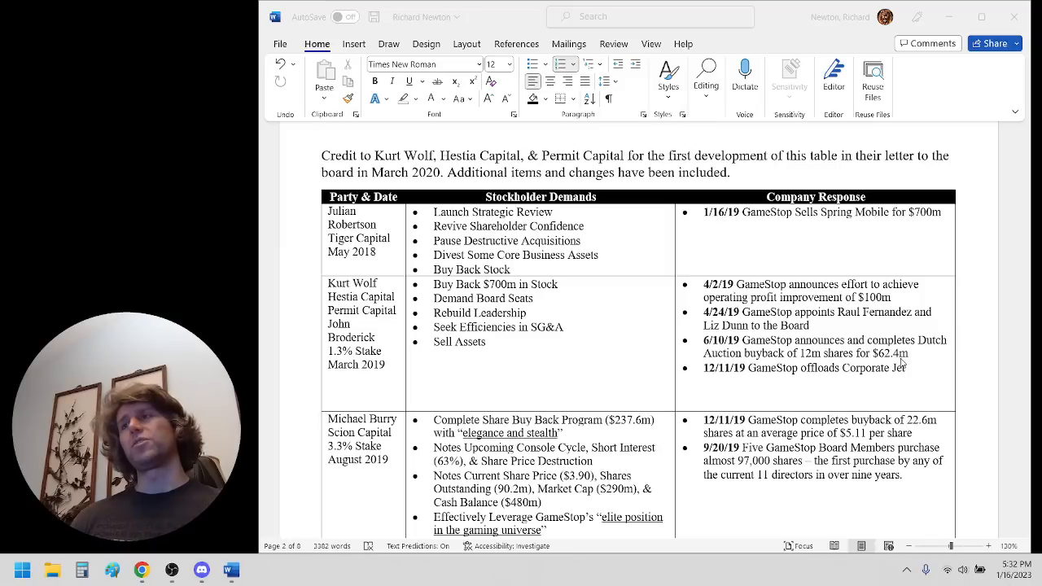
{"action": "mouse_move", "coordinate": [877, 383]}
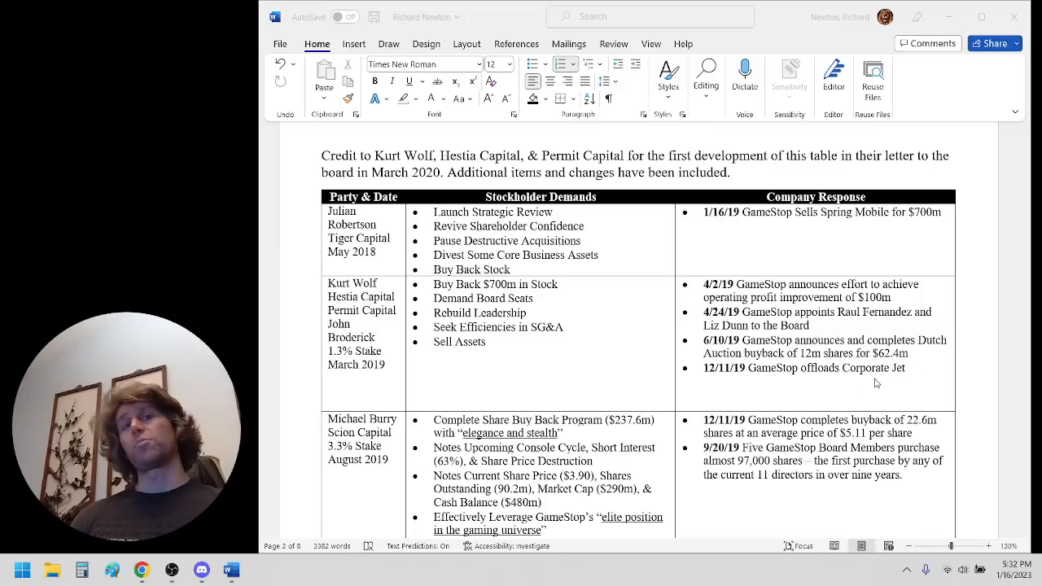
Scroll through the Scion Capital and Kurt Wolf March 2020 table rows
{"action": "scroll", "scroll_direction": "down", "scroll_amount": 3}
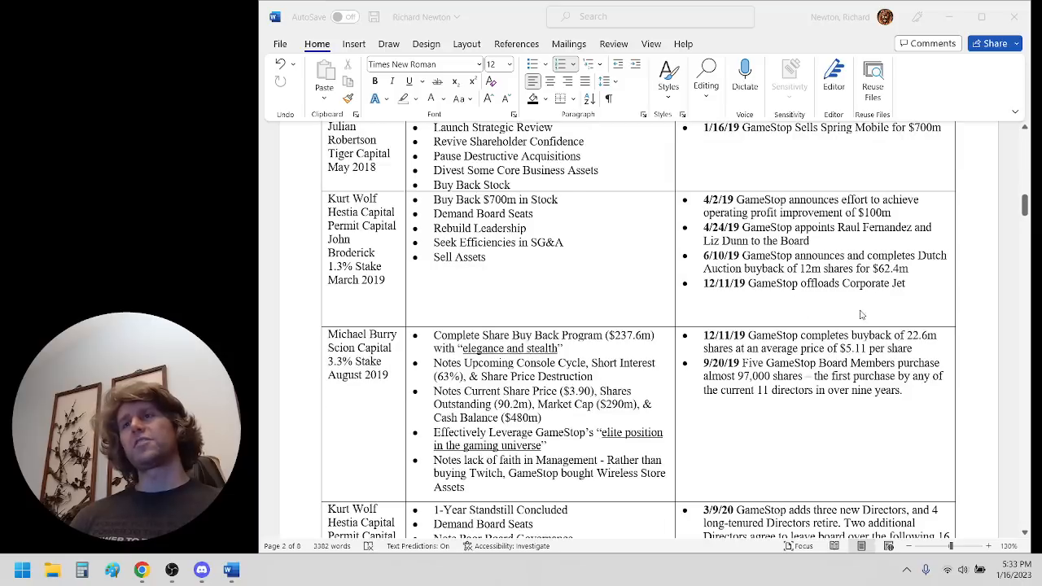
{"action": "scroll", "scroll_direction": "down", "scroll_amount": 3}
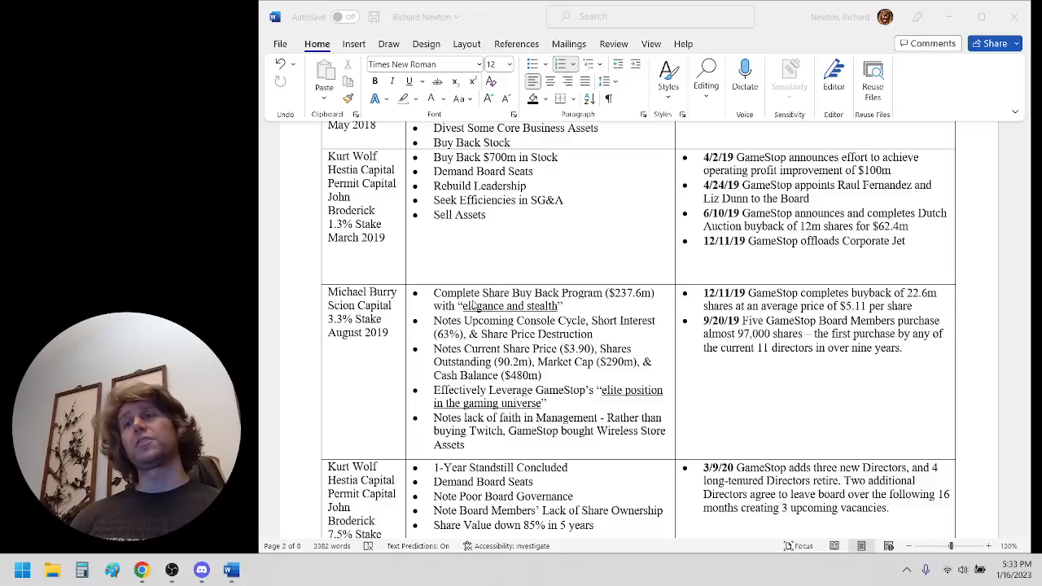
{"action": "mouse_move", "coordinate": [623, 305]}
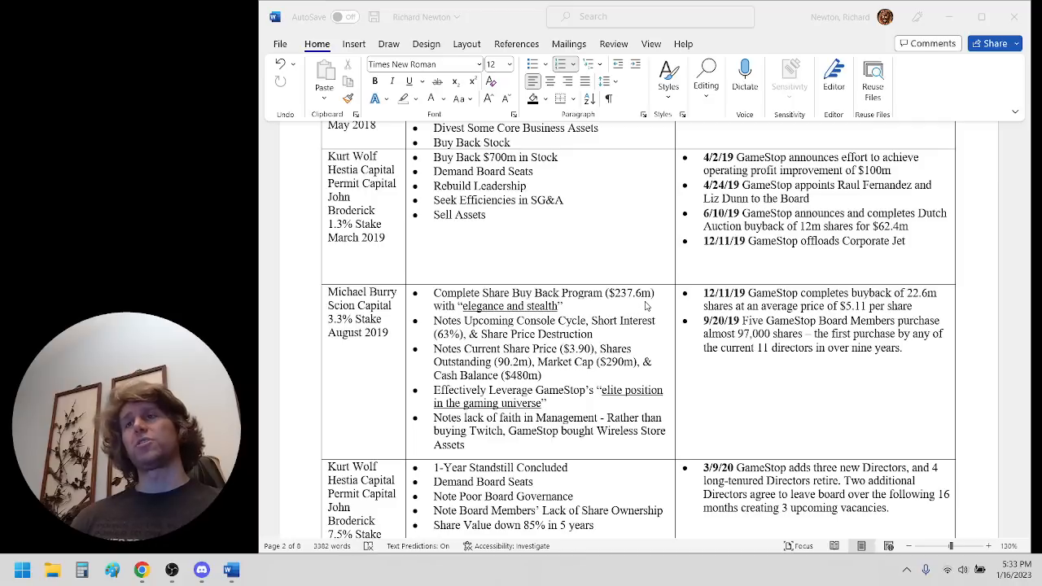
{"action": "mouse_move", "coordinate": [477, 322]}
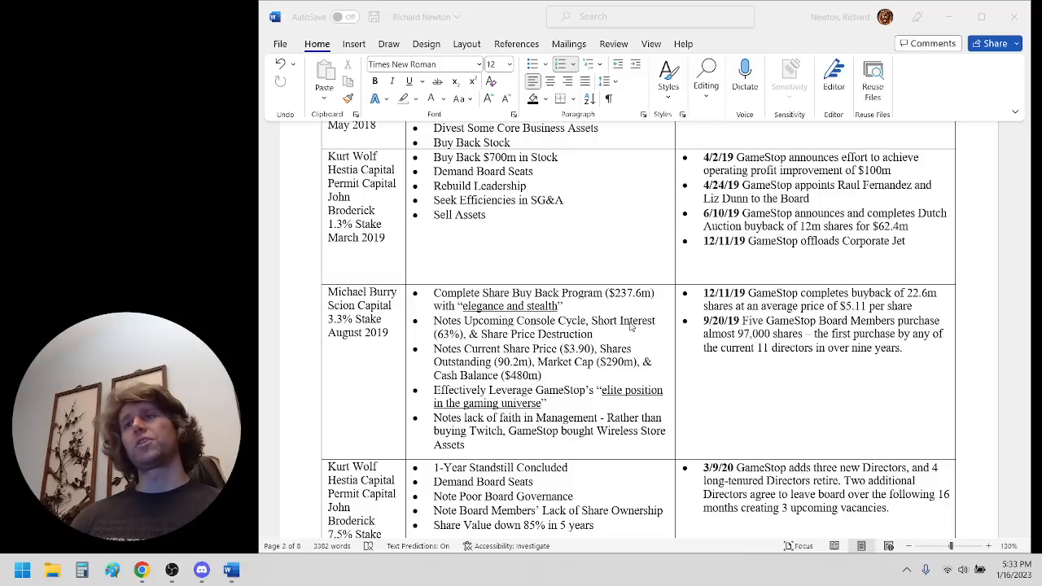
{"action": "mouse_move", "coordinate": [489, 342]}
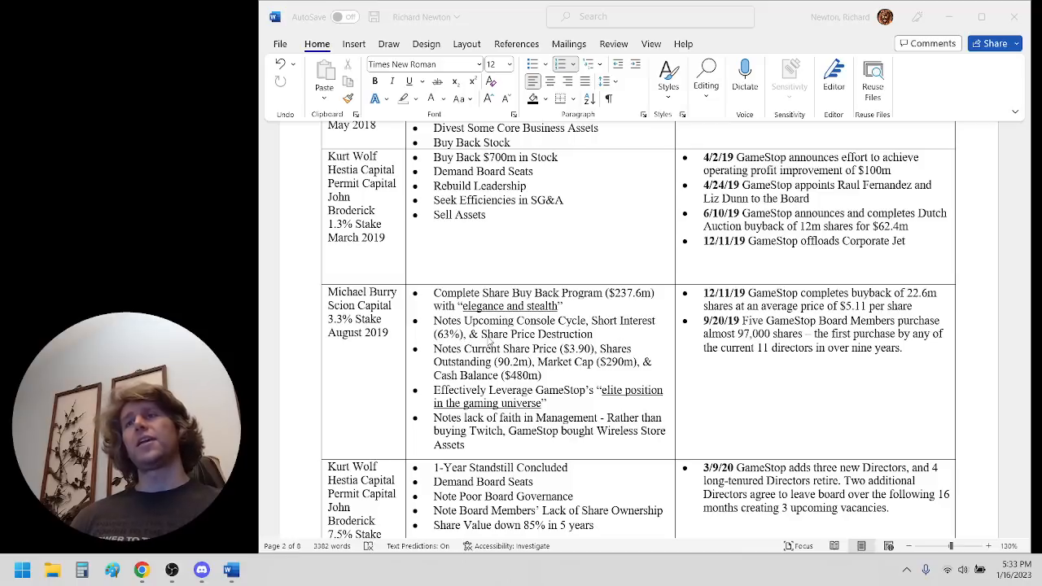
{"action": "mouse_move", "coordinate": [575, 340]}
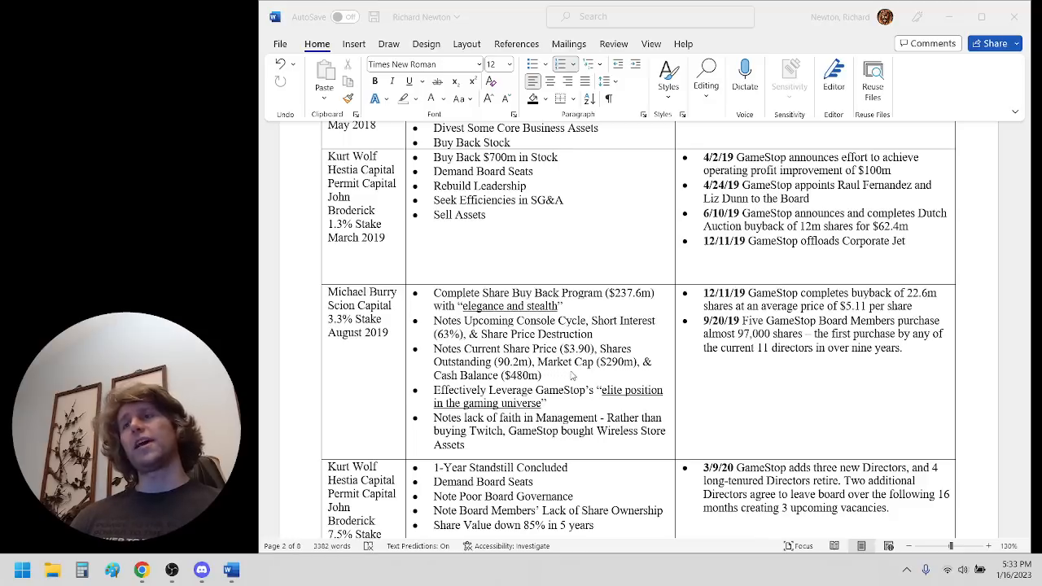
{"action": "mouse_move", "coordinate": [658, 374]}
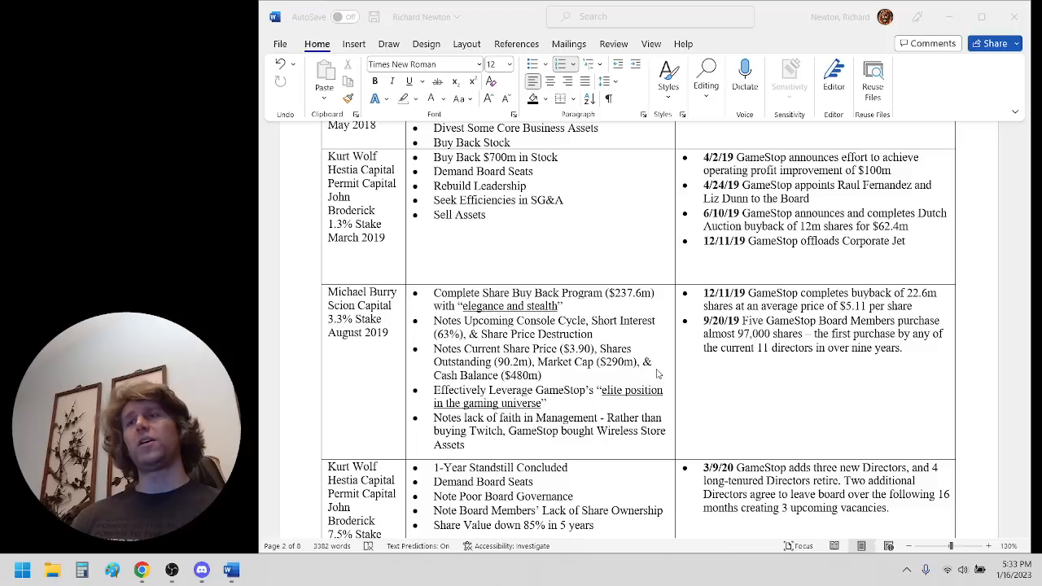
{"action": "mouse_move", "coordinate": [537, 387]}
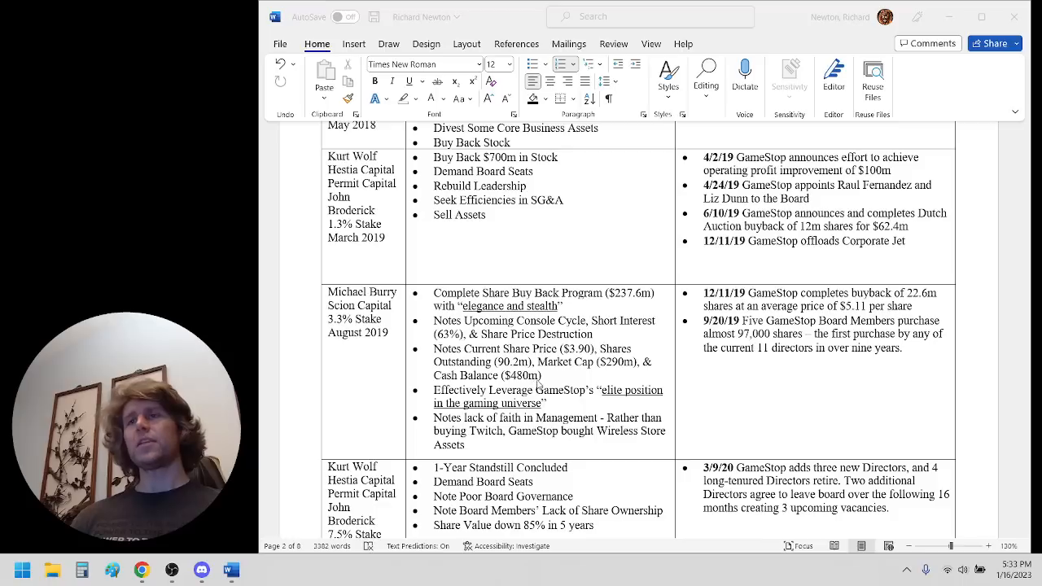
{"action": "mouse_move", "coordinate": [536, 385]}
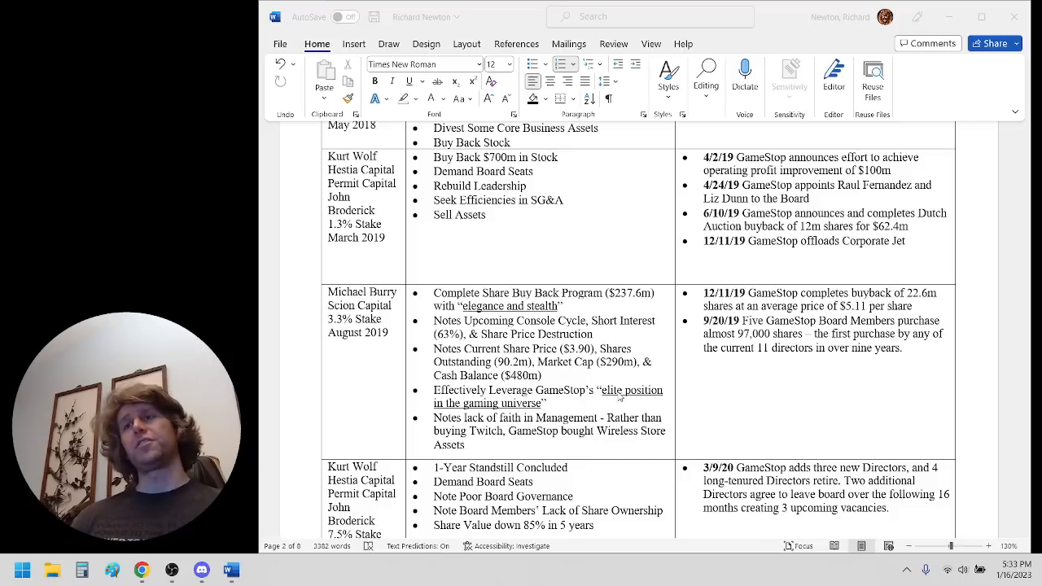
{"action": "scroll", "scroll_direction": "down", "scroll_amount": 3}
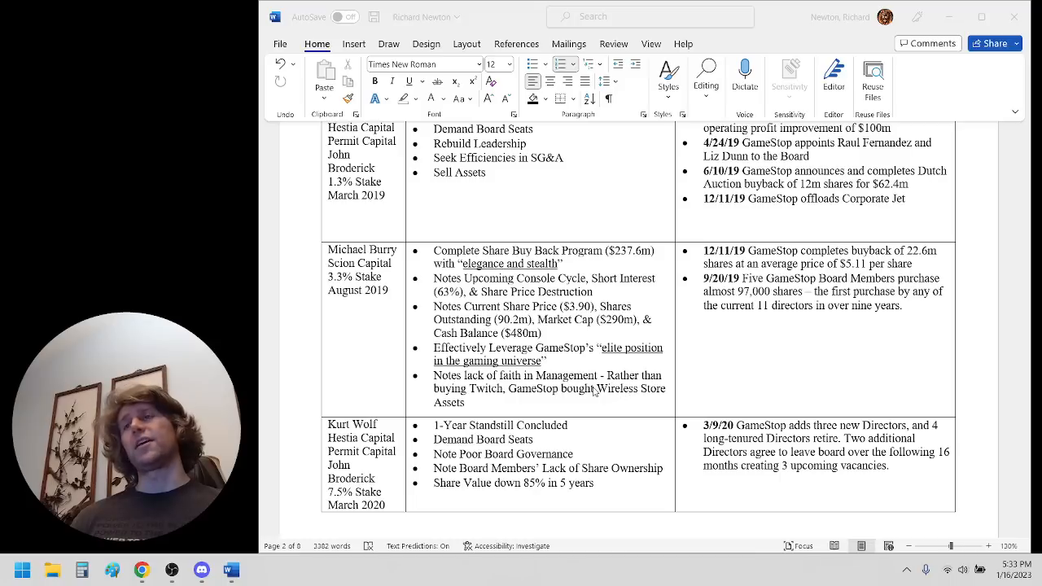
{"action": "mouse_move", "coordinate": [606, 337]}
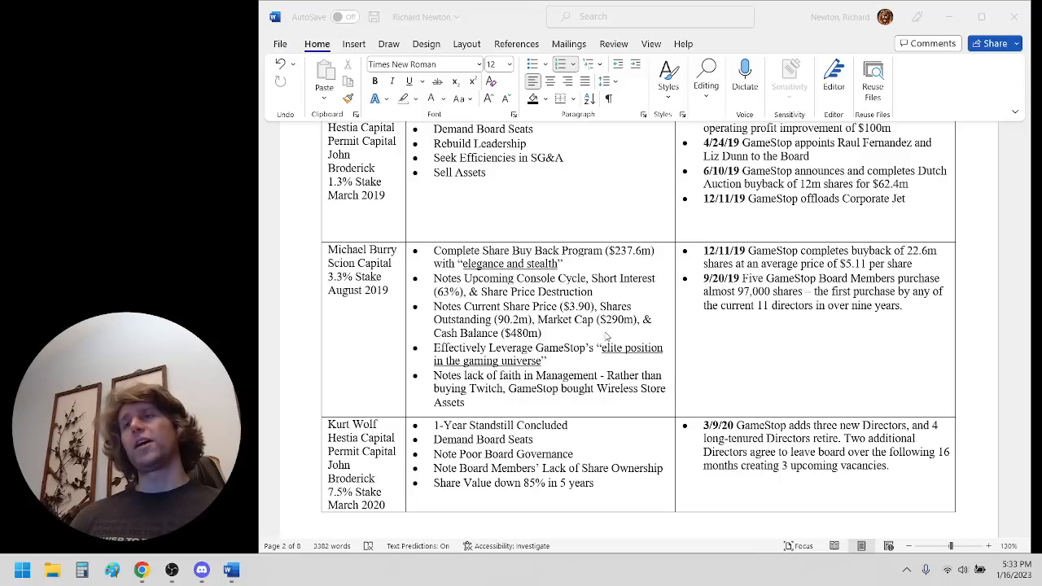
{"action": "mouse_move", "coordinate": [771, 275]}
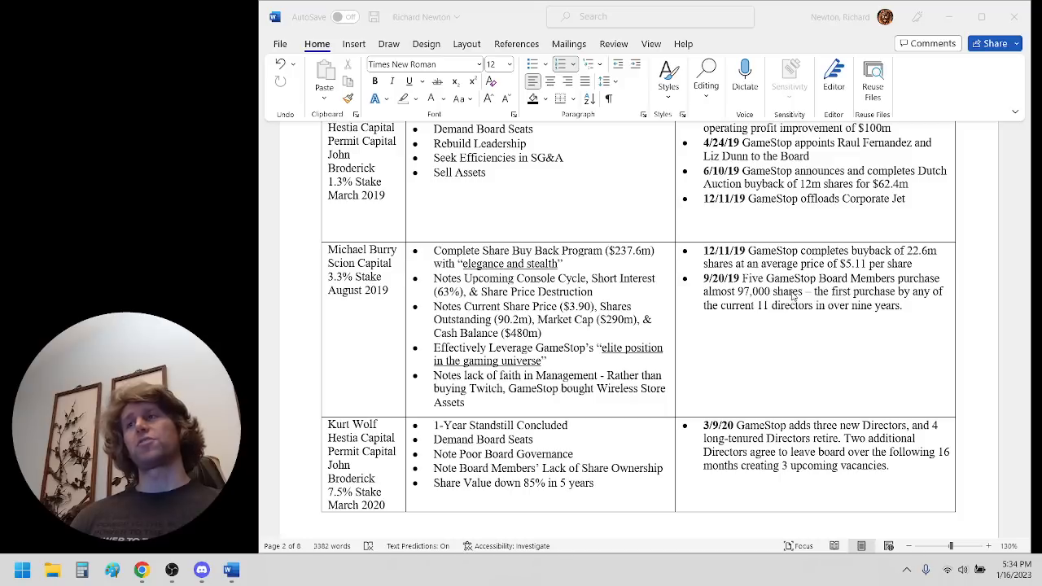
{"action": "mouse_move", "coordinate": [786, 319]}
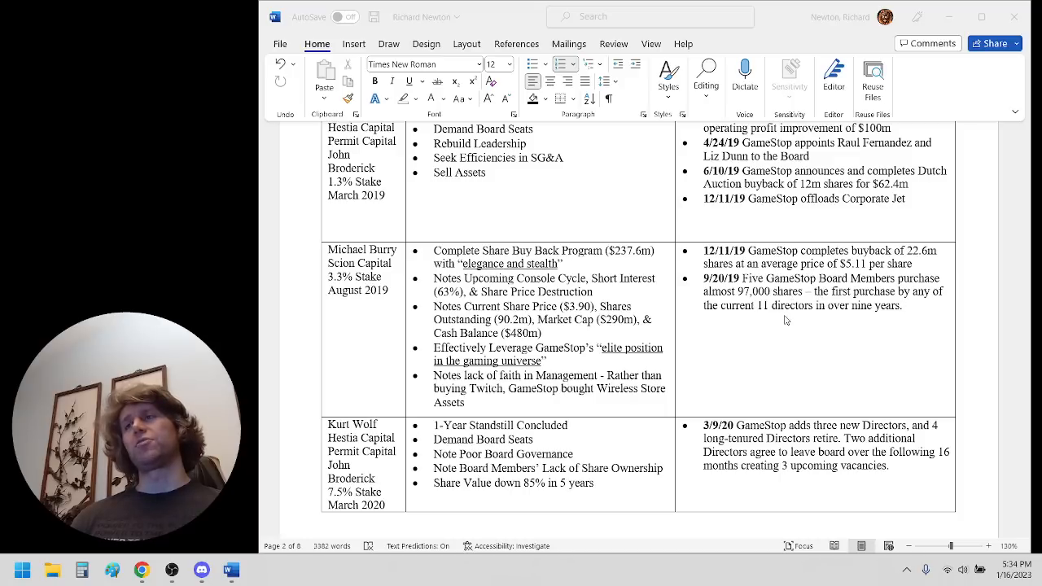
Scroll past the table's March 2020 row to the top of page 3
{"action": "scroll", "scroll_direction": "down", "scroll_amount": 3}
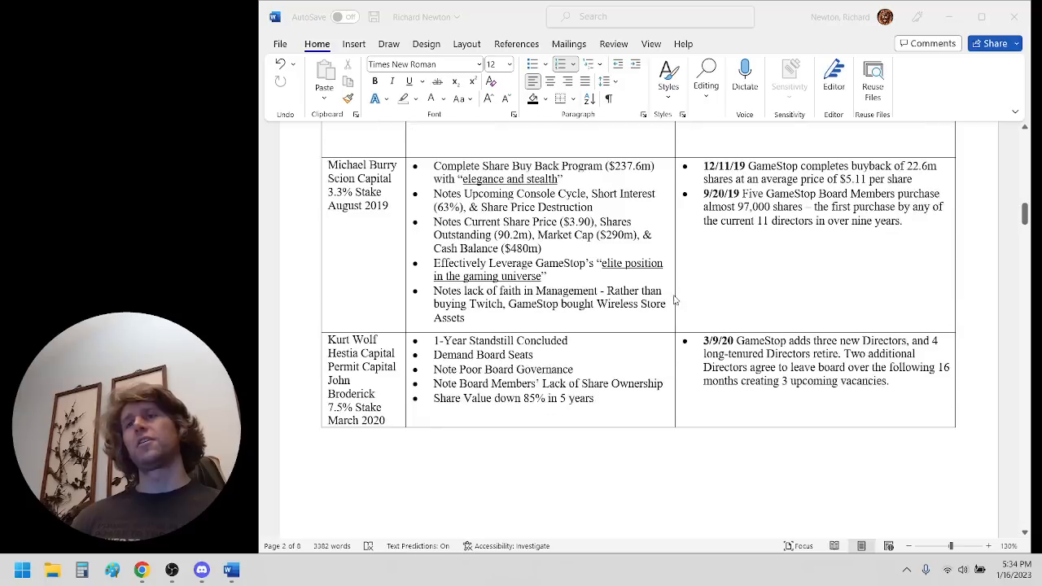
{"action": "scroll", "scroll_direction": "down", "scroll_amount": 3}
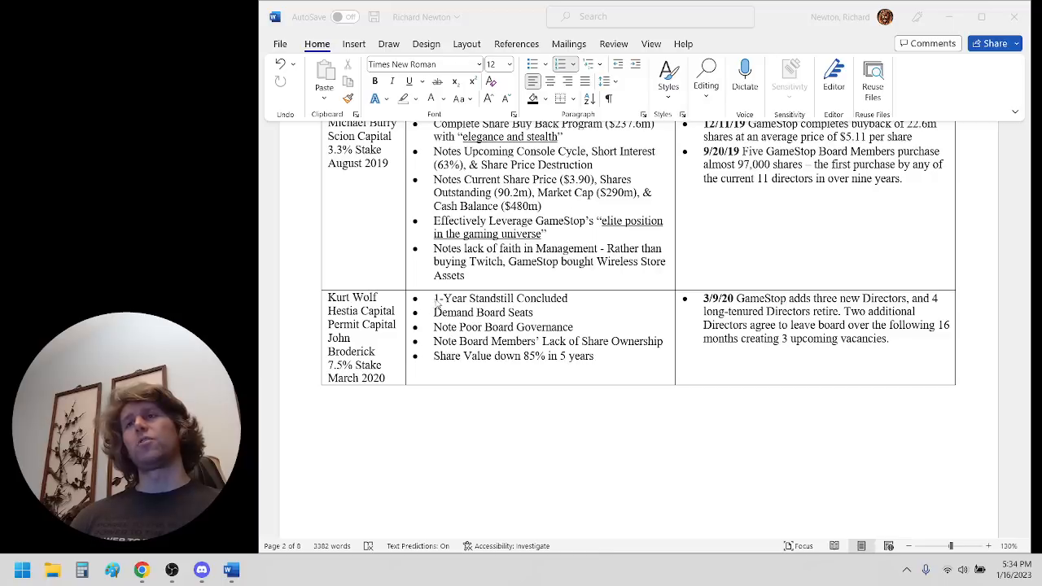
{"action": "mouse_move", "coordinate": [551, 317]}
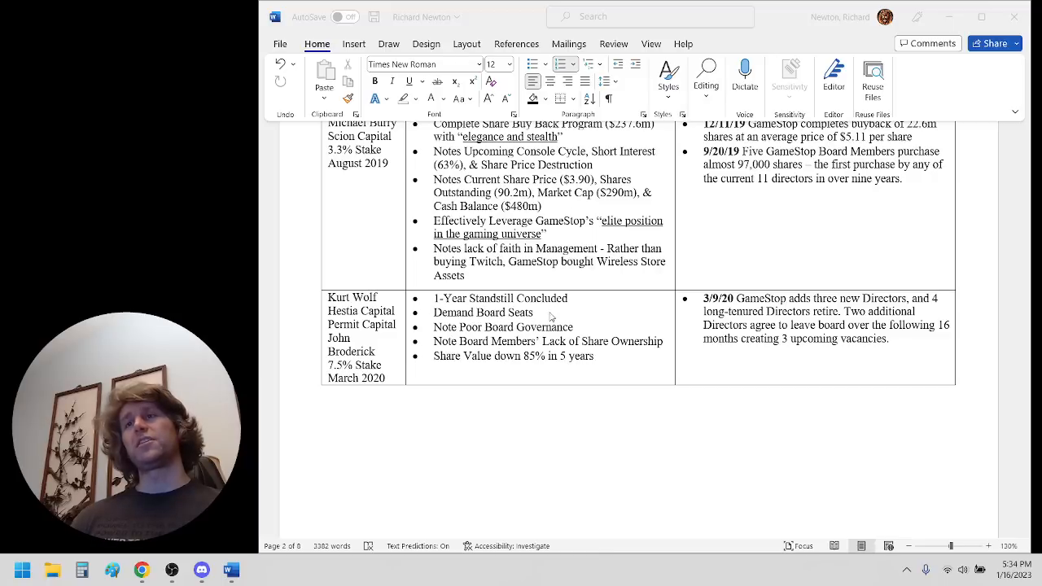
{"action": "mouse_move", "coordinate": [502, 342]}
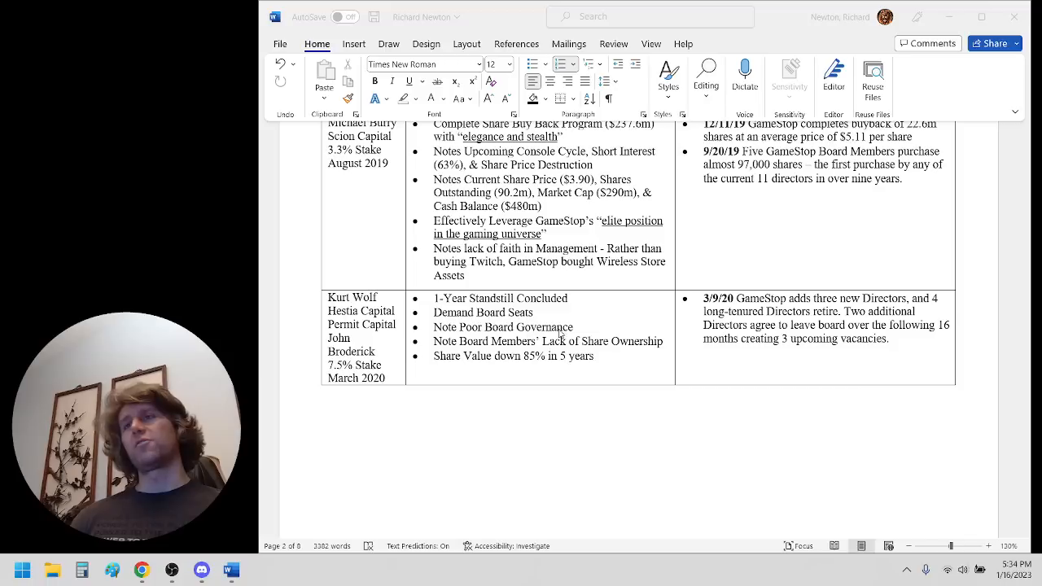
{"action": "mouse_move", "coordinate": [490, 357]}
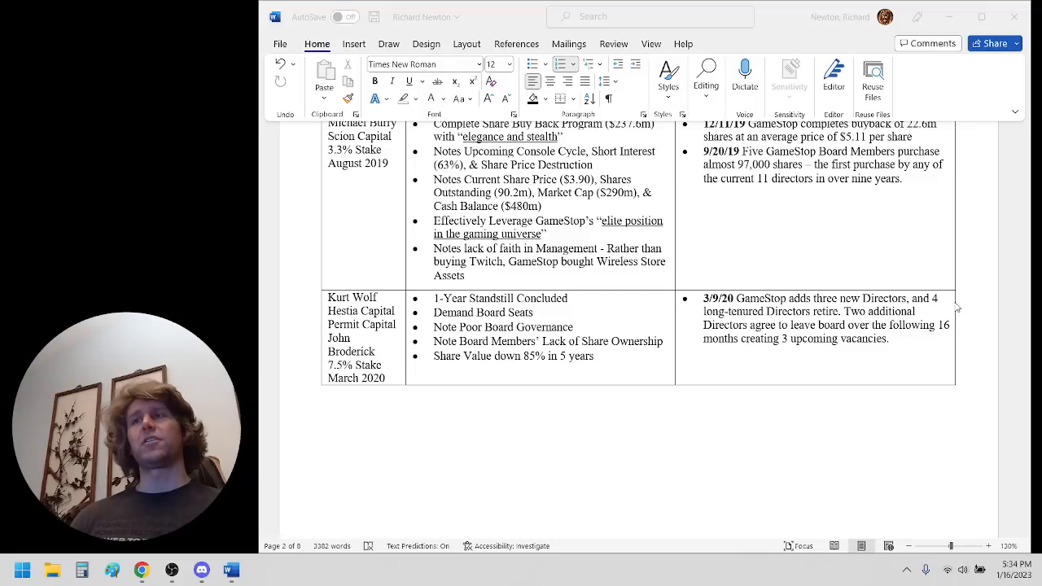
{"action": "mouse_move", "coordinate": [795, 329]}
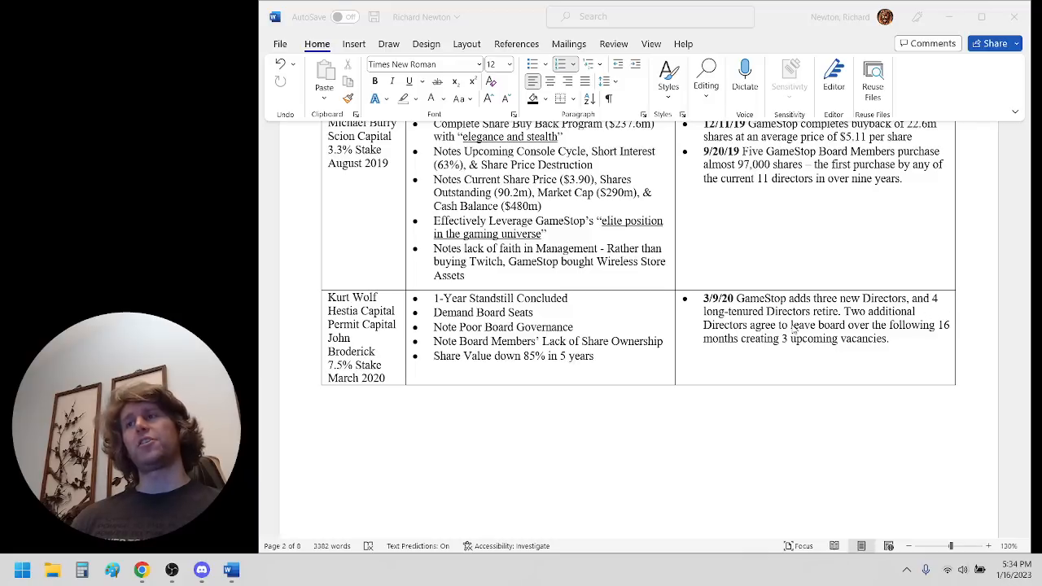
{"action": "mouse_move", "coordinate": [735, 330]}
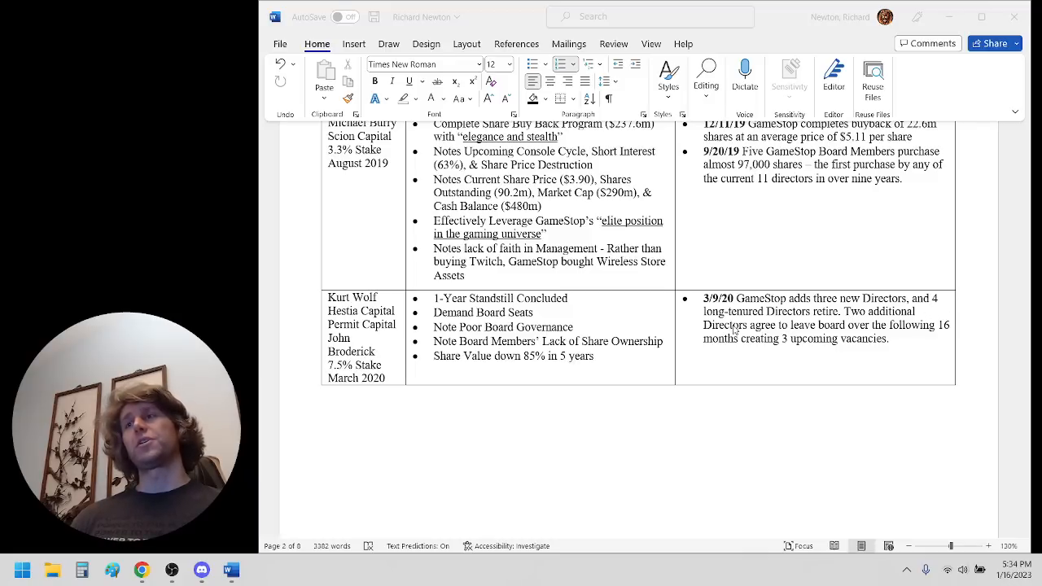
{"action": "mouse_move", "coordinate": [935, 331]}
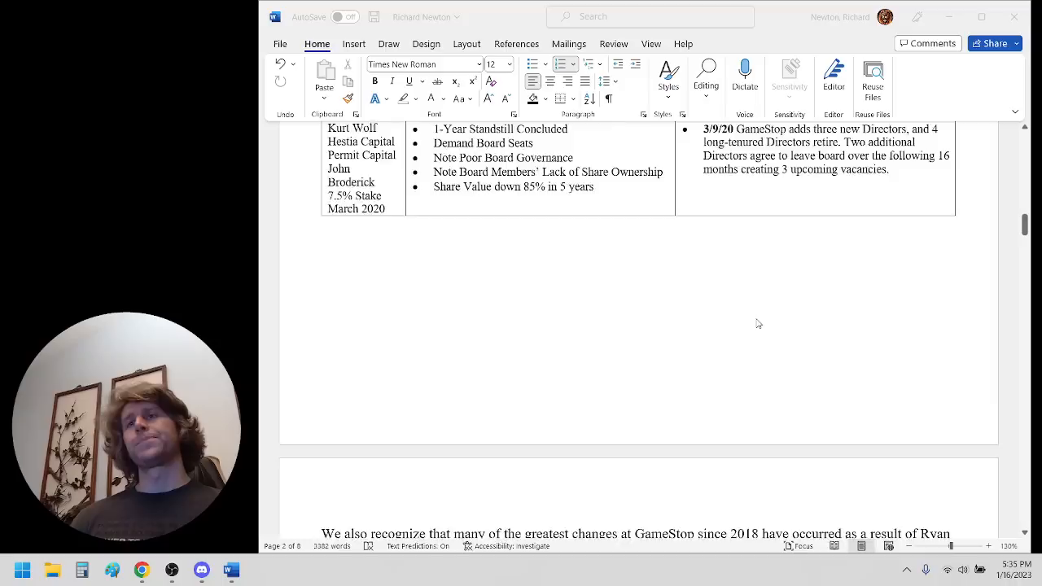
Scroll to the full RC Ventures November 2020 row ending with the roadmap quote
{"action": "scroll", "scroll_direction": "down", "scroll_amount": 3}
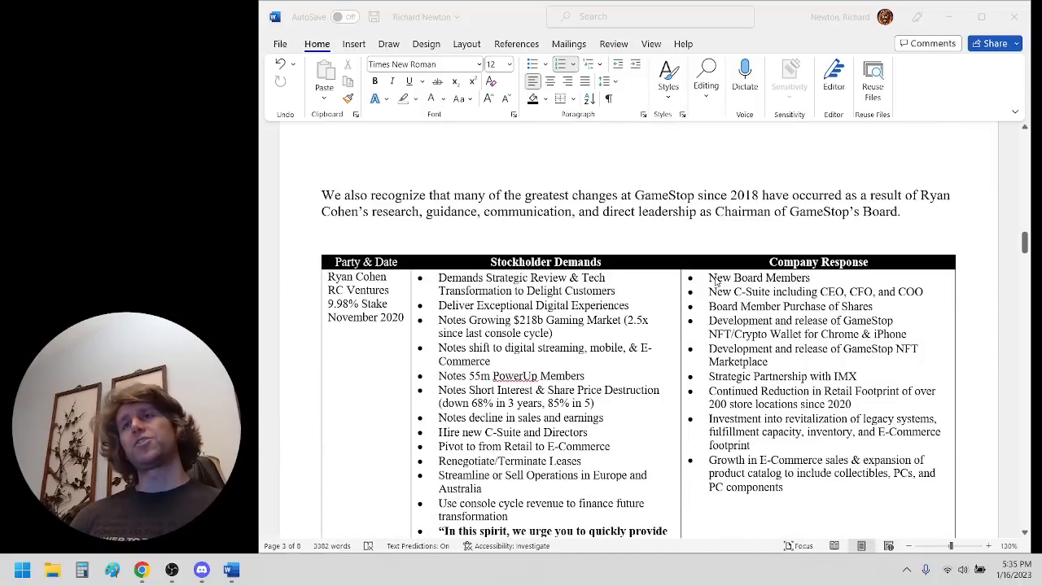
{"action": "mouse_move", "coordinate": [523, 240]}
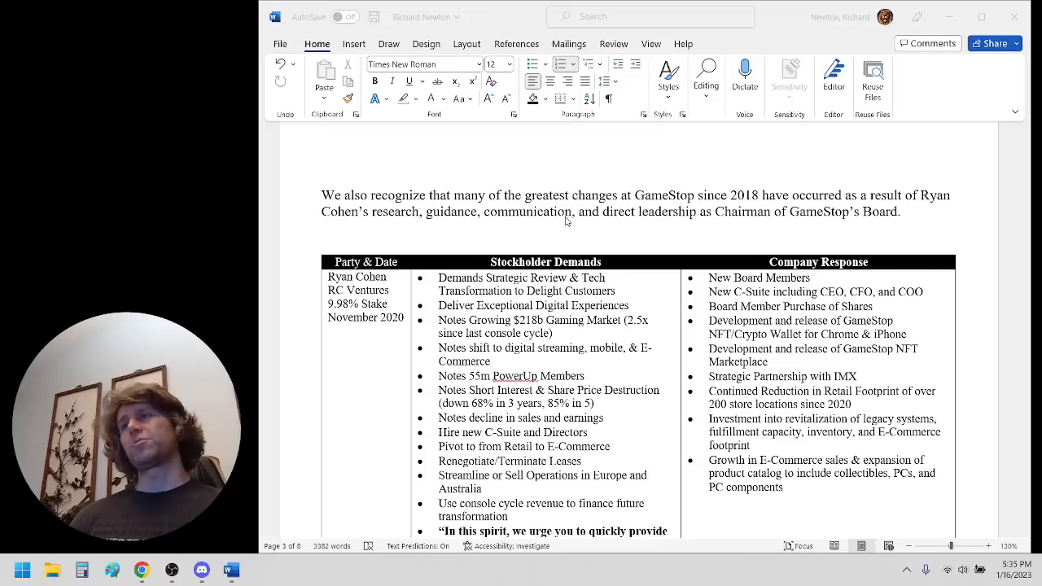
{"action": "mouse_move", "coordinate": [493, 232]}
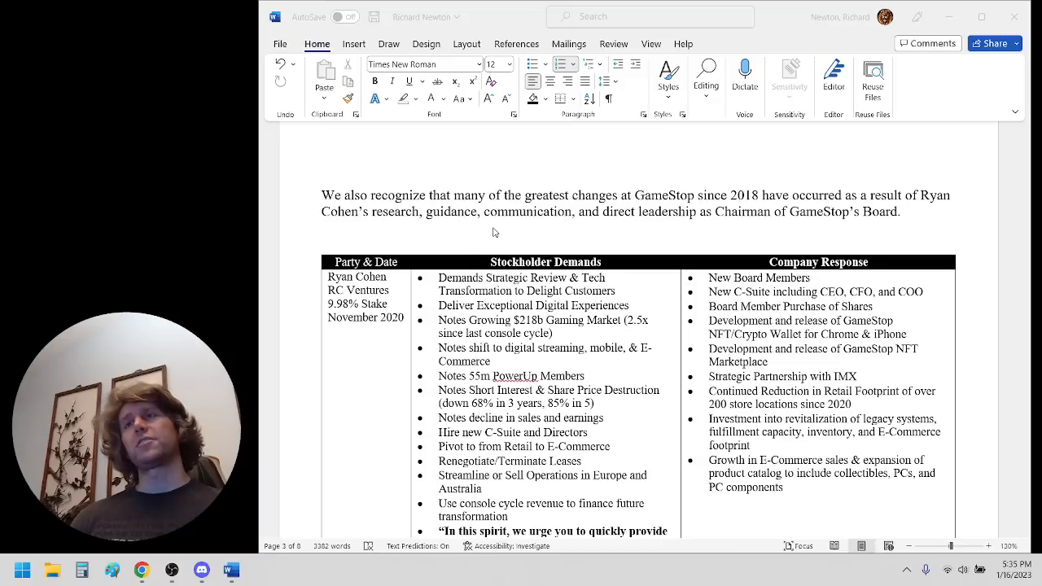
{"action": "mouse_move", "coordinate": [520, 232]}
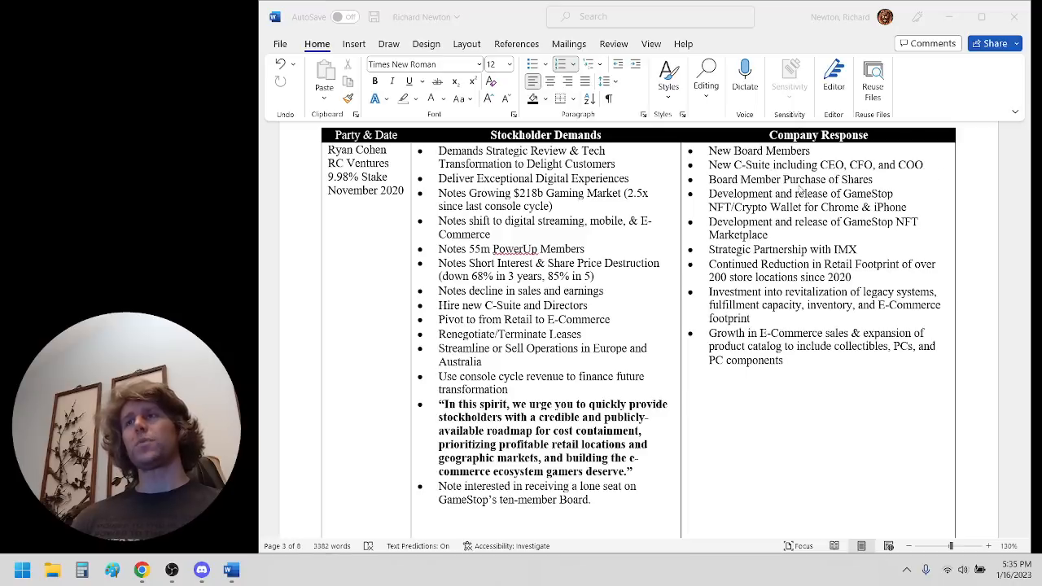
{"action": "mouse_move", "coordinate": [834, 187]}
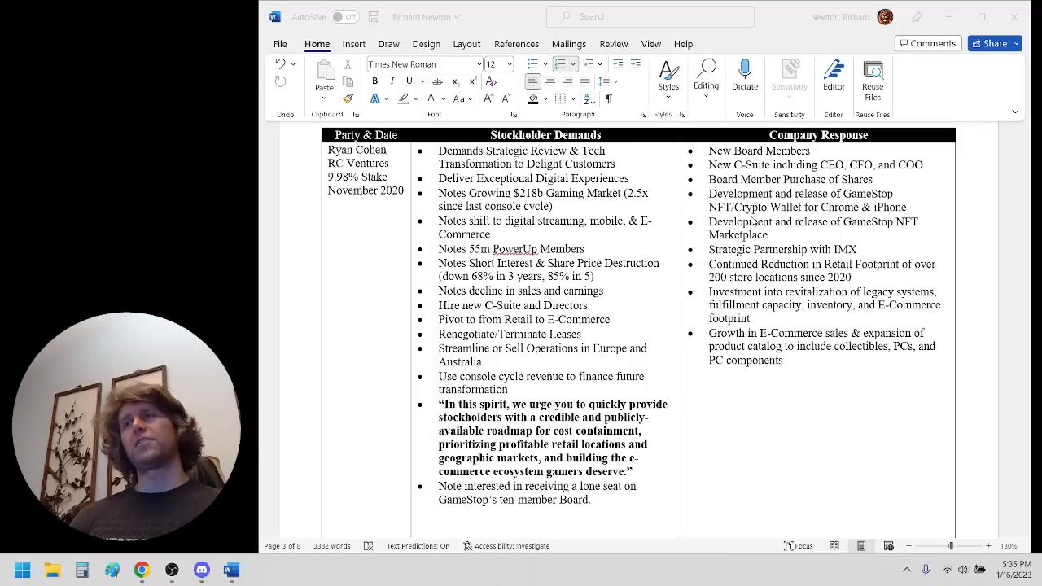
{"action": "mouse_move", "coordinate": [899, 217]}
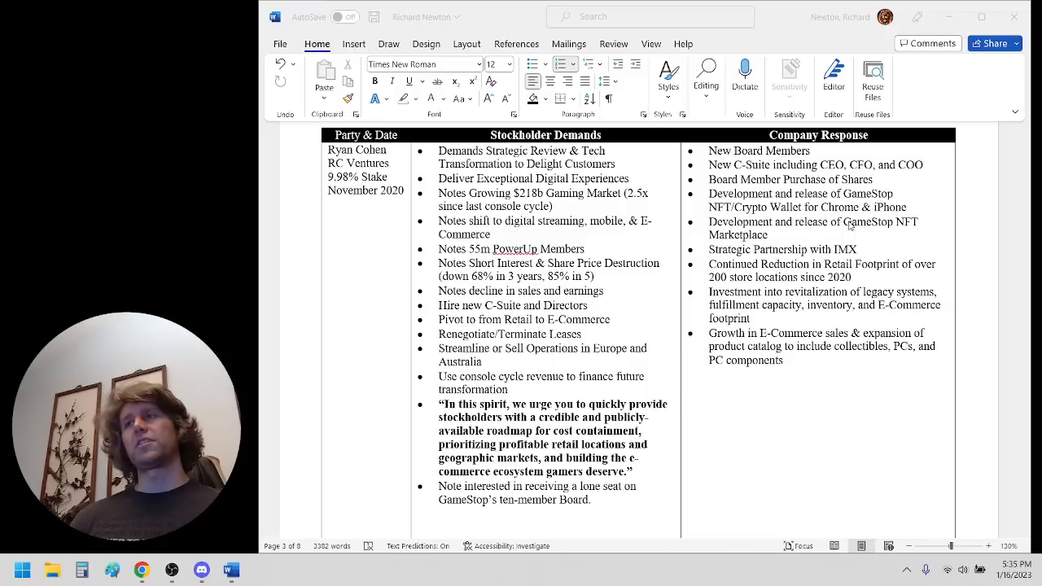
{"action": "mouse_move", "coordinate": [780, 254]}
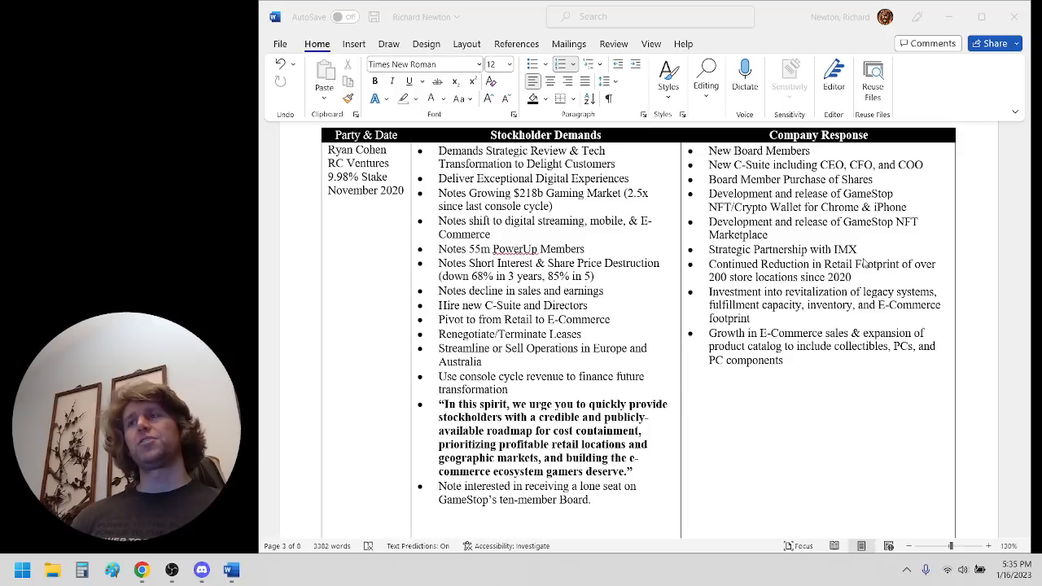
{"action": "mouse_move", "coordinate": [896, 282]}
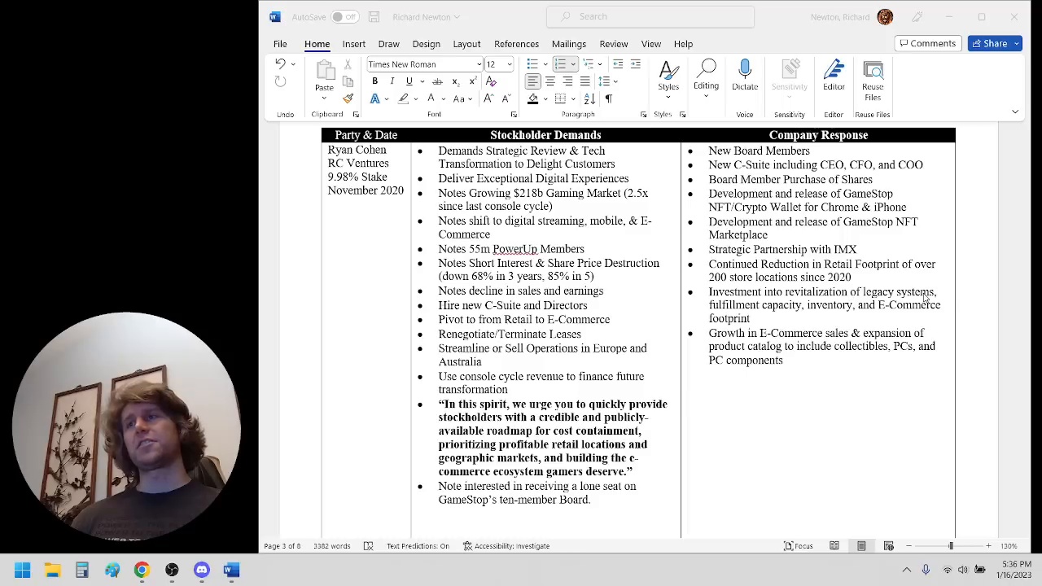
{"action": "mouse_move", "coordinate": [839, 319]}
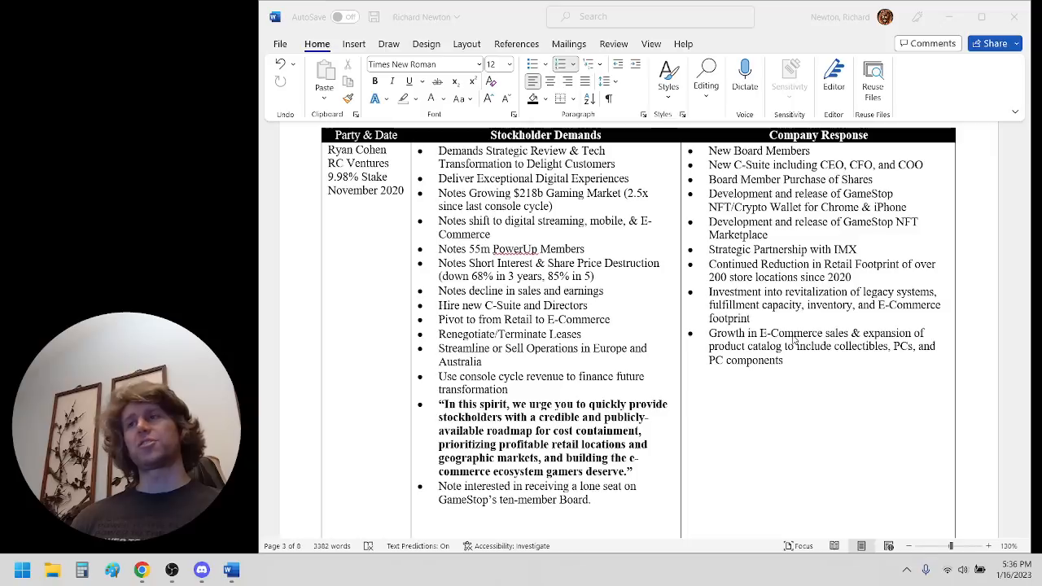
{"action": "mouse_move", "coordinate": [791, 362]}
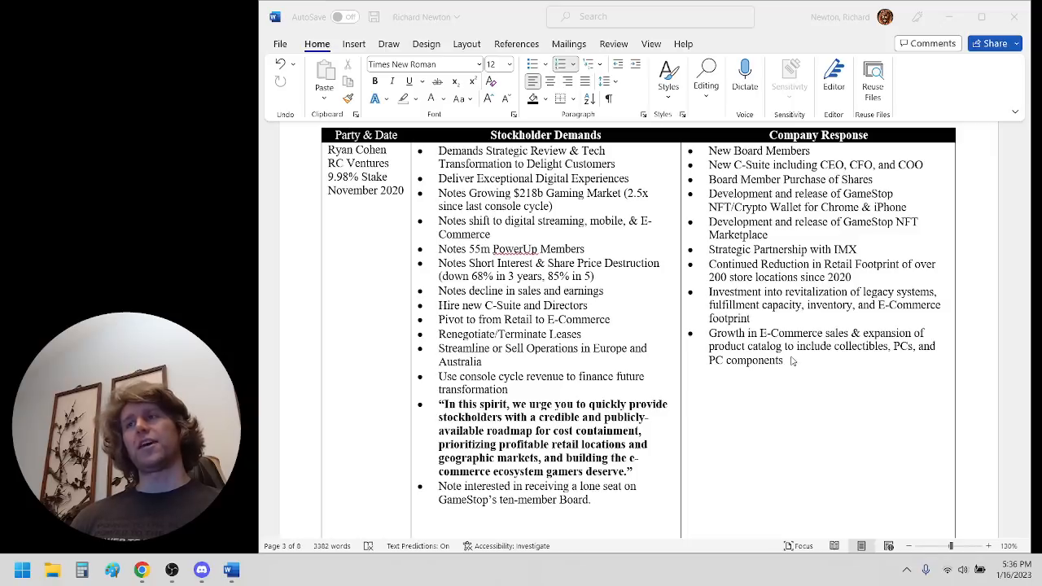
{"action": "mouse_move", "coordinate": [766, 381]}
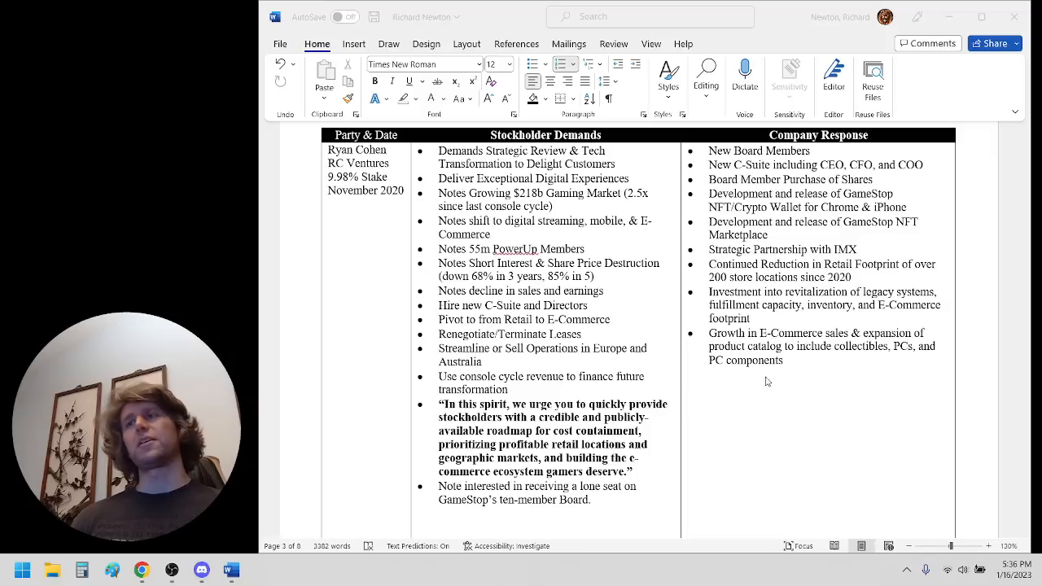
Scroll to the recommendation paragraph and section A's numbered Wallet improvement list
{"action": "scroll", "scroll_direction": "down", "scroll_amount": 3}
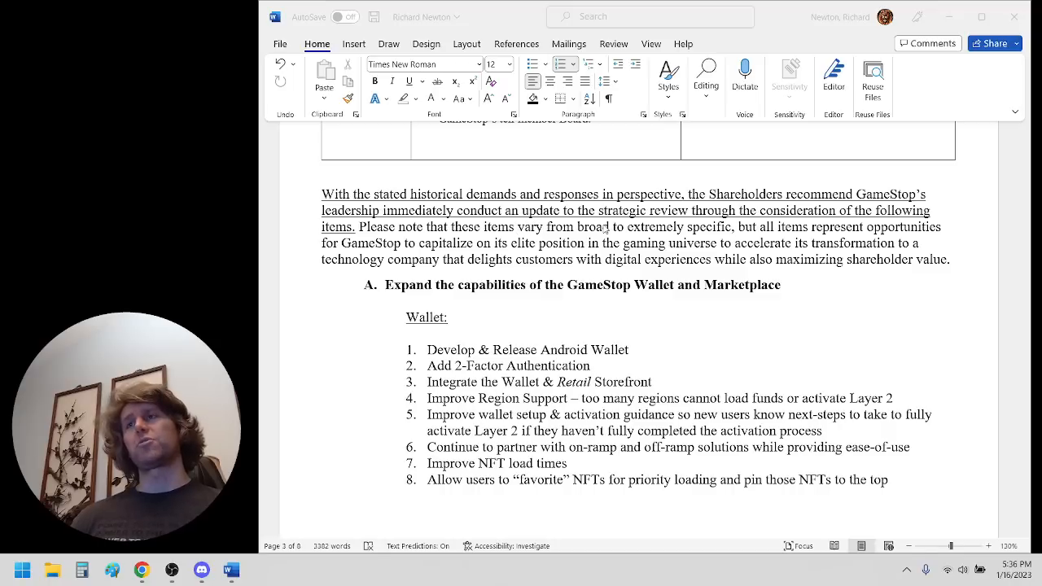
{"action": "mouse_move", "coordinate": [627, 237]}
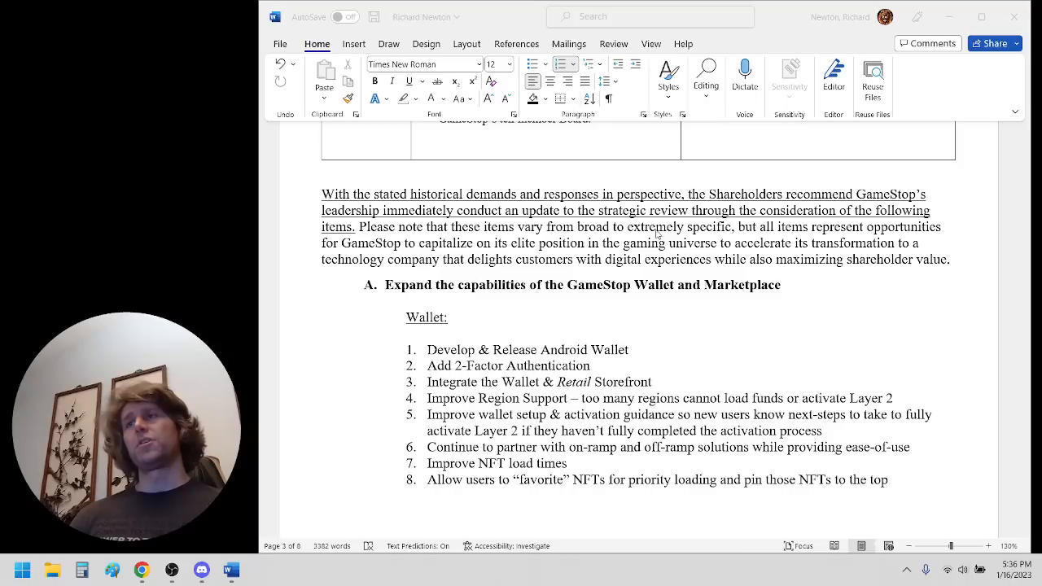
{"action": "mouse_move", "coordinate": [506, 259]}
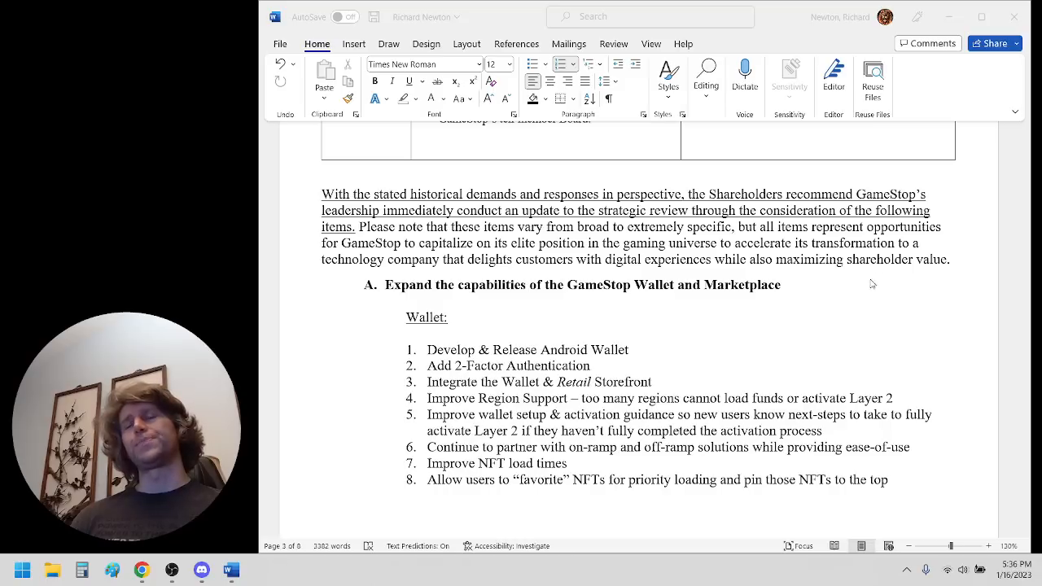
{"action": "mouse_move", "coordinate": [594, 291]}
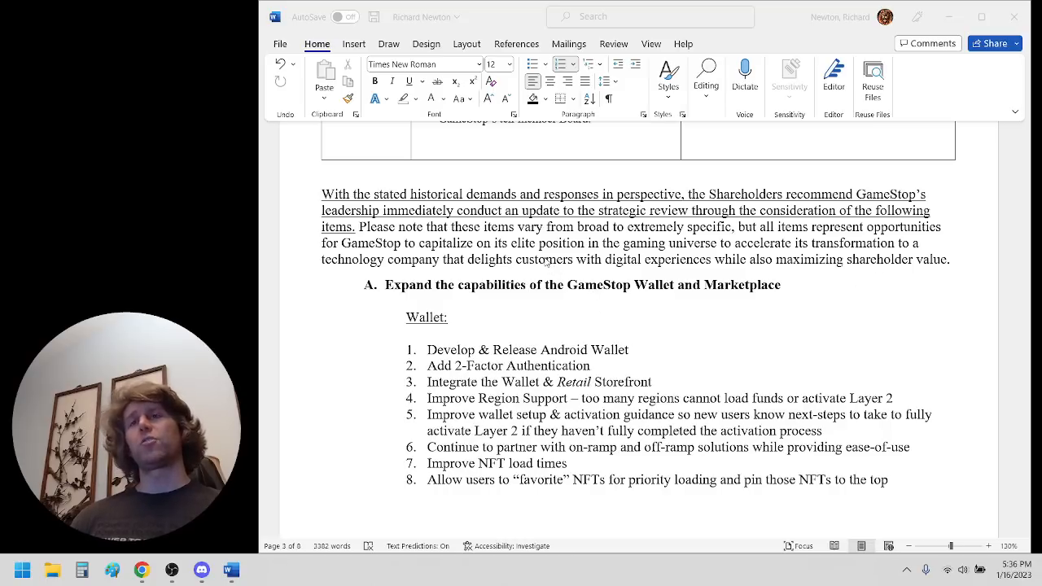
Scroll down to Wallet items 9–14 on the next page, folder NFT loading through marketplace sync
{"action": "scroll", "scroll_direction": "down", "scroll_amount": 3}
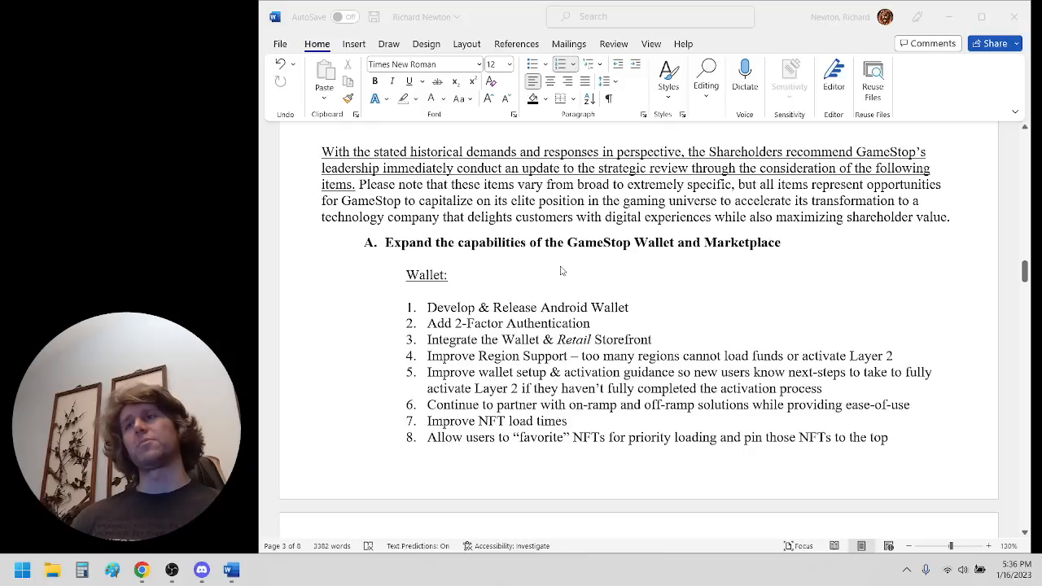
{"action": "scroll", "scroll_direction": "down", "scroll_amount": 3}
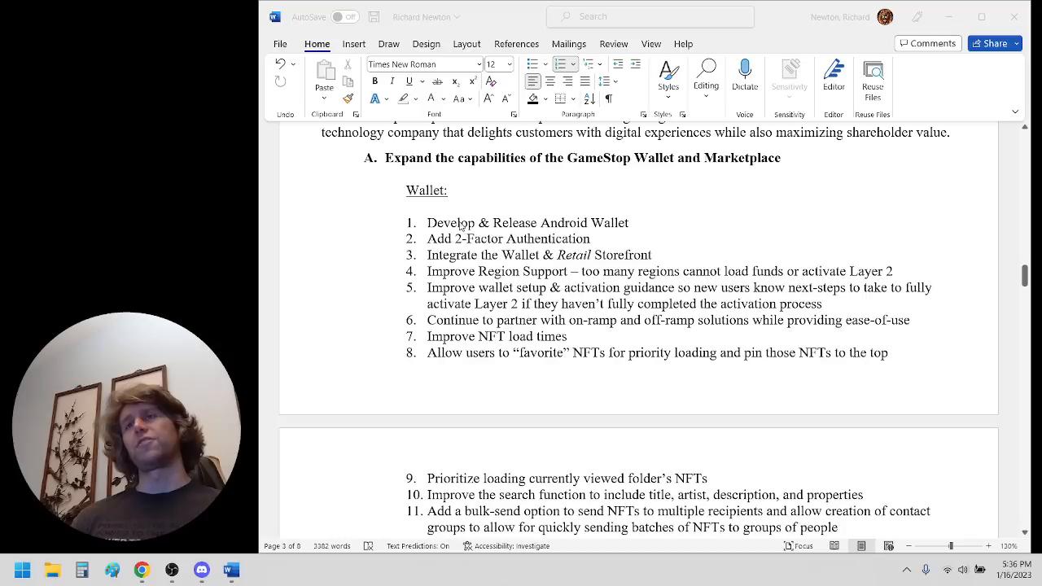
{"action": "mouse_move", "coordinate": [461, 210]}
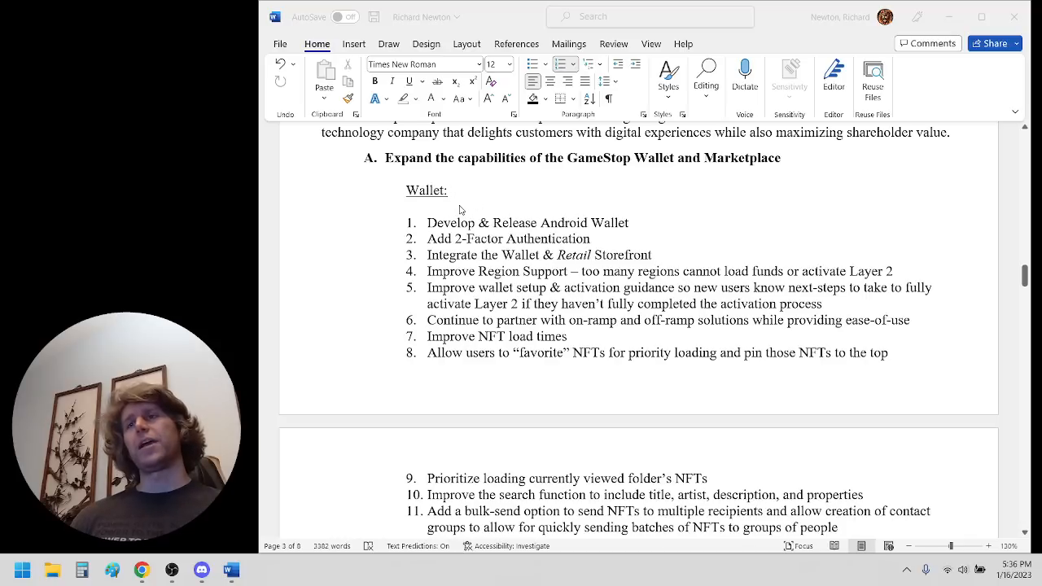
{"action": "scroll", "scroll_direction": "down", "scroll_amount": 3}
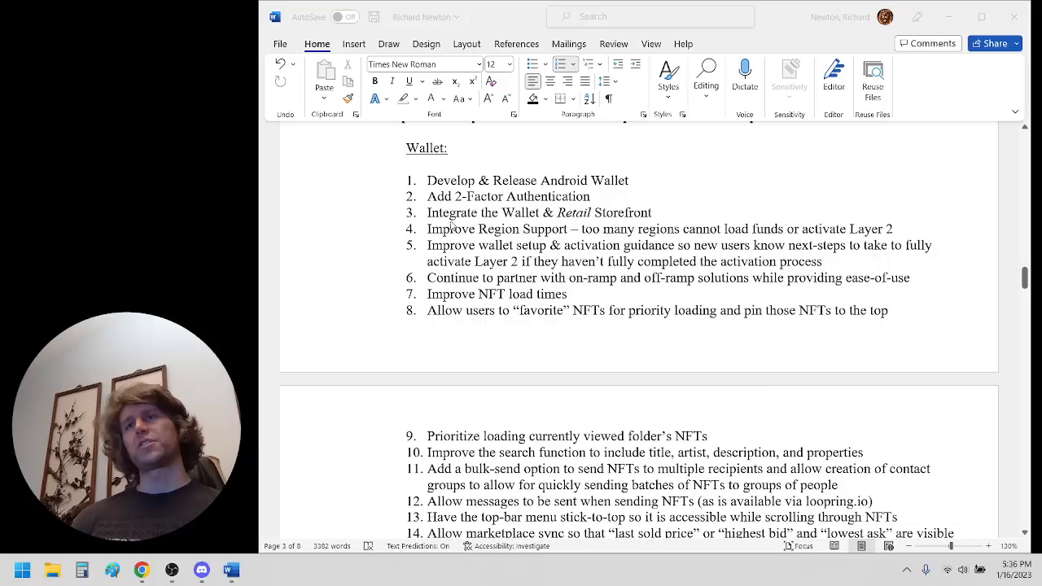
{"action": "mouse_move", "coordinate": [493, 241]}
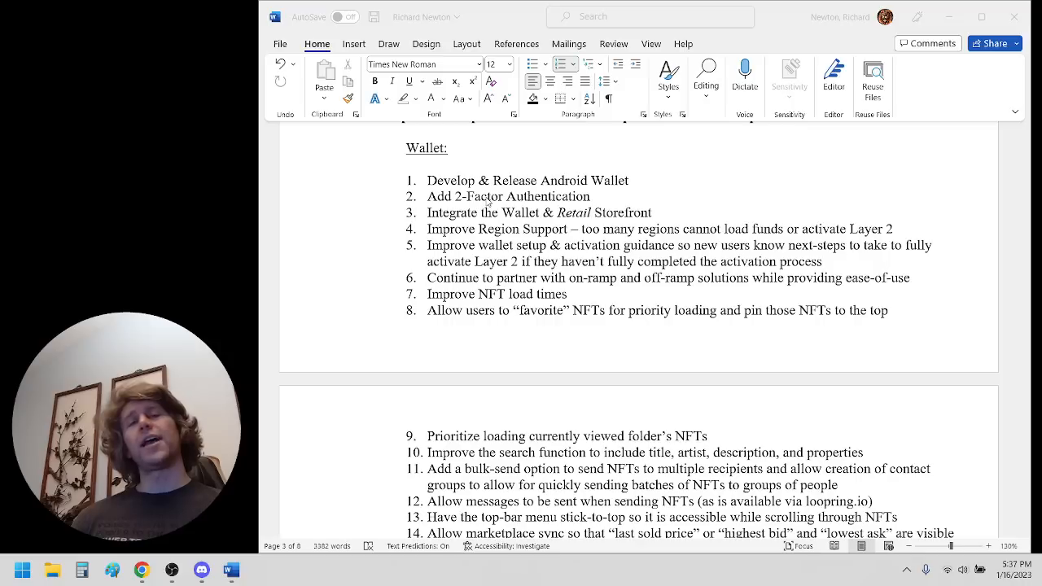
{"action": "mouse_move", "coordinate": [460, 213]}
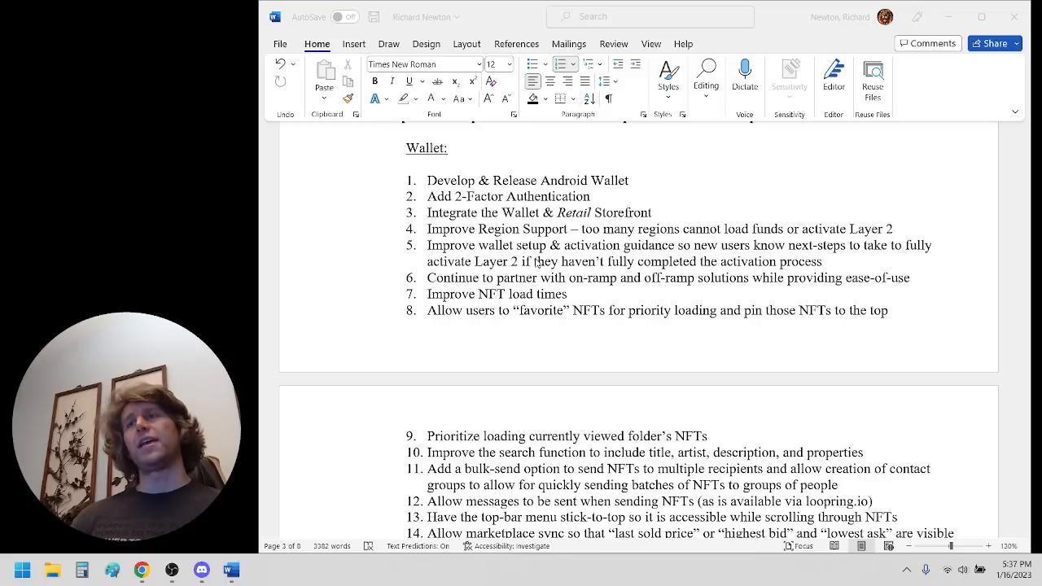
{"action": "mouse_move", "coordinate": [573, 258]}
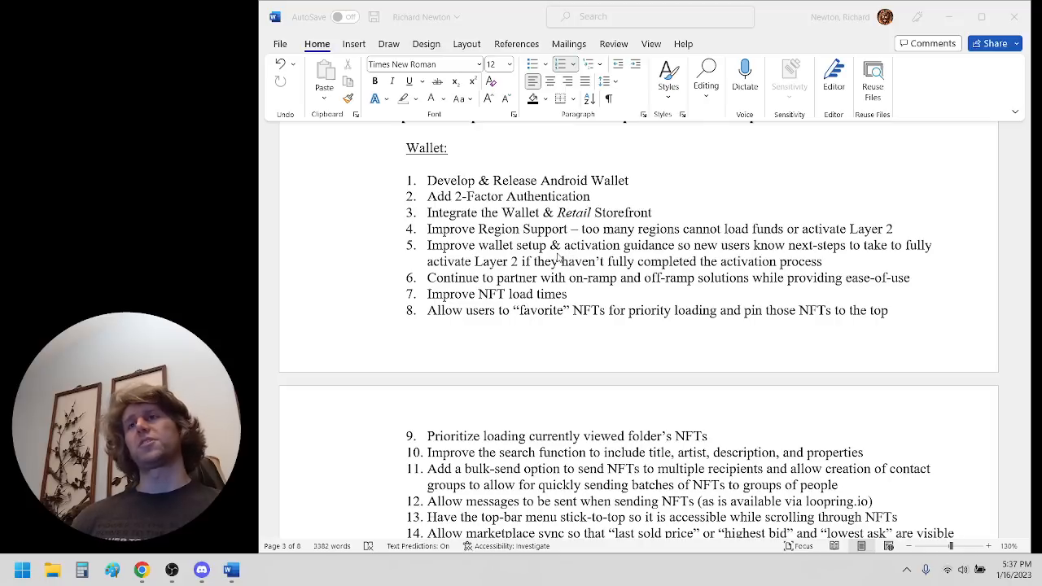
Scroll onto page 4 to read wallet items through in-wallet NFT minting and the Marketplace Function heading
{"action": "scroll", "scroll_direction": "down", "scroll_amount": 3}
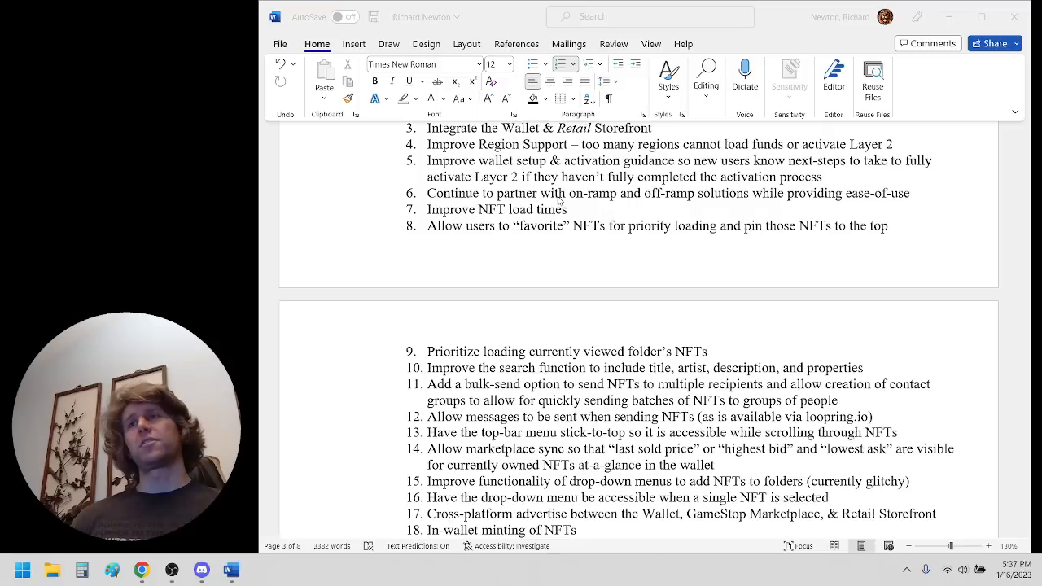
{"action": "mouse_move", "coordinate": [519, 214]}
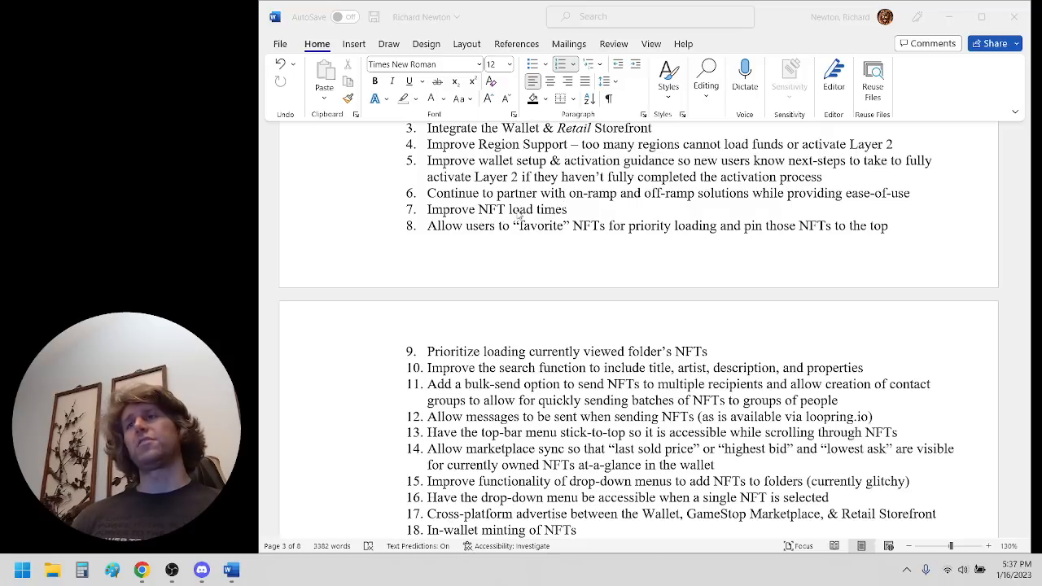
{"action": "mouse_move", "coordinate": [452, 240]}
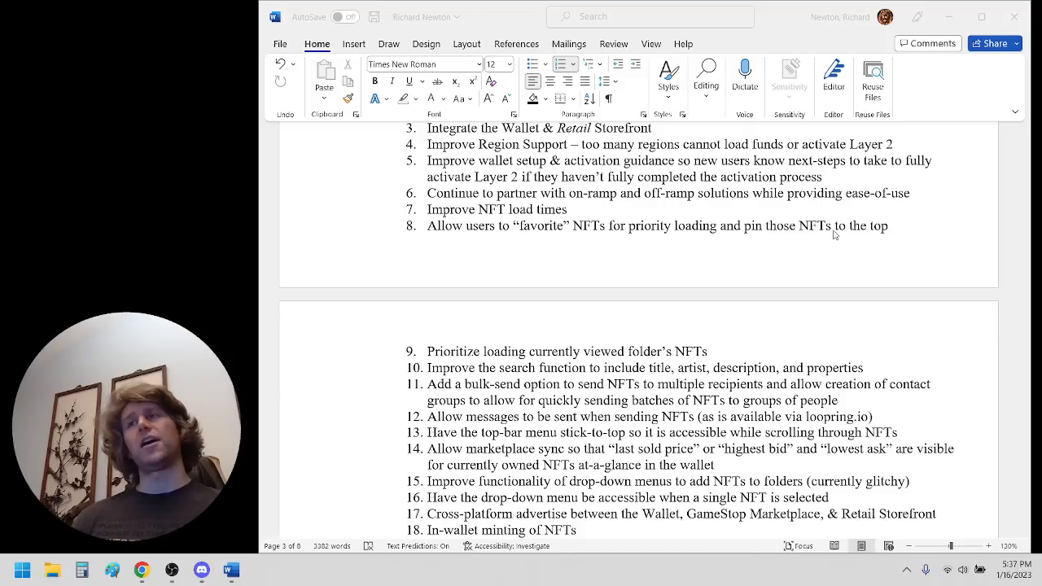
{"action": "mouse_move", "coordinate": [870, 241]}
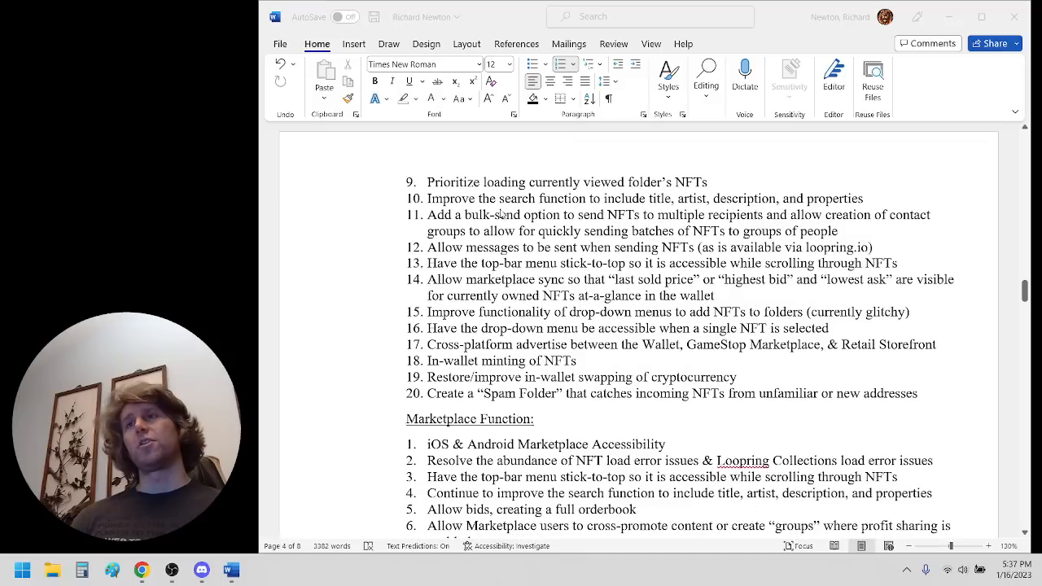
{"action": "mouse_move", "coordinate": [637, 182]}
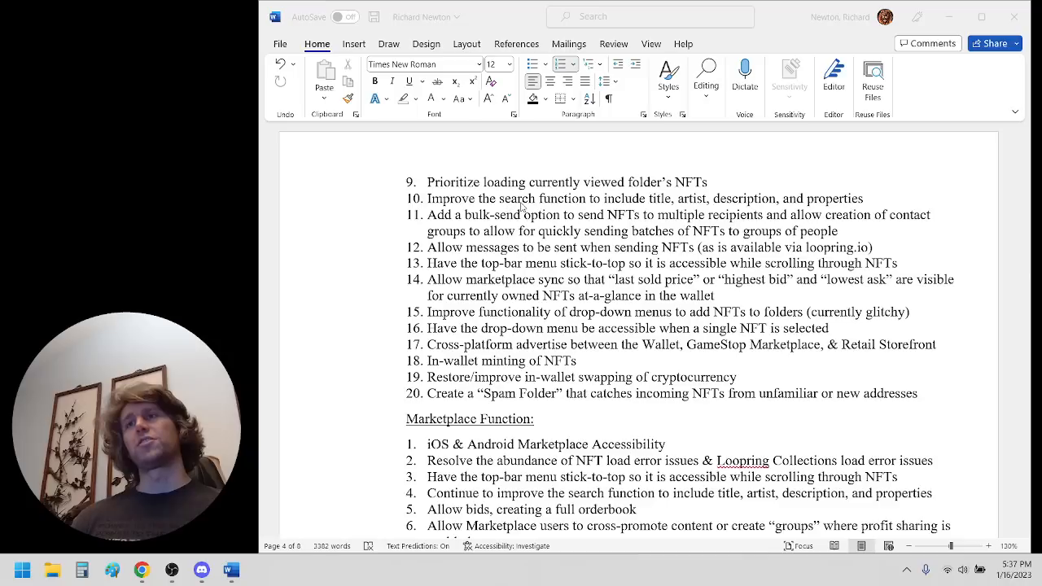
{"action": "mouse_move", "coordinate": [668, 202]}
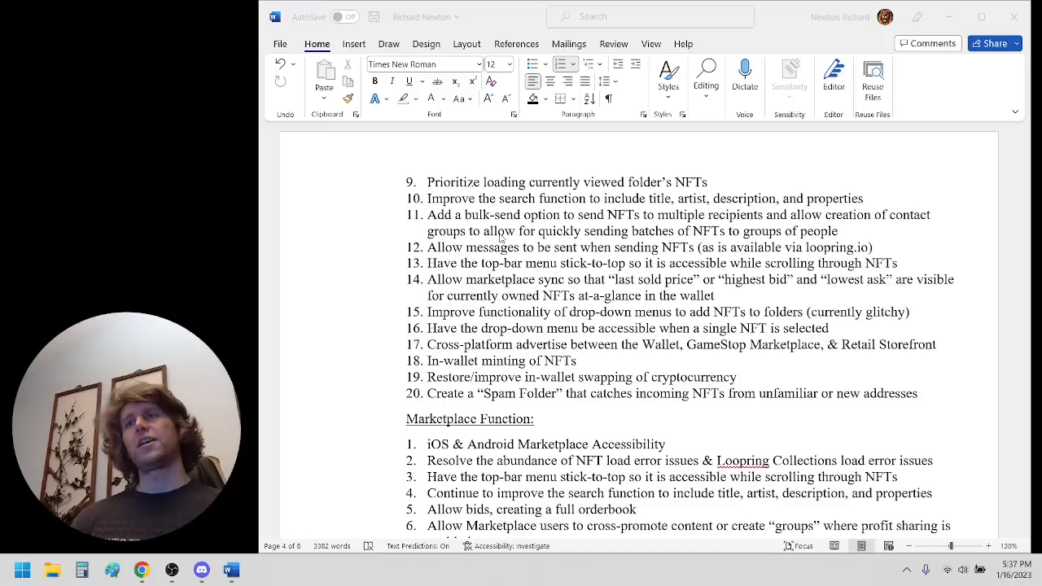
{"action": "mouse_move", "coordinate": [649, 227]}
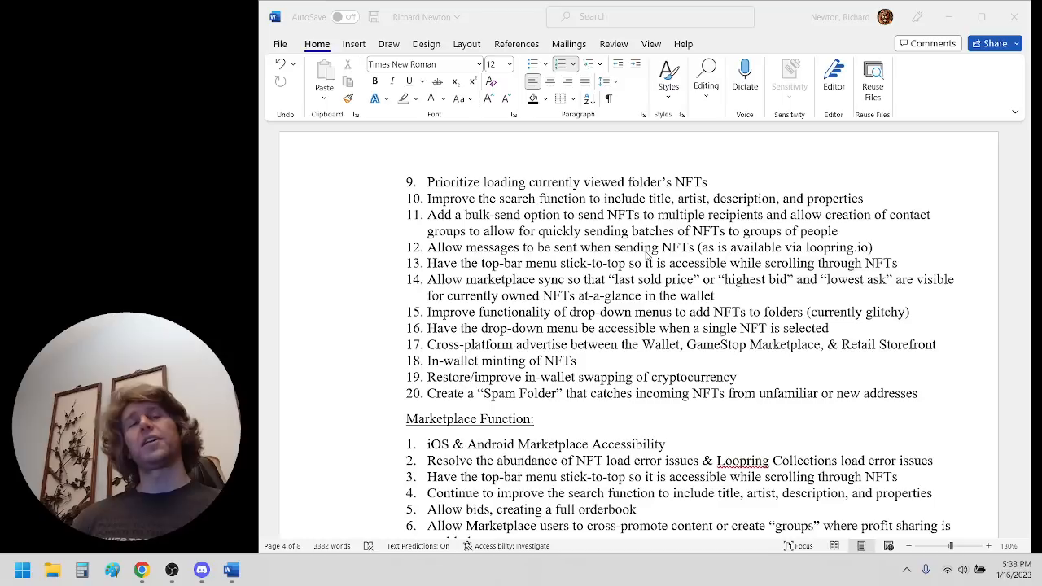
{"action": "mouse_move", "coordinate": [723, 259]}
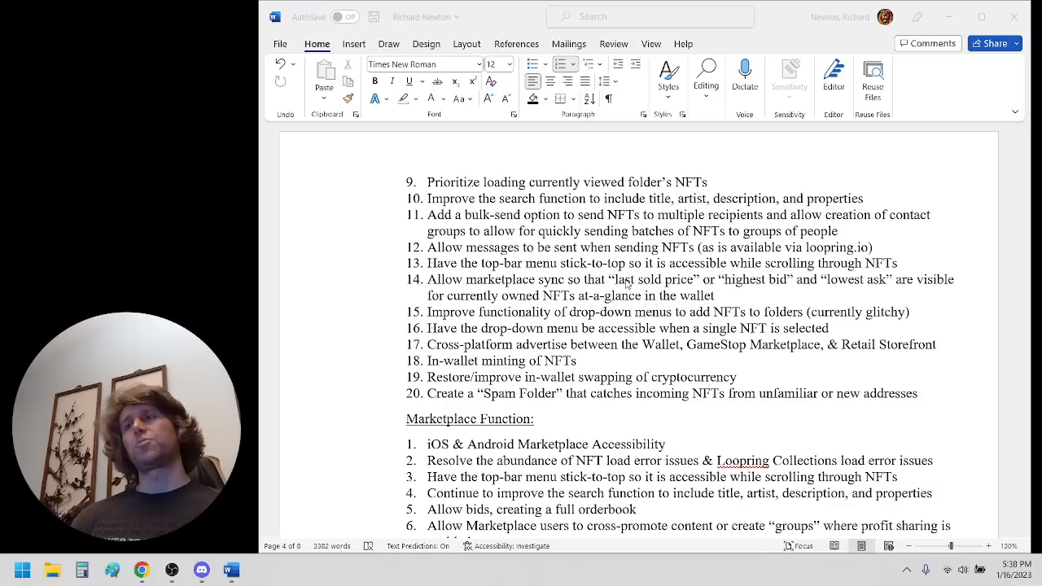
{"action": "mouse_move", "coordinate": [865, 289]}
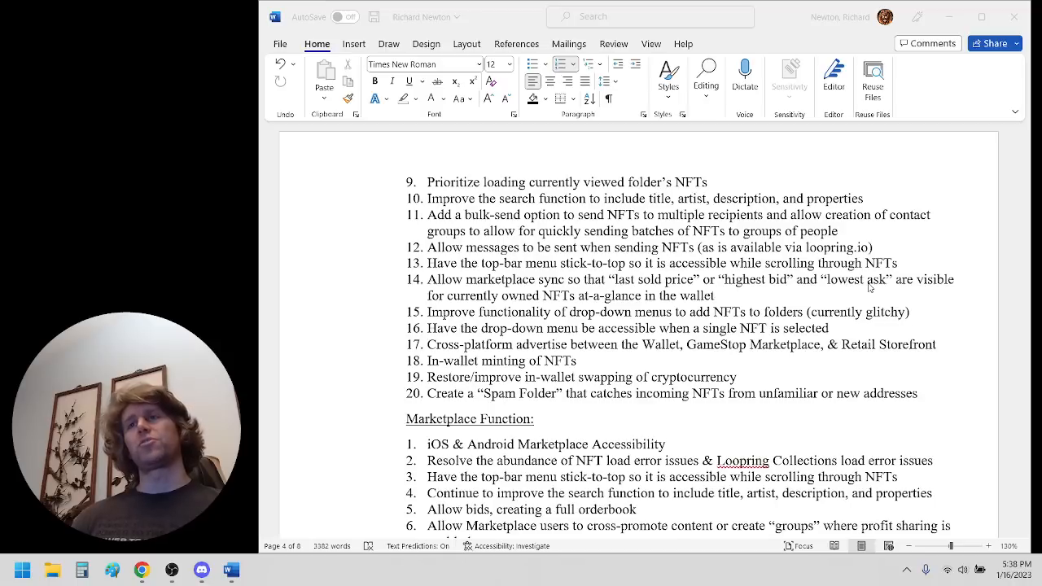
{"action": "mouse_move", "coordinate": [788, 298]}
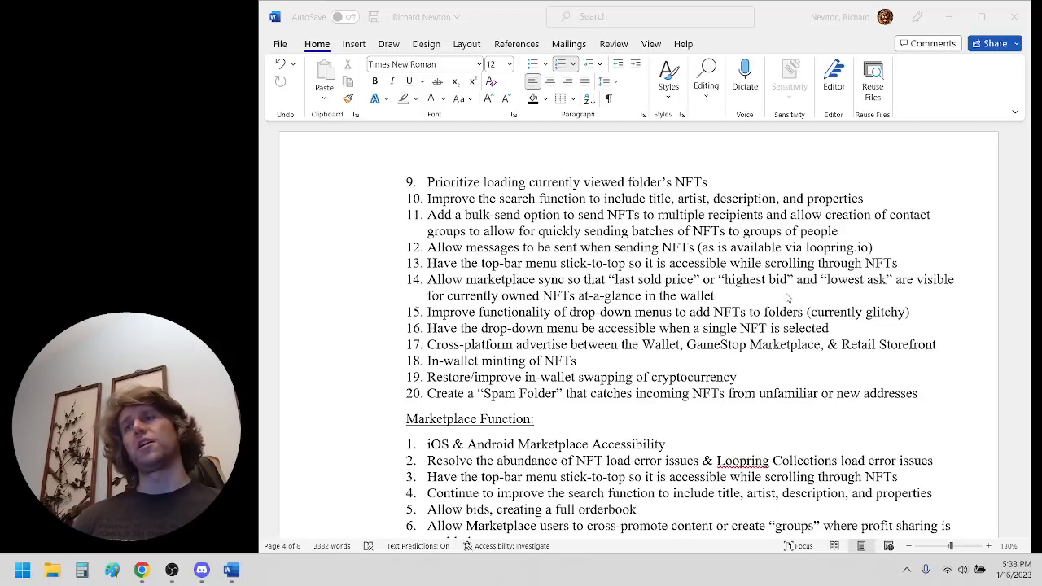
{"action": "scroll", "scroll_direction": "down", "scroll_amount": 3}
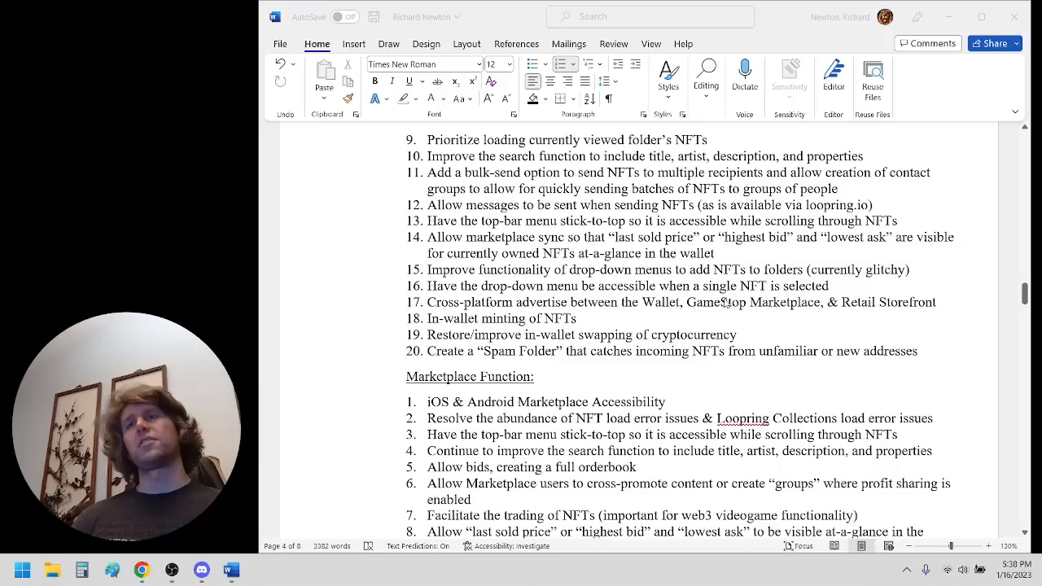
{"action": "mouse_move", "coordinate": [511, 284]}
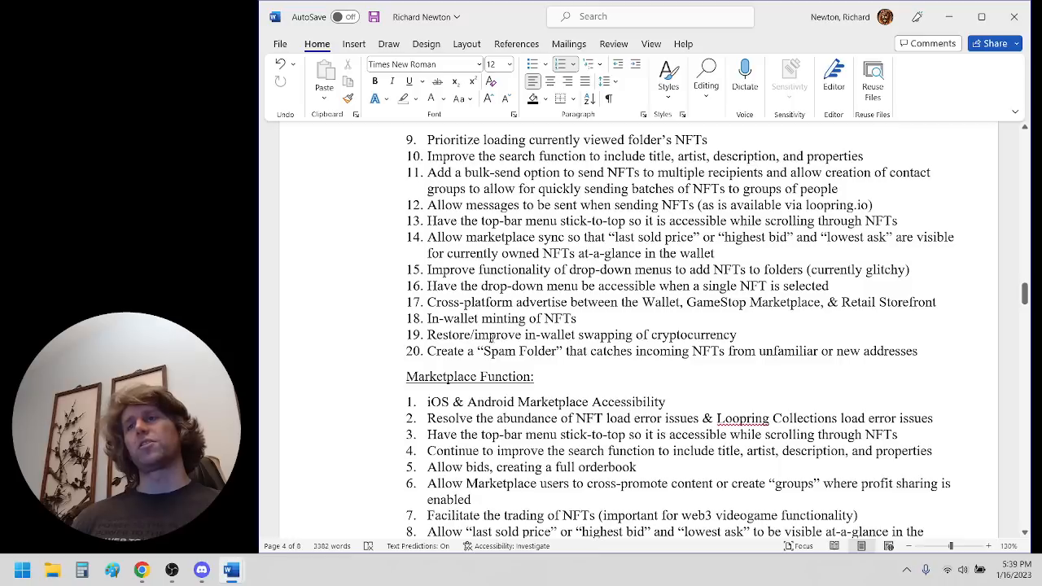
{"action": "double_click", "coordinate": [712, 335]}
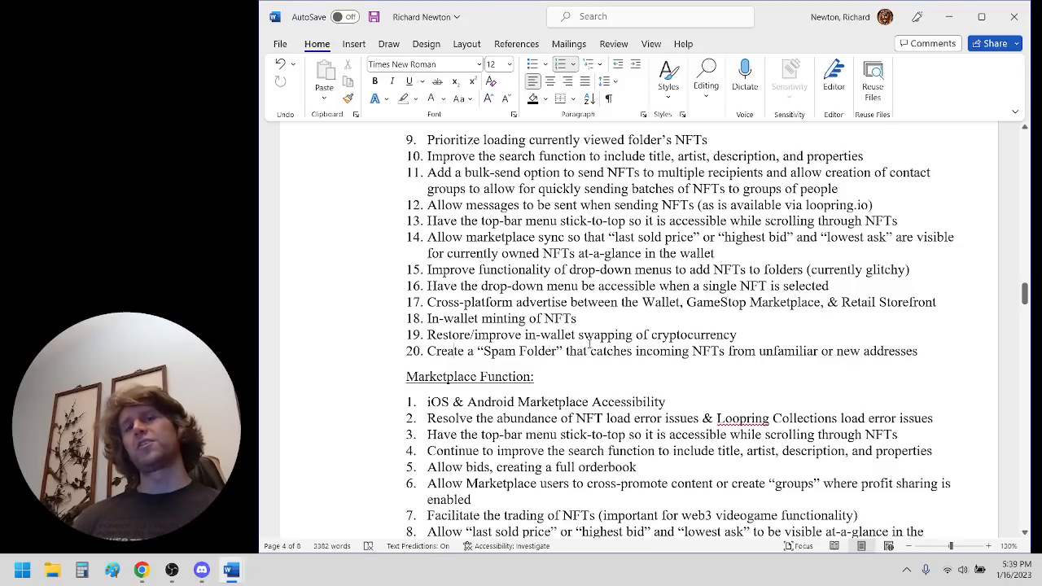
Scroll through Marketplace Function items to item 10, the data dashboard, and Marketplace Content's start
{"action": "scroll", "scroll_direction": "down", "scroll_amount": 3}
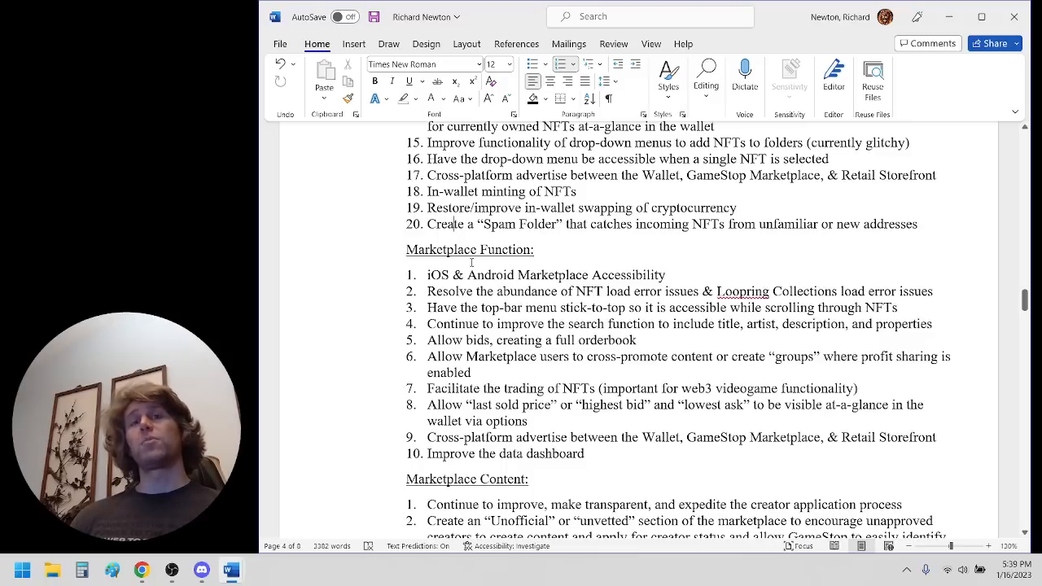
{"action": "scroll", "scroll_direction": "down", "scroll_amount": 3}
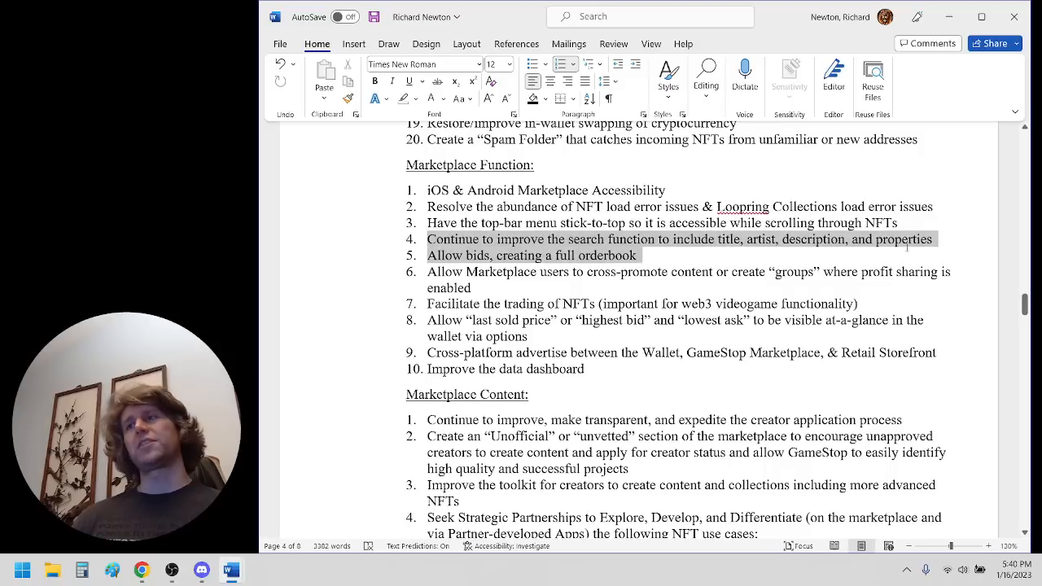
Deselect Marketplace items 4 and 5, then scroll to partnership use cases a–e, Art through Ticket Sales
{"action": "left_click", "coordinate": [813, 271]}
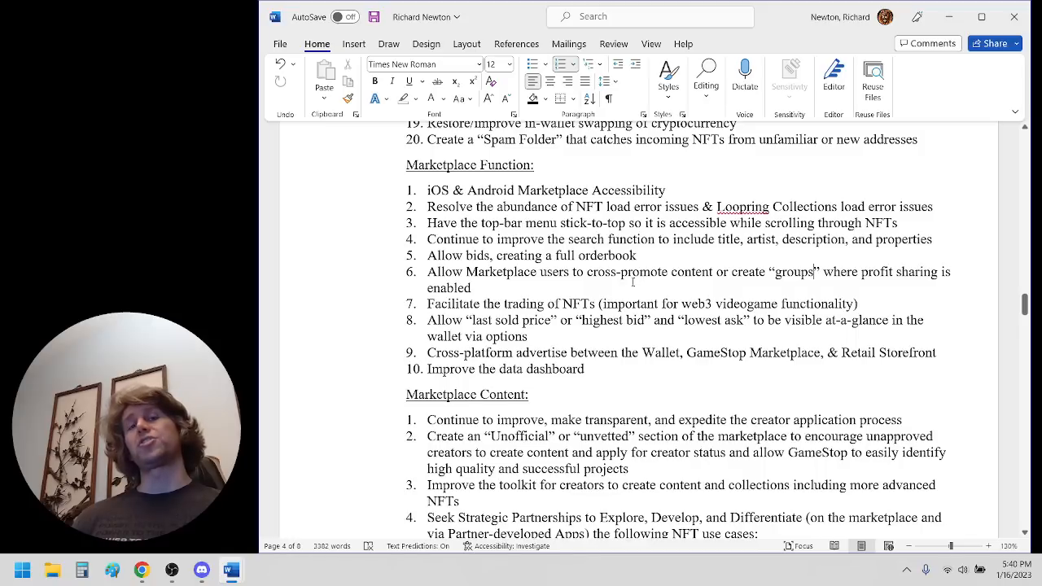
{"action": "mouse_move", "coordinate": [637, 284]}
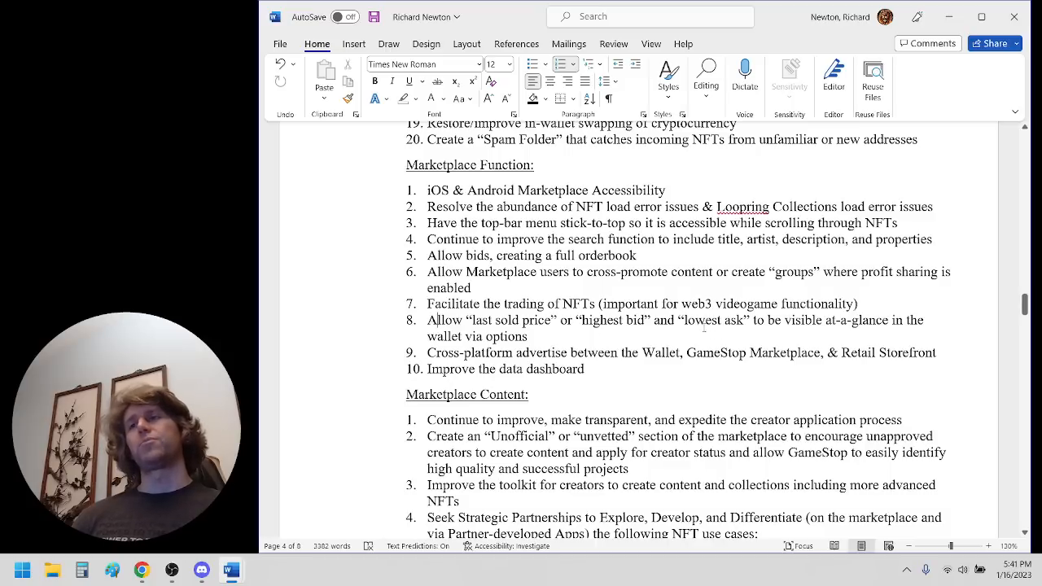
{"action": "scroll", "scroll_direction": "down", "scroll_amount": 3}
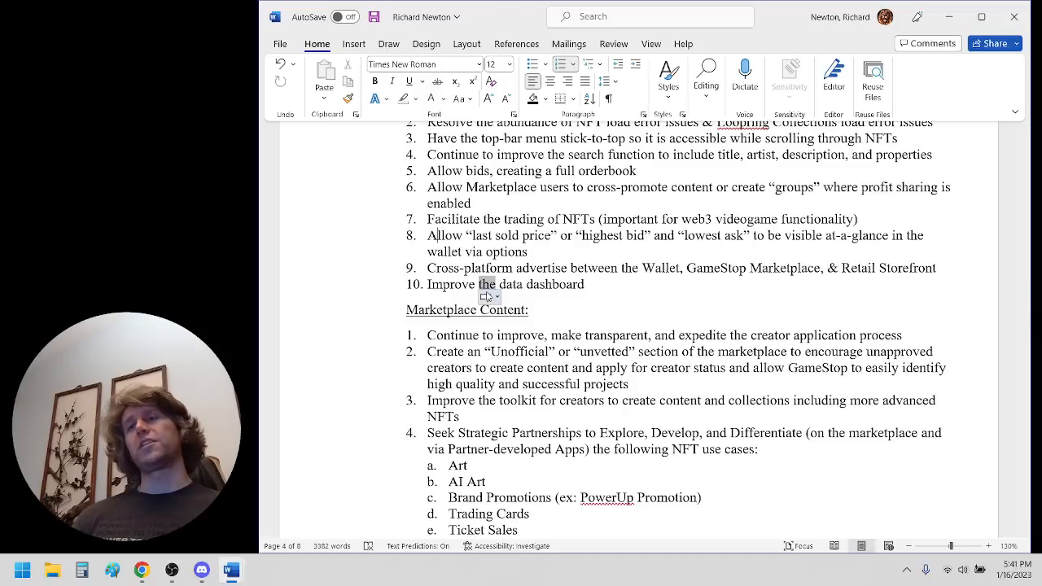
Scroll through use cases f–m: graphic novels, books, games, eSports, music, and audio assets
{"action": "scroll", "scroll_direction": "down", "scroll_amount": 3}
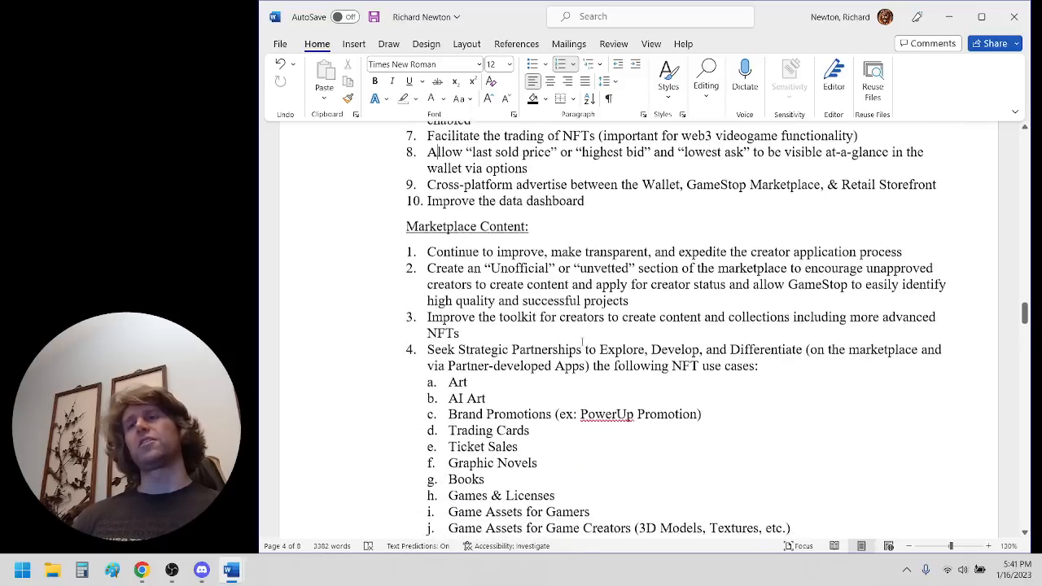
{"action": "scroll", "scroll_direction": "down", "scroll_amount": 3}
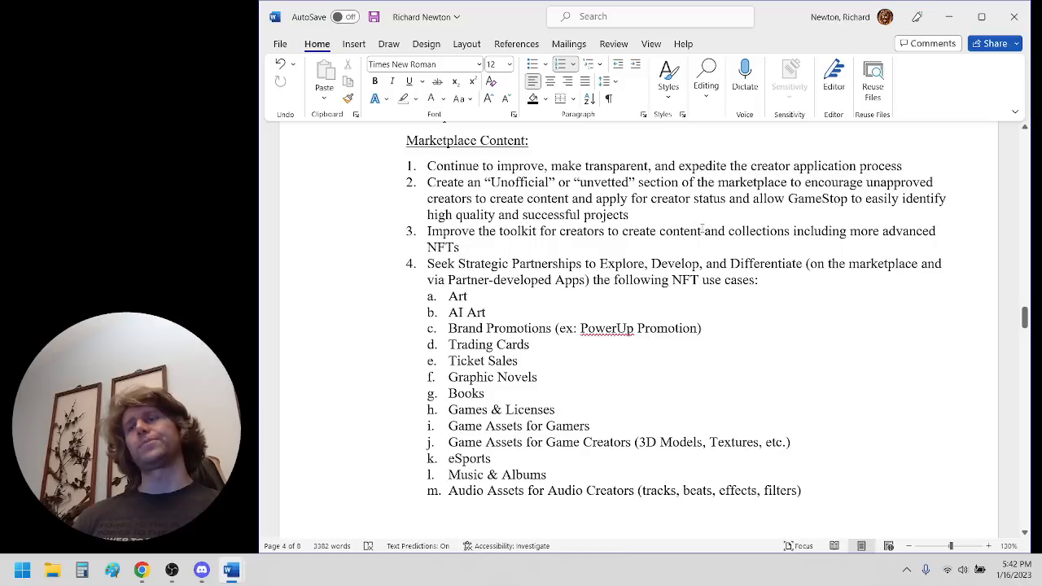
{"action": "mouse_move", "coordinate": [766, 242]}
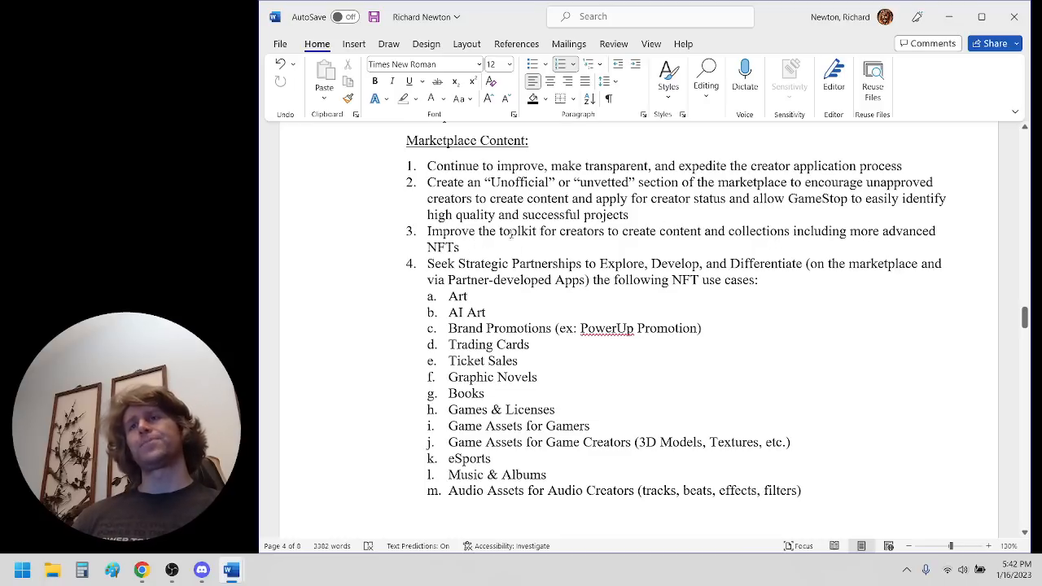
Scroll past the page break to read use cases n–t, from radio to tokenized securities
{"action": "scroll", "scroll_direction": "down", "scroll_amount": 3}
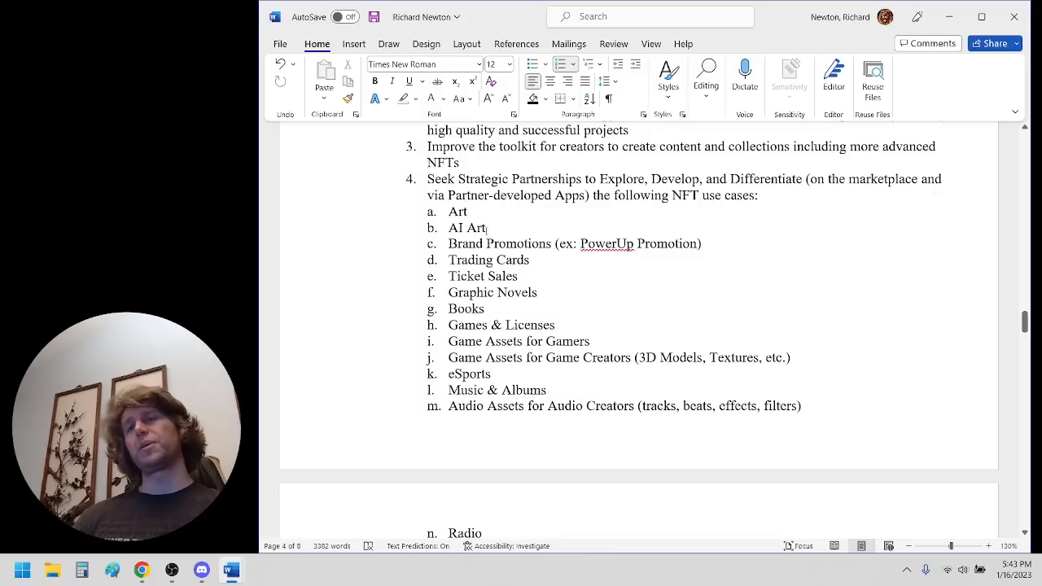
{"action": "mouse_move", "coordinate": [557, 252]}
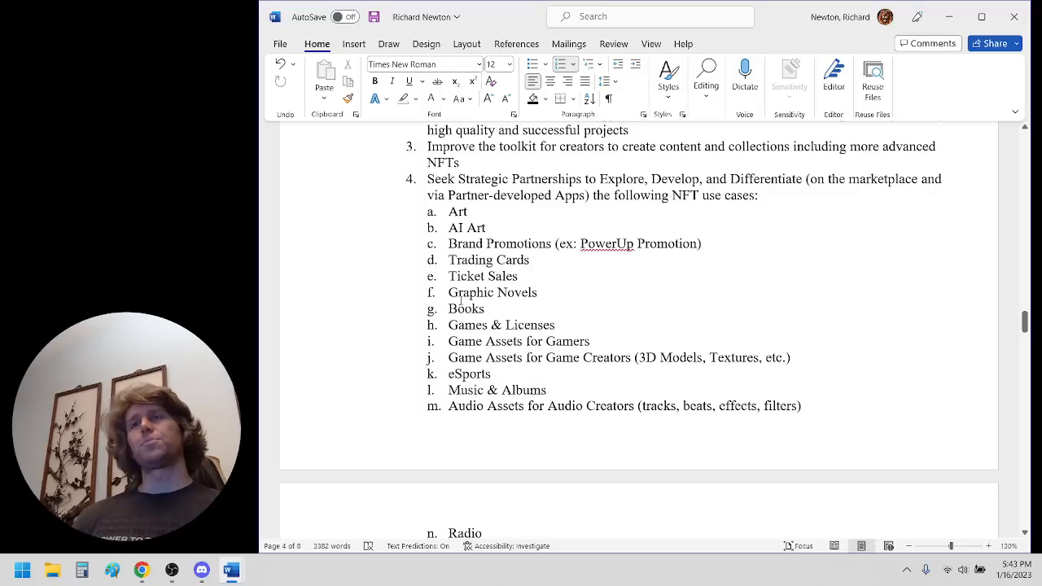
{"action": "double_click", "coordinate": [502, 325]}
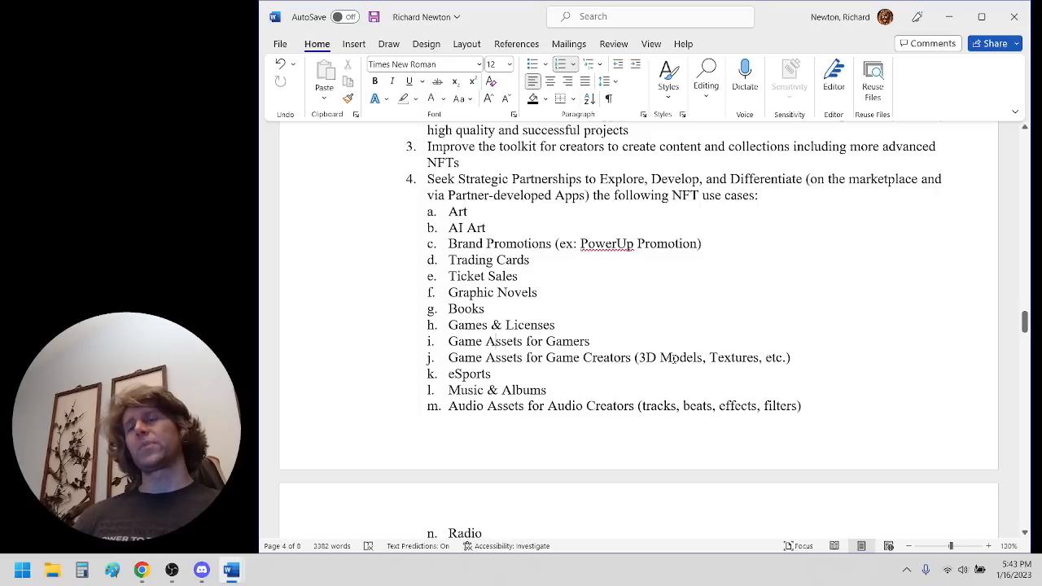
{"action": "scroll", "scroll_direction": "down", "scroll_amount": 3}
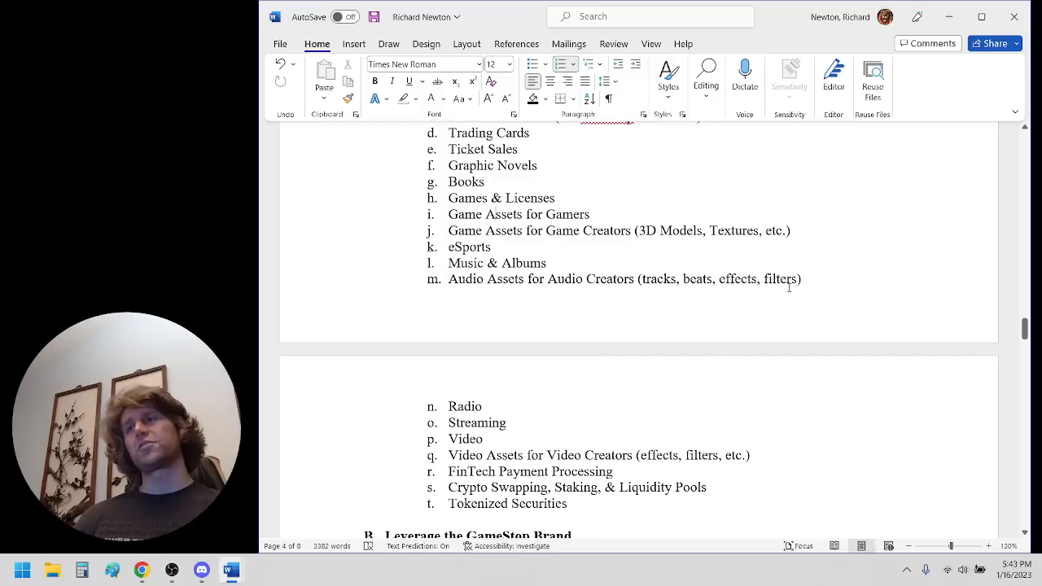
{"action": "scroll", "scroll_direction": "down", "scroll_amount": 3}
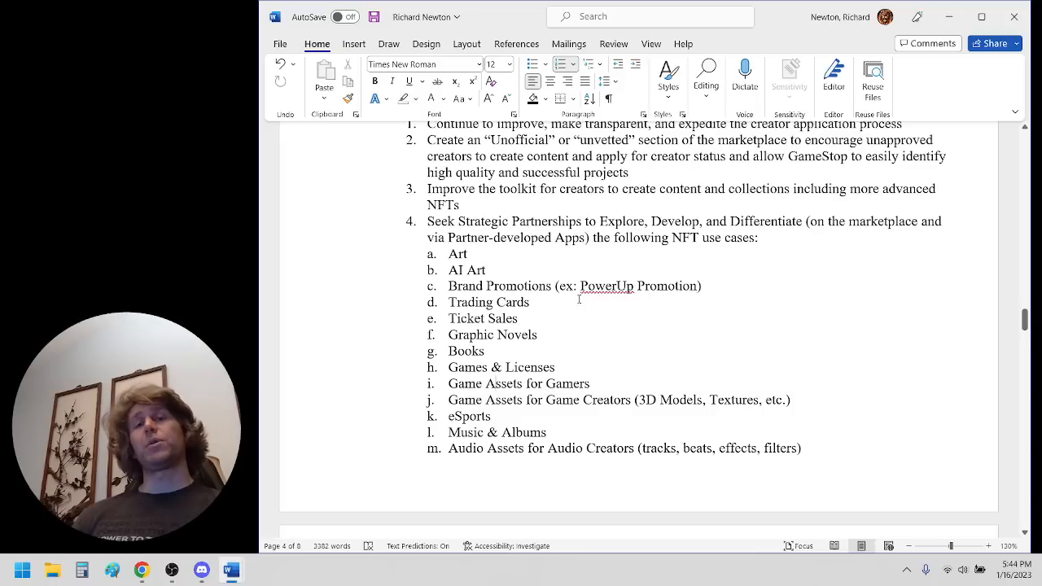
{"action": "scroll", "scroll_direction": "down", "scroll_amount": 3}
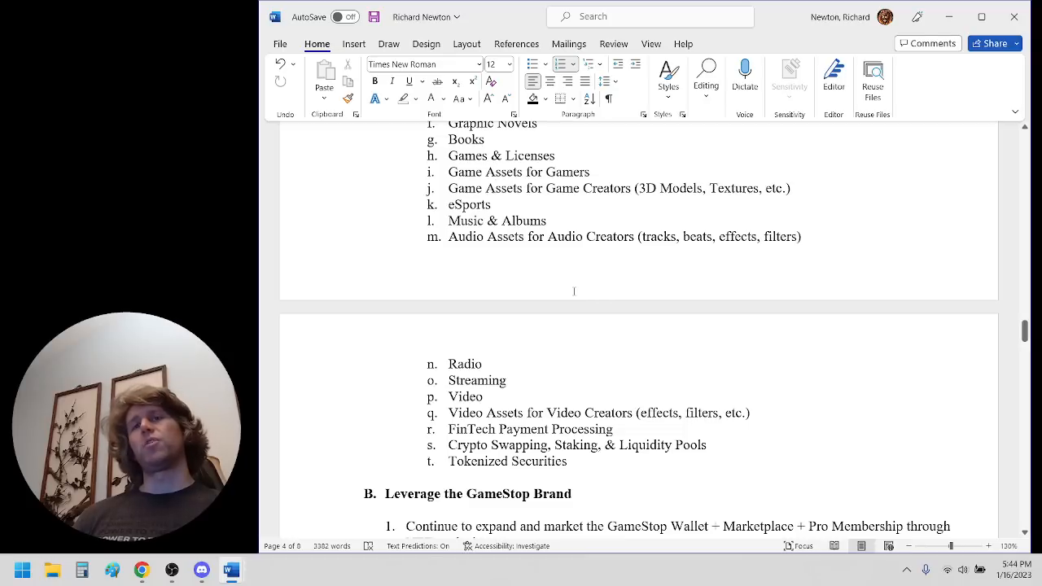
{"action": "mouse_move", "coordinate": [667, 301]}
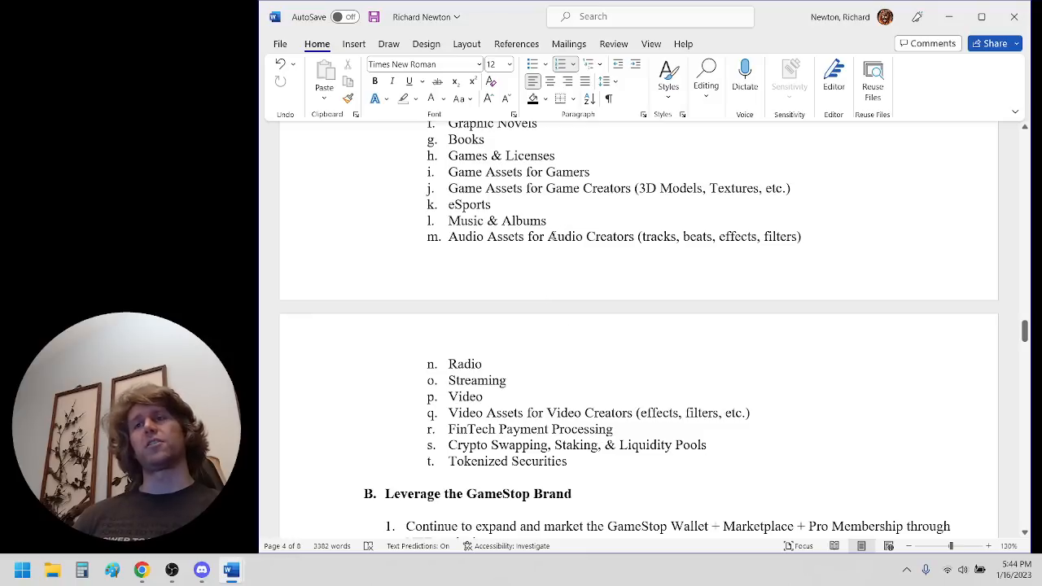
Scroll through section B's four brand items to section C's five core retail items and section D's heading
{"action": "scroll", "scroll_direction": "down", "scroll_amount": 3}
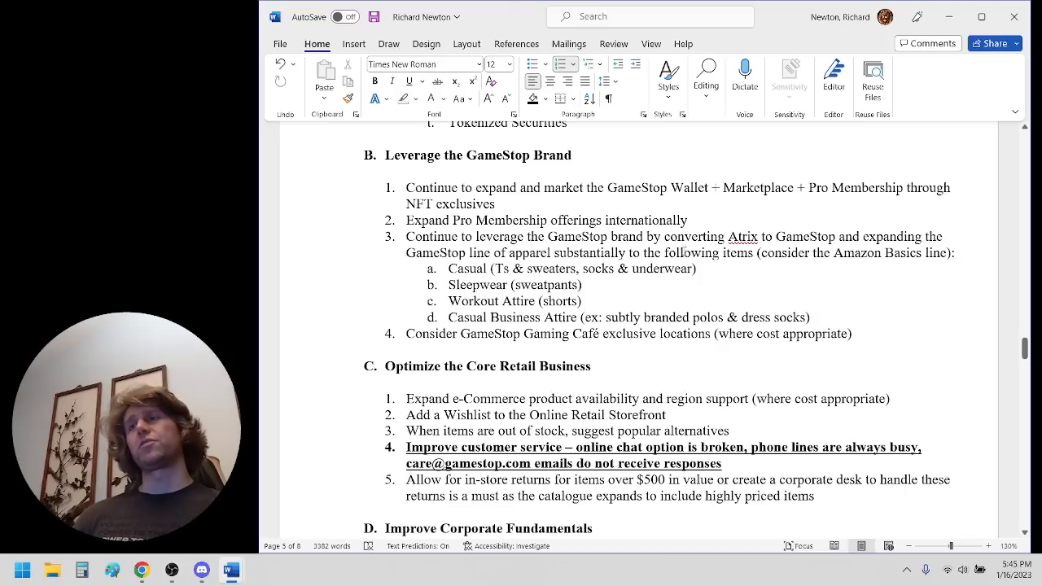
{"action": "scroll", "scroll_direction": "down", "scroll_amount": 3}
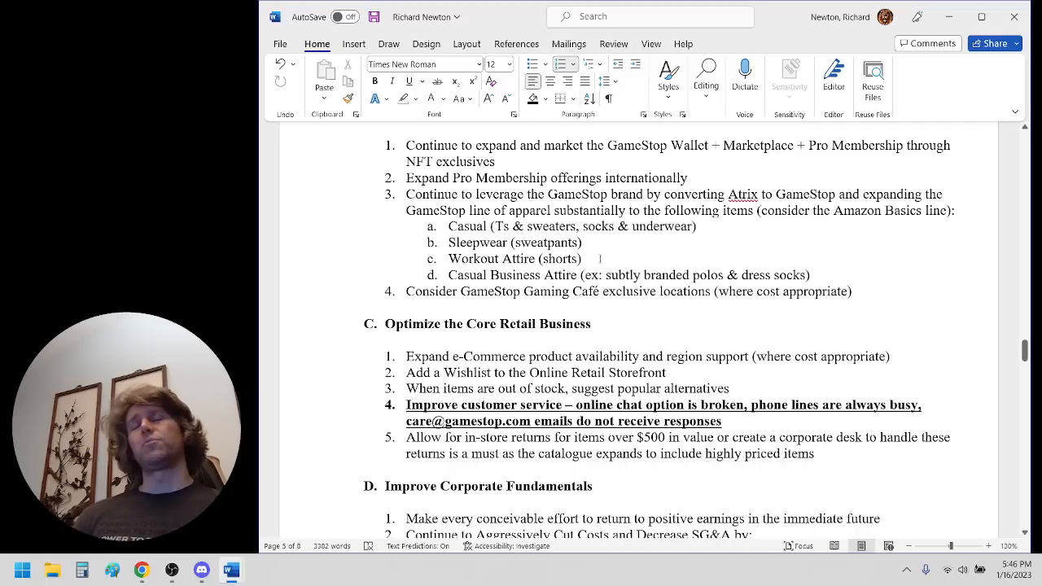
Scroll to section D items 1–7, including cost-cutting sub-items a–e and cash reserve guidance
{"action": "scroll", "scroll_direction": "down", "scroll_amount": 3}
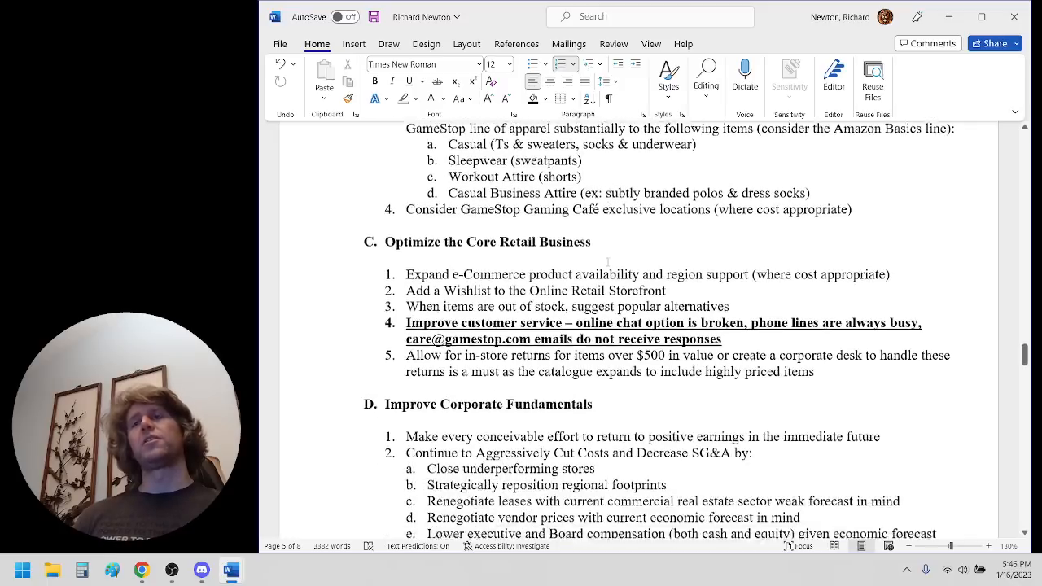
{"action": "scroll", "scroll_direction": "down", "scroll_amount": 3}
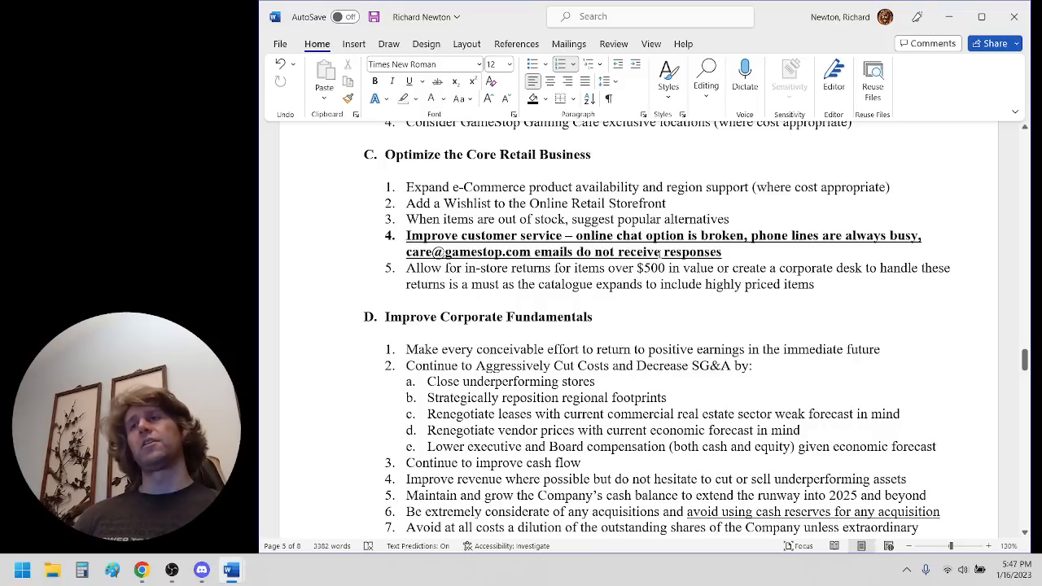
{"action": "left_click_drag", "start_coordinate": [406, 235], "coordinate": [721, 252]}
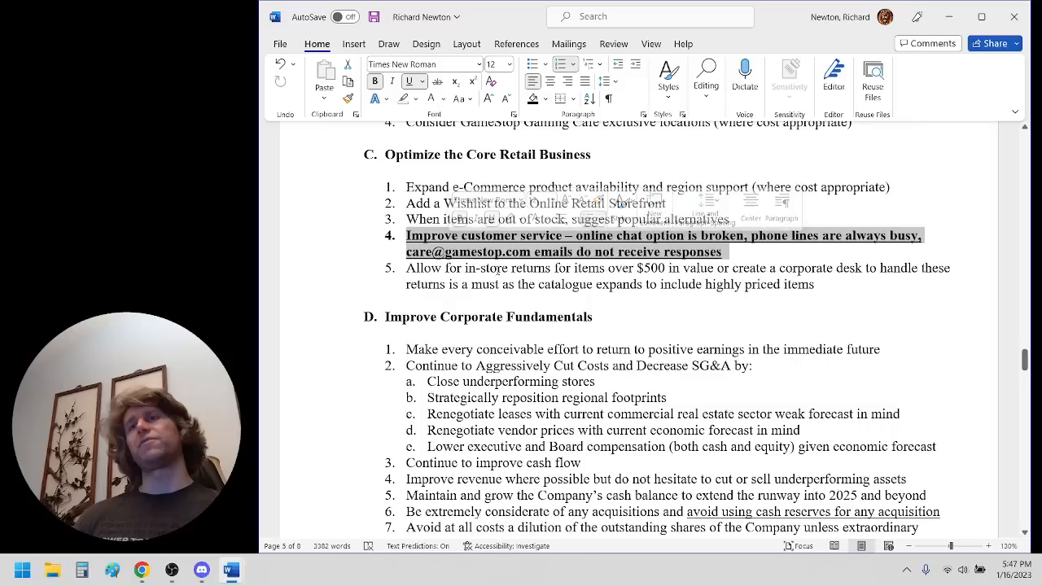
{"action": "left_click", "coordinate": [542, 280]}
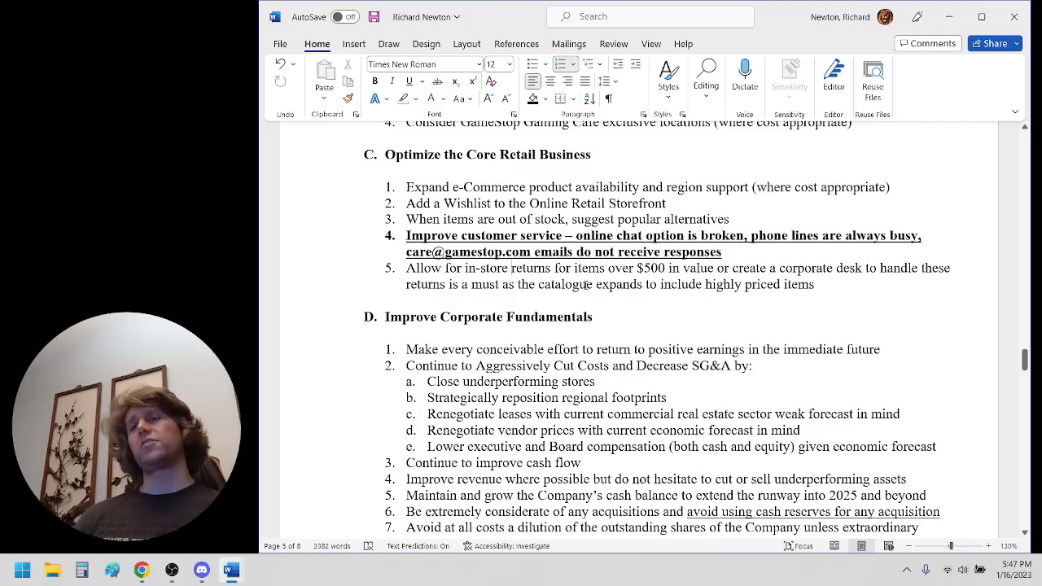
{"action": "mouse_move", "coordinate": [585, 284]}
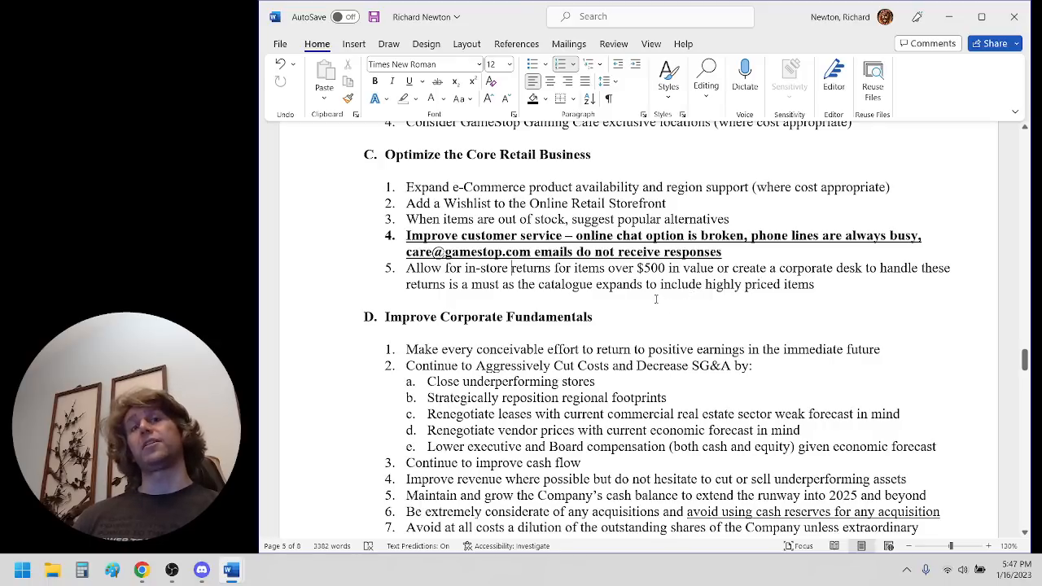
Scroll to section D's item 8 on avoiding new debt amid inflation and high interest rates
{"action": "scroll", "scroll_direction": "down", "scroll_amount": 3}
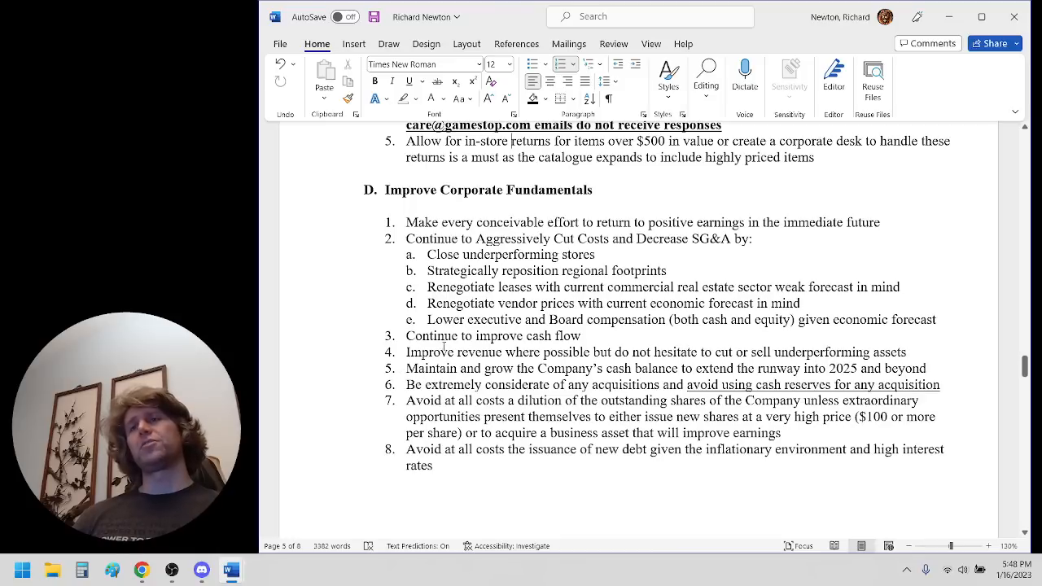
{"action": "mouse_move", "coordinate": [797, 357]}
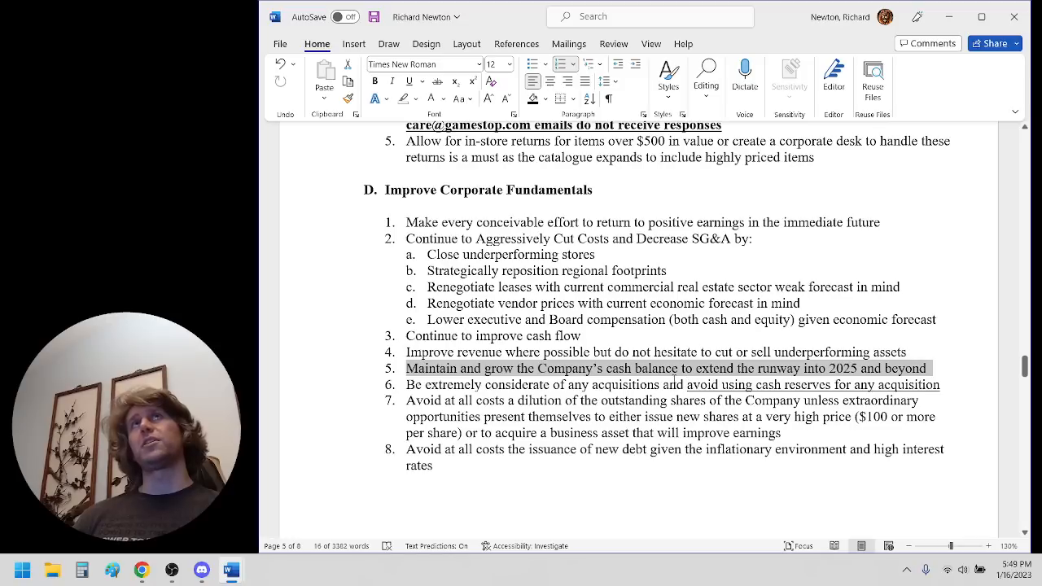
{"action": "mouse_move", "coordinate": [662, 377]}
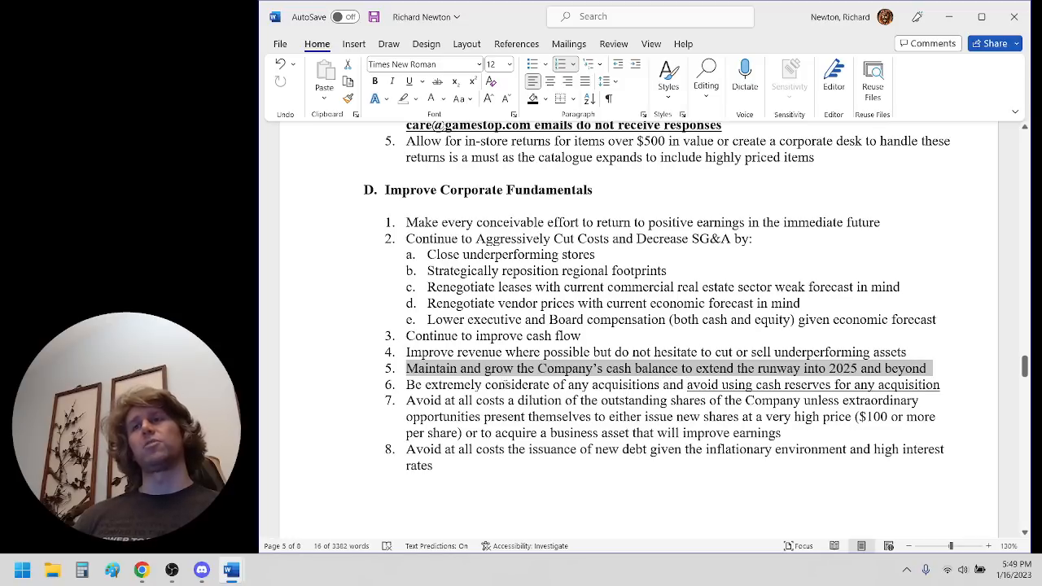
{"action": "left_click", "coordinate": [505, 385]}
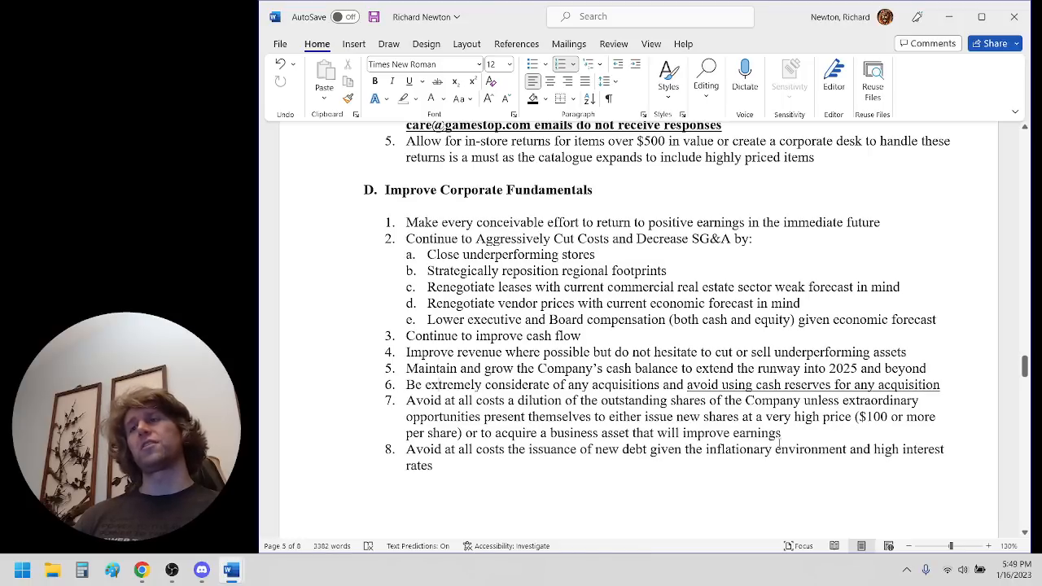
{"action": "scroll", "scroll_direction": "down", "scroll_amount": 3}
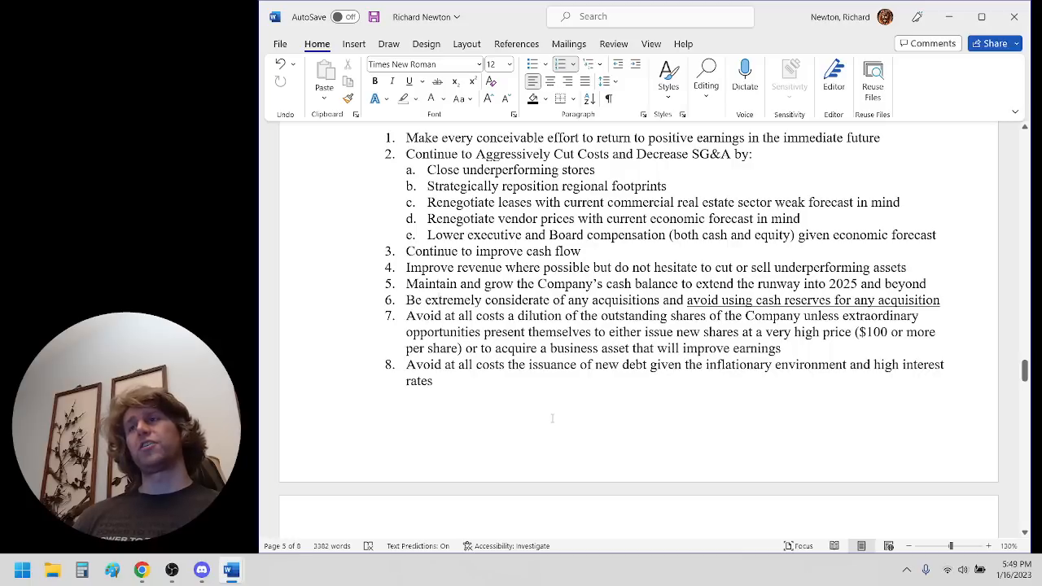
{"action": "scroll", "scroll_direction": "down", "scroll_amount": 3}
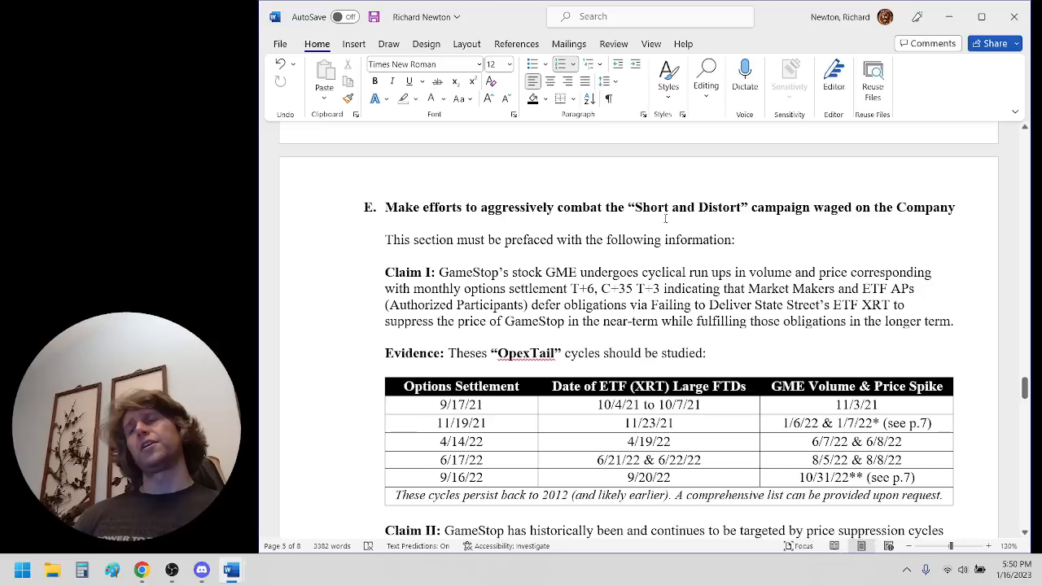
{"action": "mouse_move", "coordinate": [693, 200]}
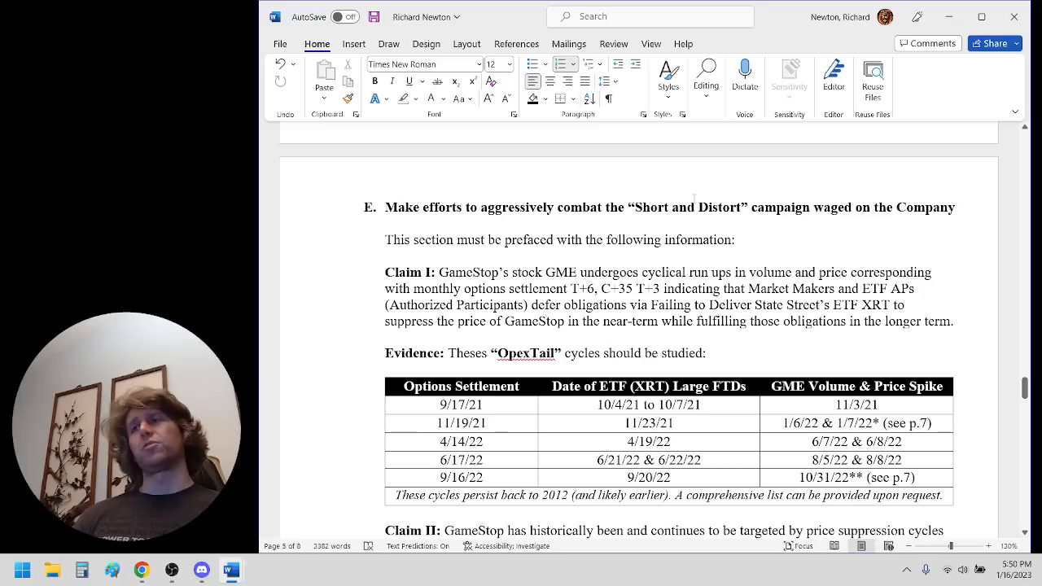
{"action": "mouse_move", "coordinate": [575, 256]}
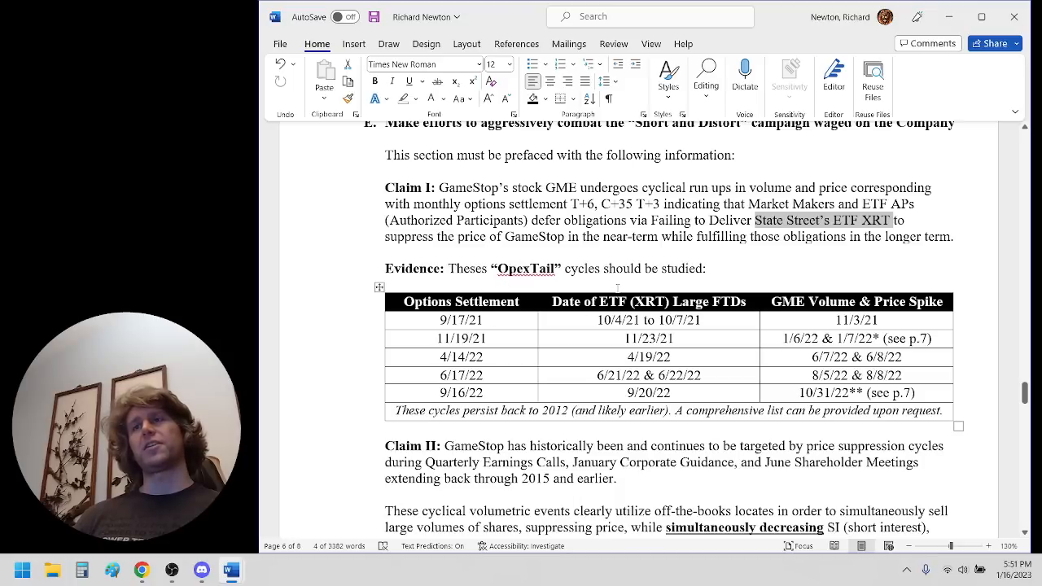
Scroll past page 6's OpexTail table to Claim II on price suppression cycles and the JMMAN table
{"action": "scroll", "scroll_direction": "down", "scroll_amount": 3}
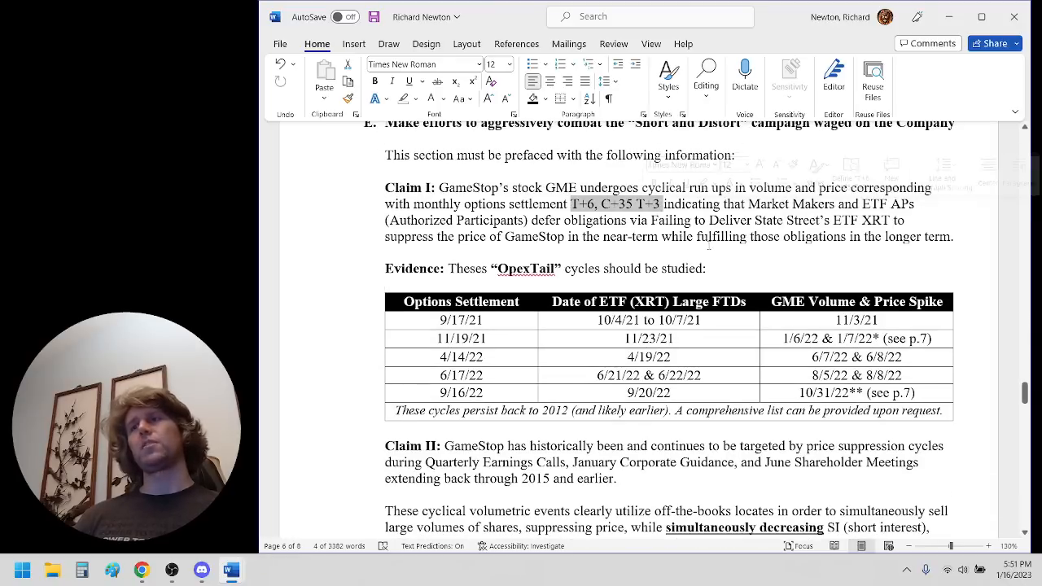
{"action": "scroll", "scroll_direction": "down", "scroll_amount": 3}
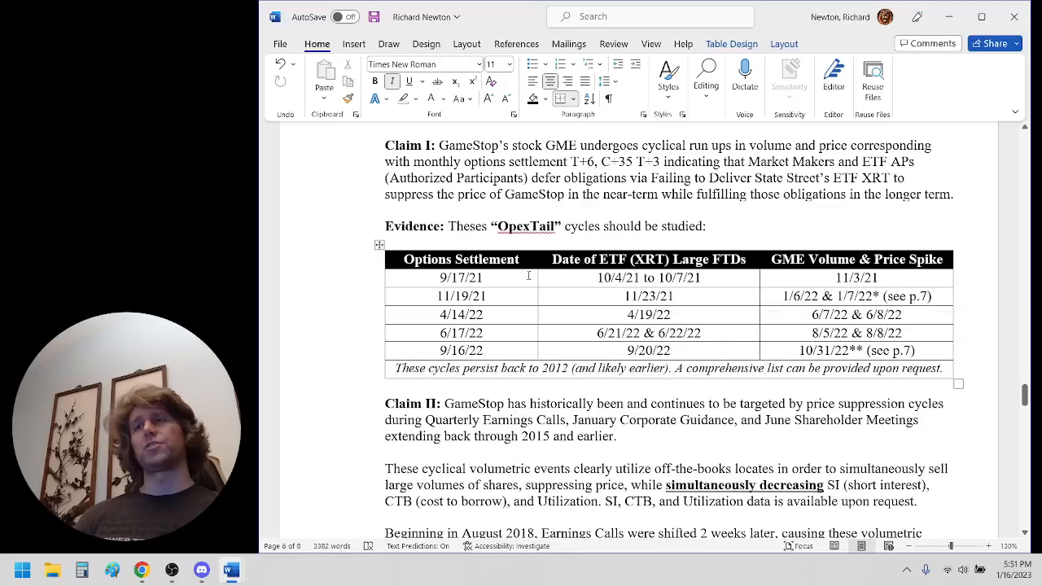
{"action": "scroll", "scroll_direction": "down", "scroll_amount": 3}
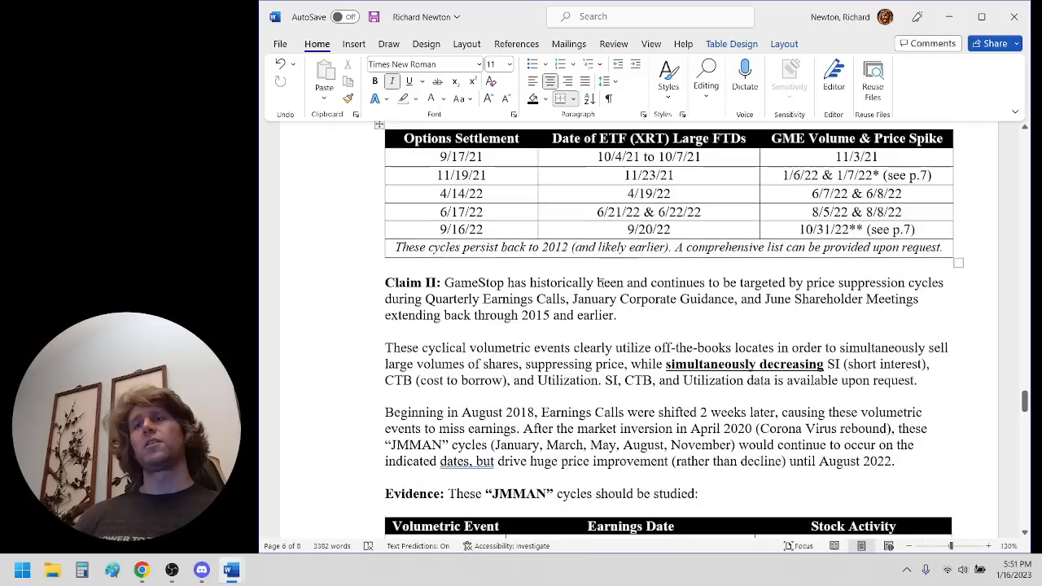
Read past Claim II's paragraphs to the JMMAN table's 2018 and 2020–2021 rows
{"action": "scroll", "scroll_direction": "down", "scroll_amount": 3}
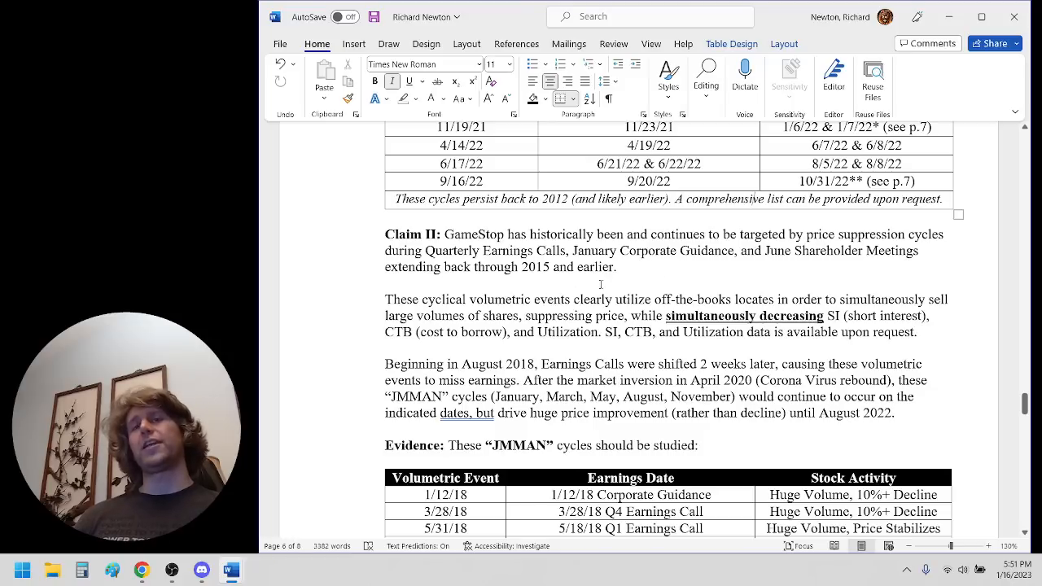
{"action": "scroll", "scroll_direction": "down", "scroll_amount": 3}
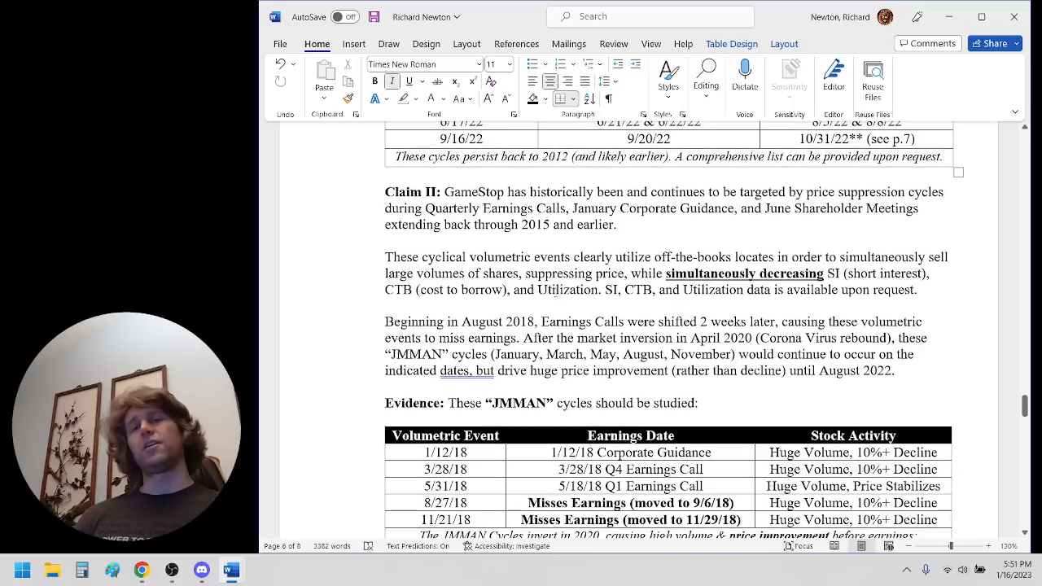
{"action": "mouse_move", "coordinate": [612, 264]}
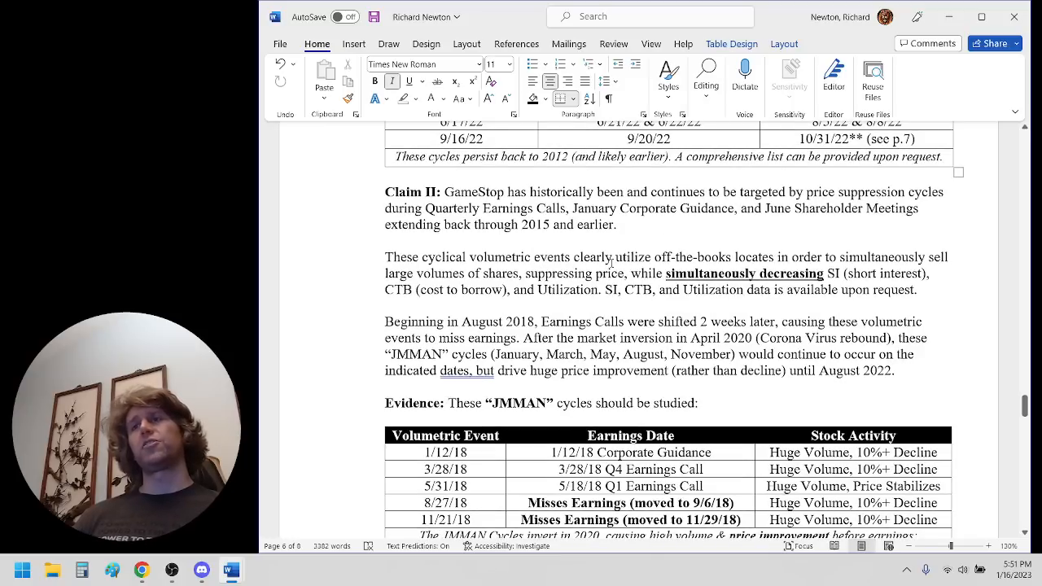
{"action": "left_click_drag", "start_coordinate": [616, 257], "coordinate": [771, 257]}
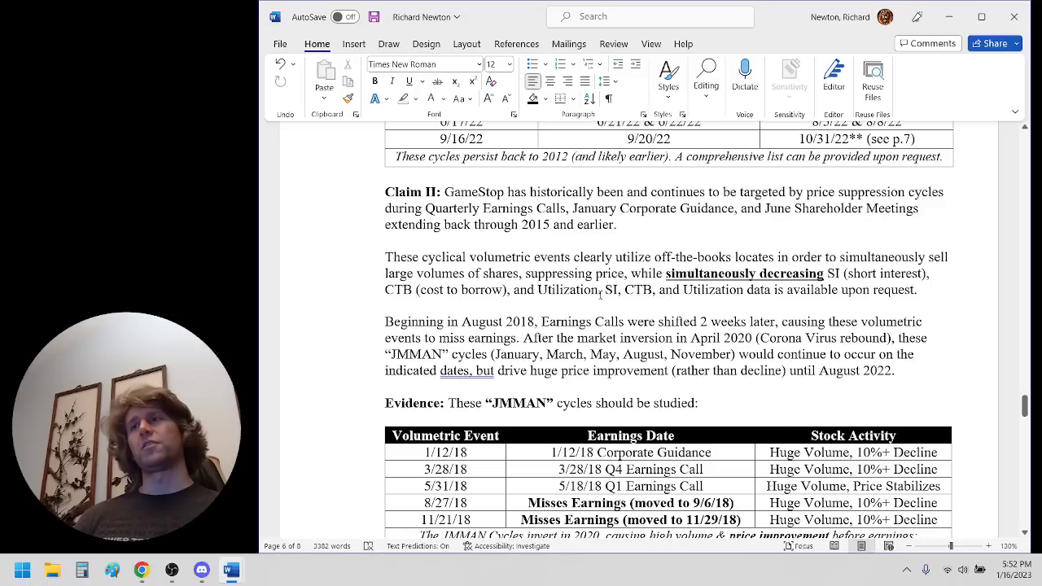
{"action": "scroll", "scroll_direction": "down", "scroll_amount": 3}
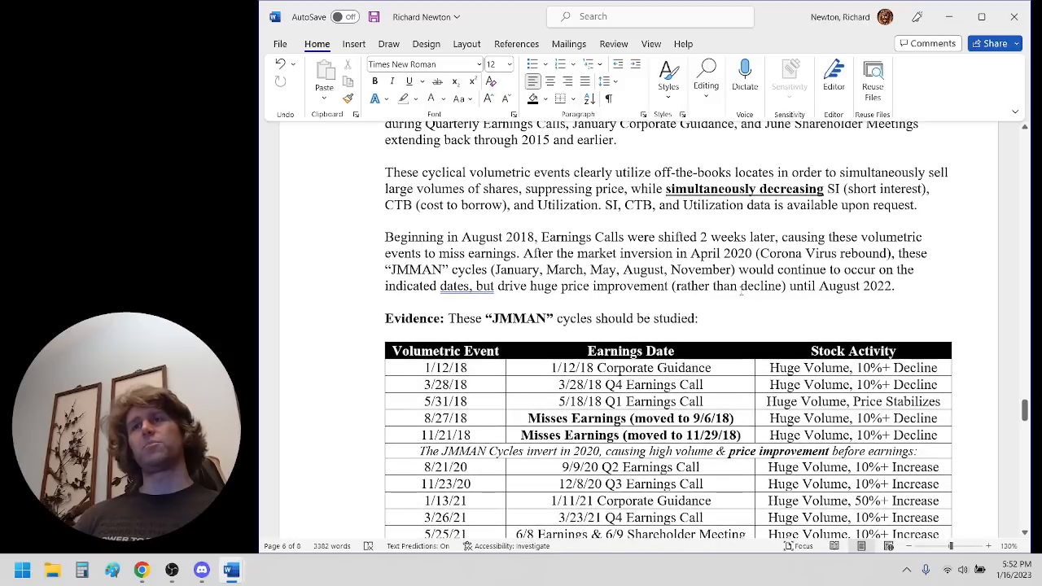
Read the JMMAN table and closing note through to Claim III on 'Short and Distort'
{"action": "scroll", "scroll_direction": "down", "scroll_amount": 3}
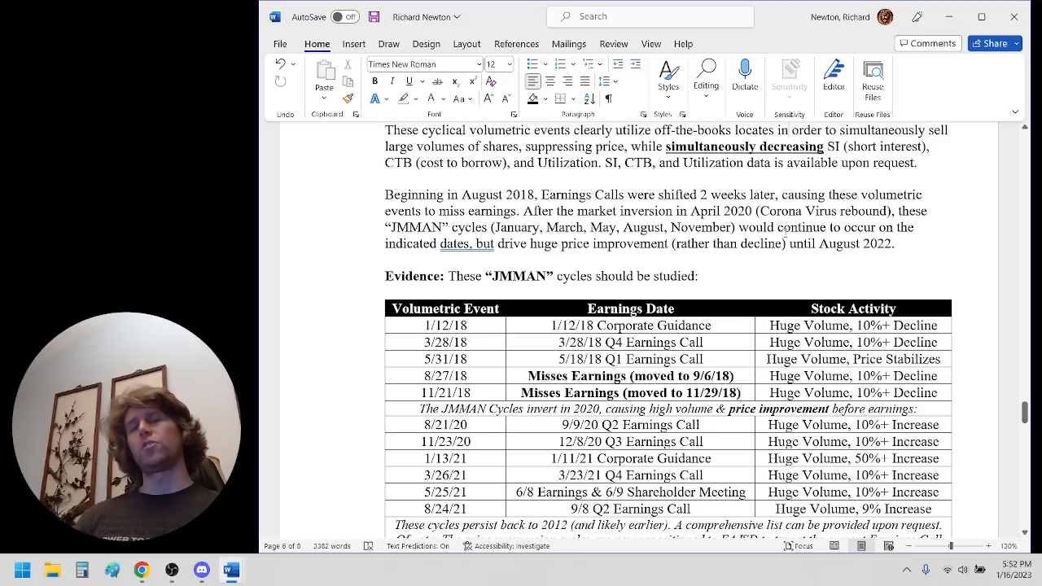
{"action": "scroll", "scroll_direction": "down", "scroll_amount": 3}
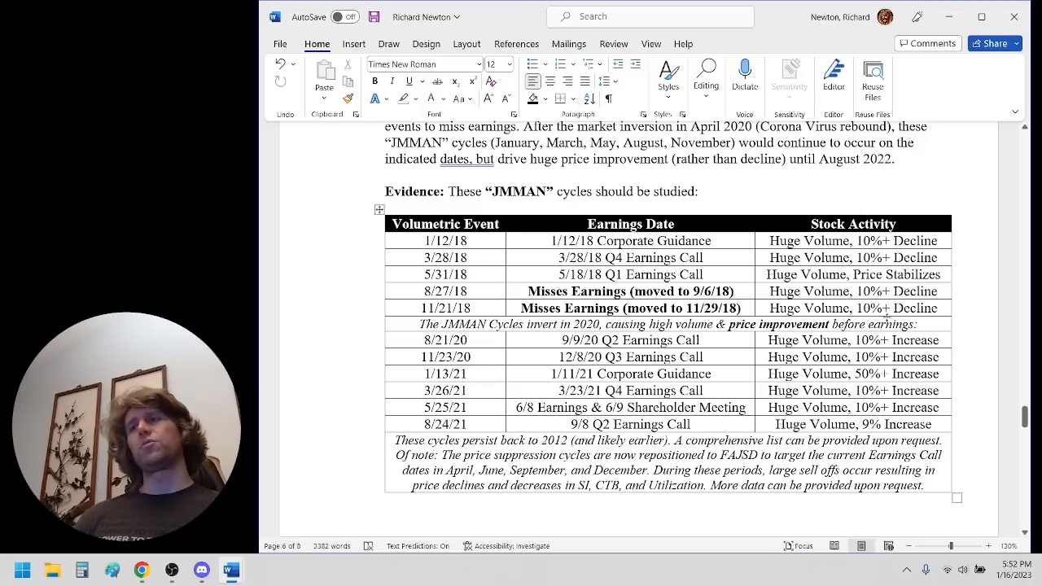
{"action": "scroll", "scroll_direction": "down", "scroll_amount": 3}
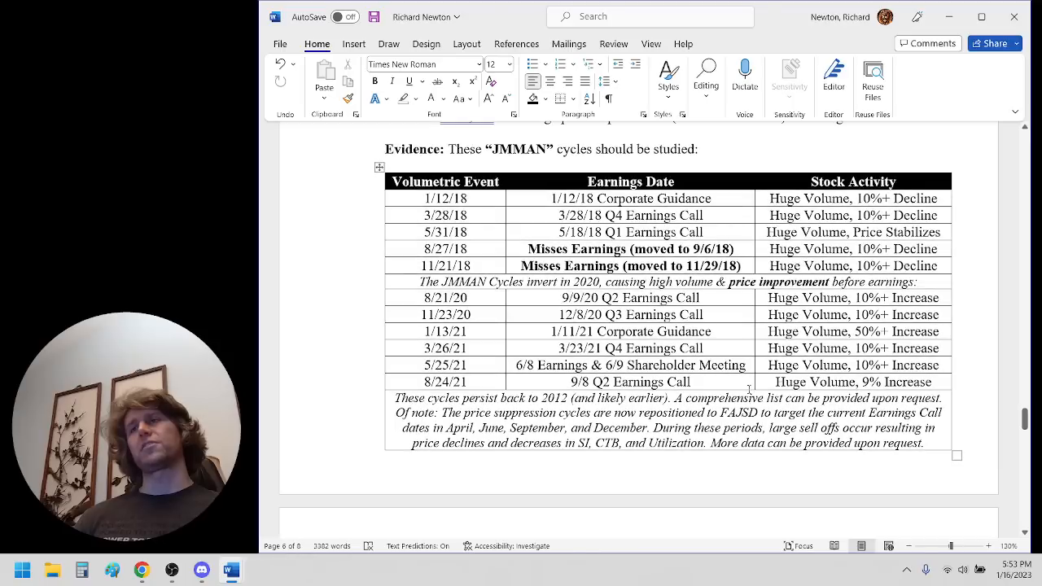
{"action": "scroll", "scroll_direction": "down", "scroll_amount": 3}
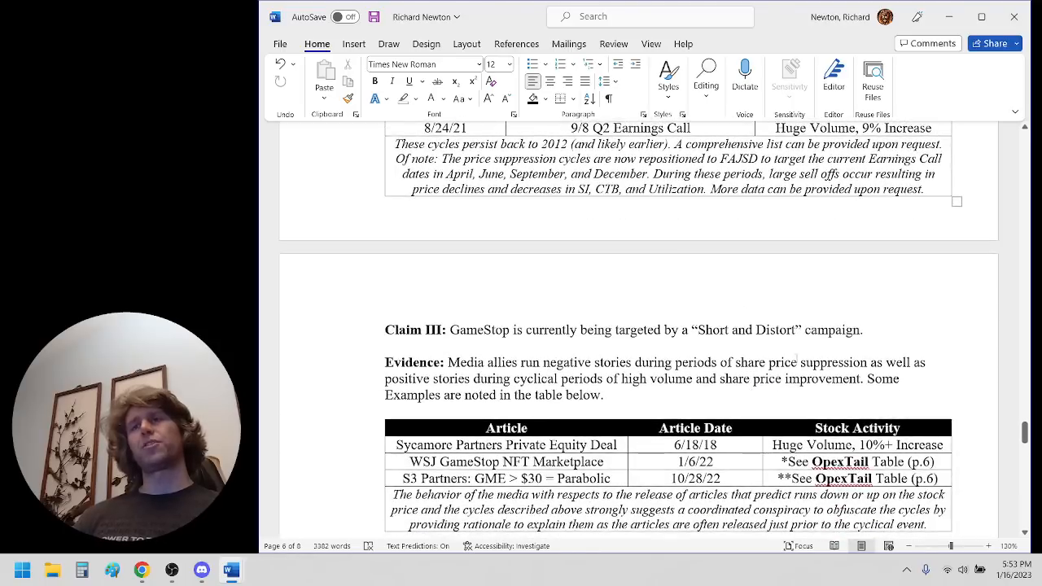
Read Claim III's article table down to the bold call for Board action
{"action": "scroll", "scroll_direction": "down", "scroll_amount": 3}
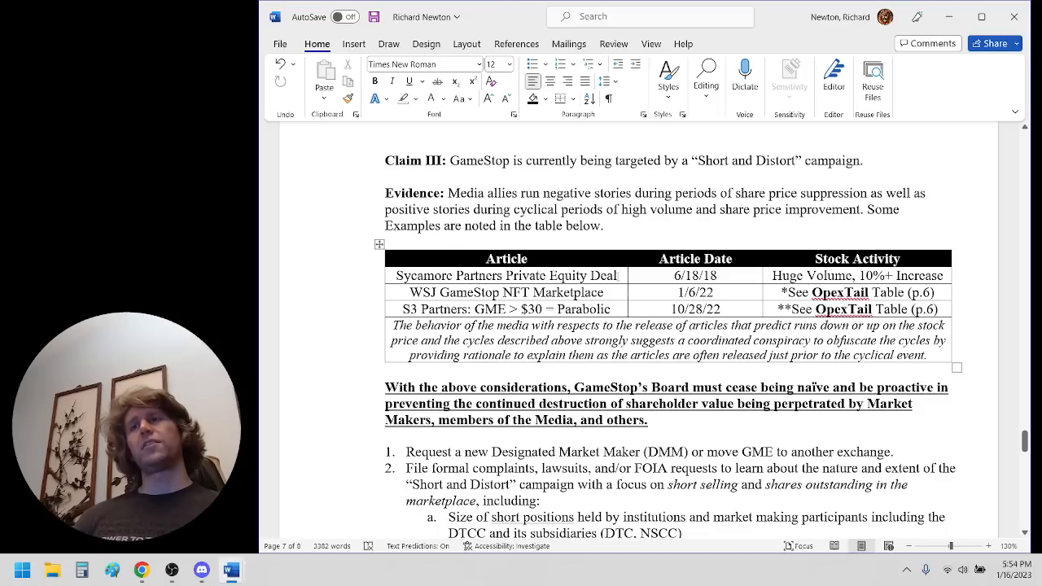
{"action": "left_click", "coordinate": [506, 275]}
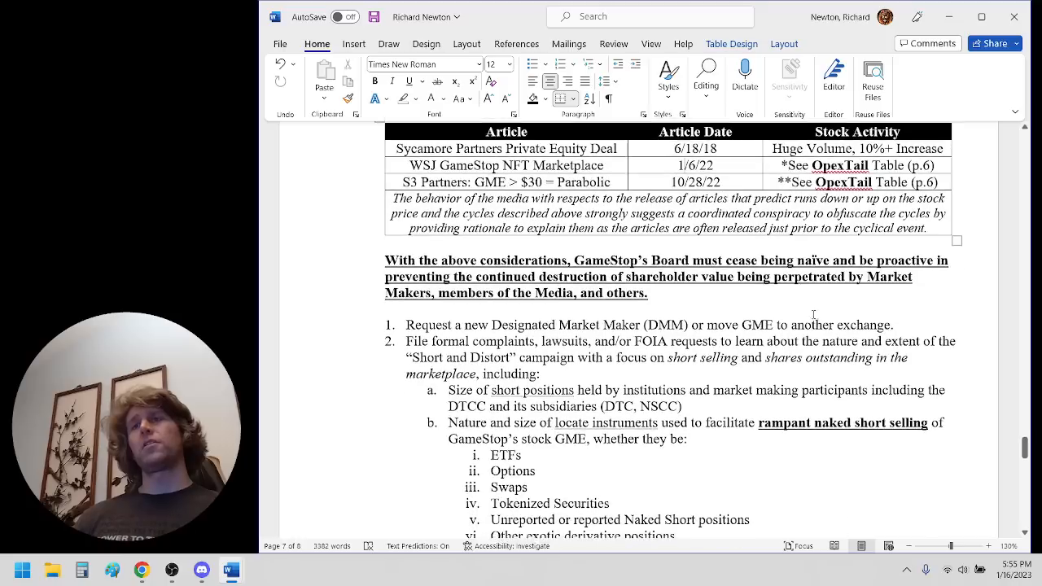
Read the long-position proof request, item 3 on the July 2022 dividend split, and item 4's start
{"action": "scroll", "scroll_direction": "down", "scroll_amount": 3}
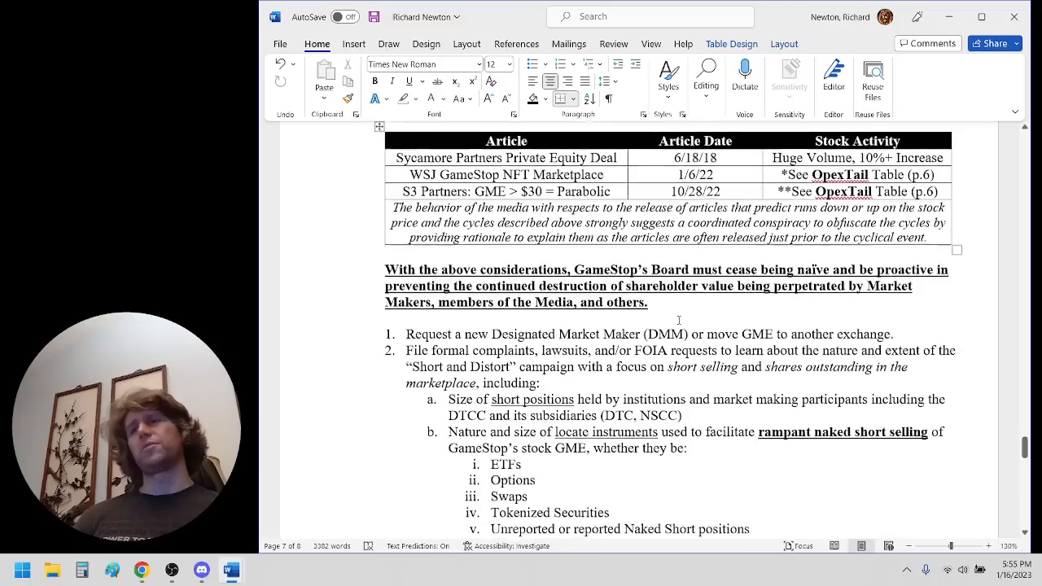
{"action": "scroll", "scroll_direction": "down", "scroll_amount": 3}
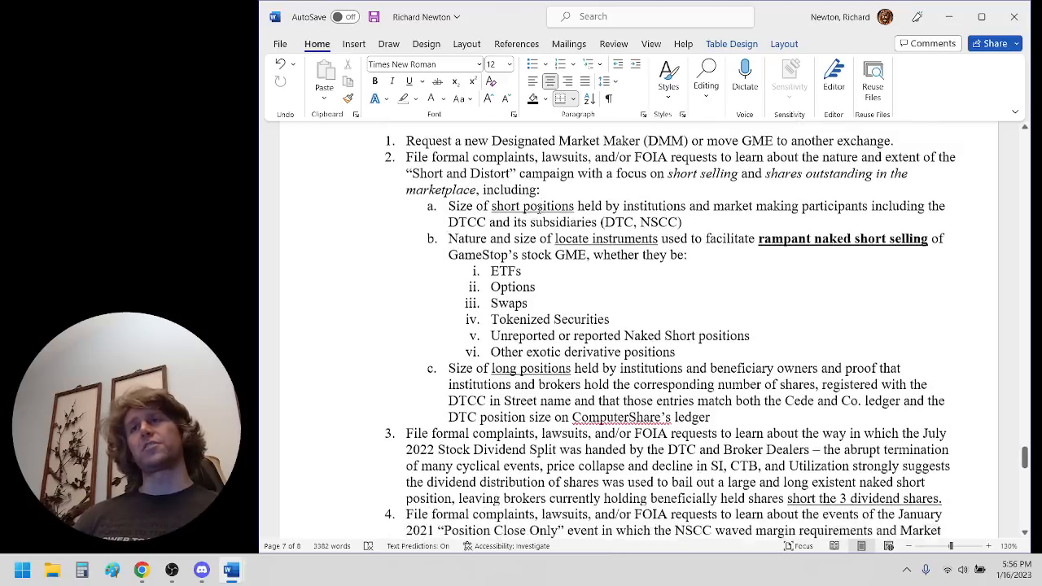
{"action": "scroll", "scroll_direction": "down", "scroll_amount": 3}
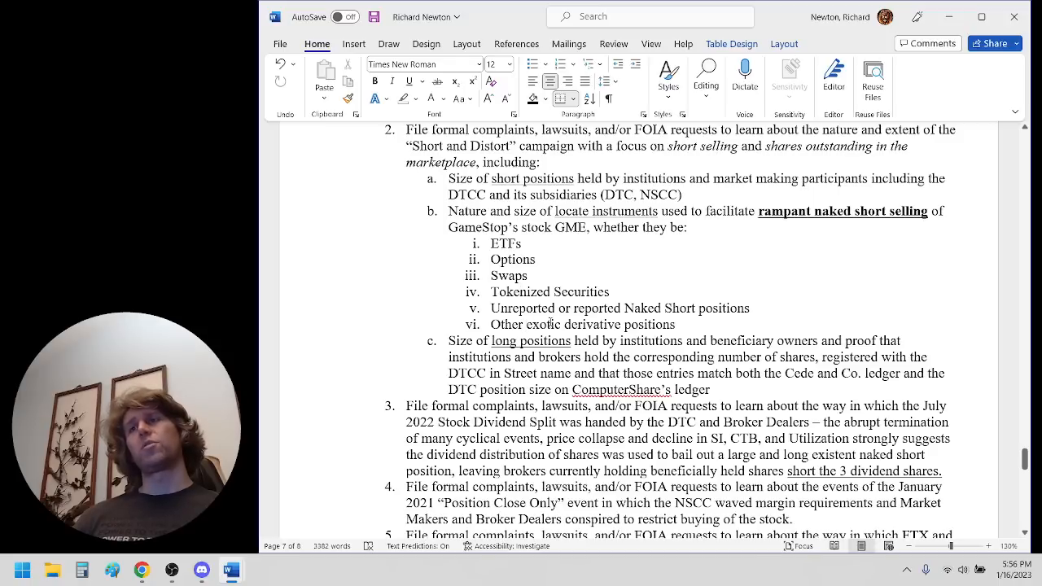
{"action": "scroll", "scroll_direction": "down", "scroll_amount": 3}
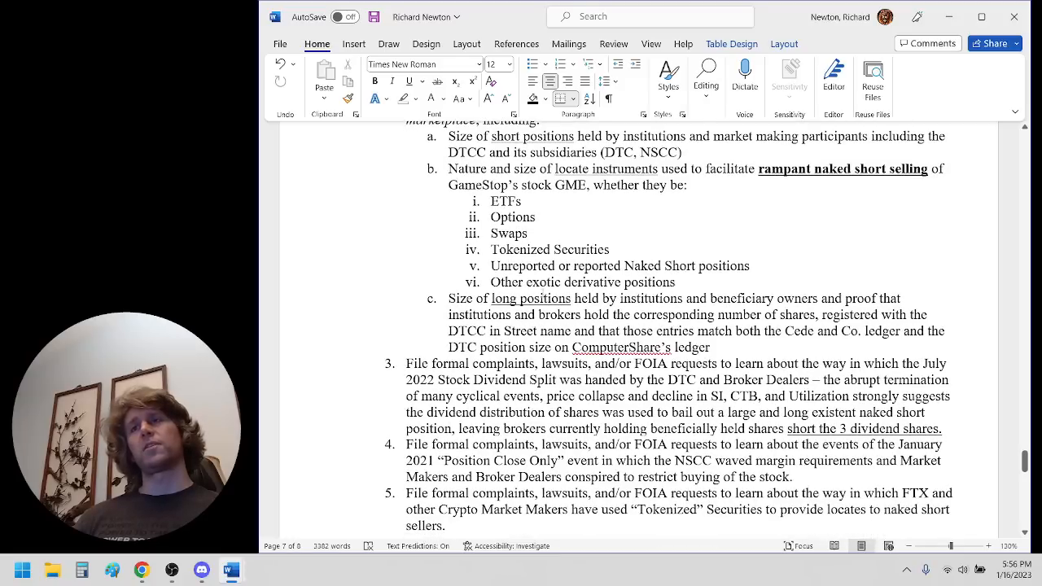
{"action": "scroll", "scroll_direction": "down", "scroll_amount": 3}
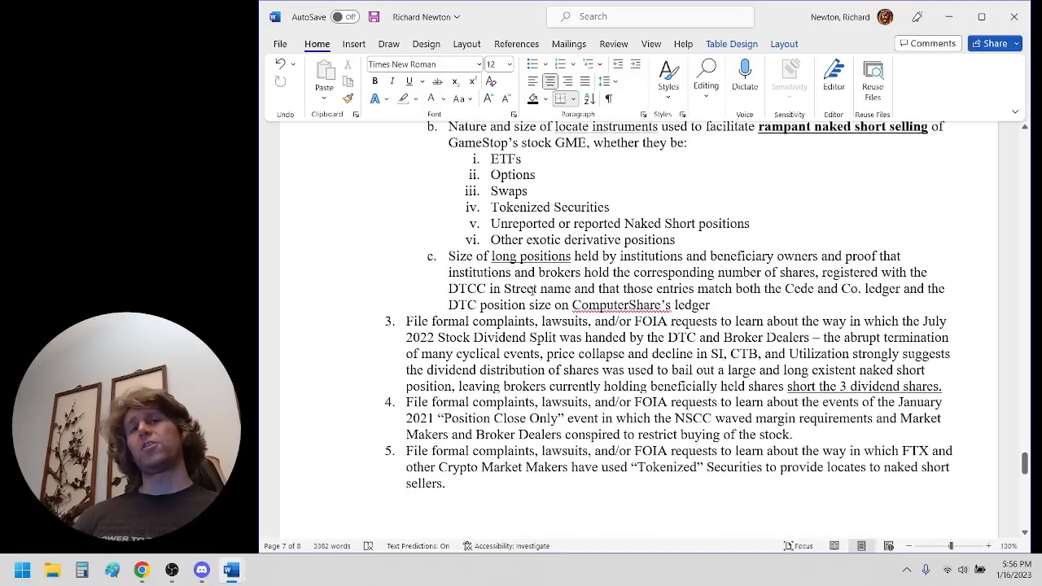
{"action": "scroll", "scroll_direction": "down", "scroll_amount": 3}
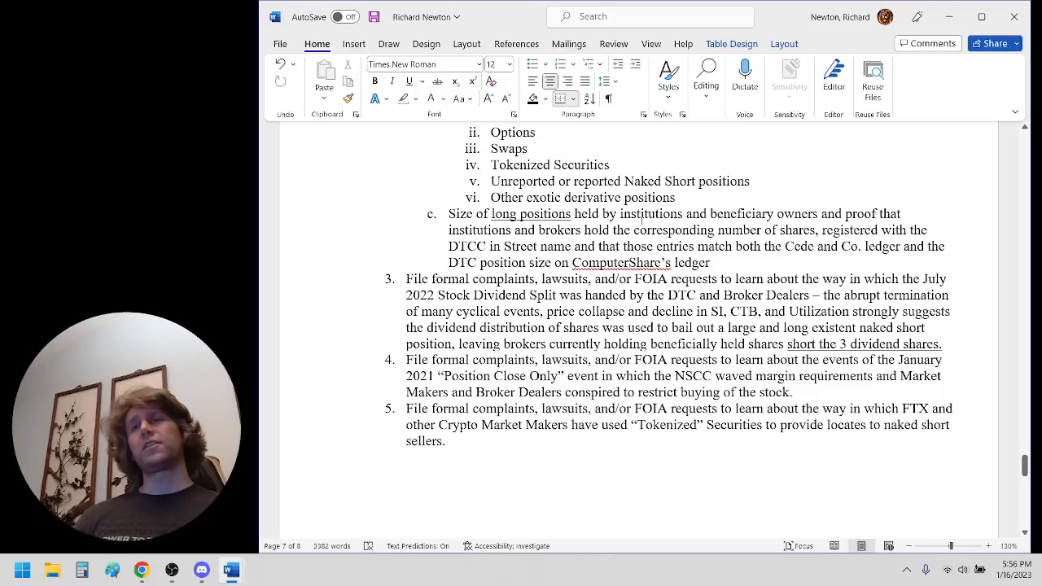
{"action": "mouse_move", "coordinate": [594, 239]}
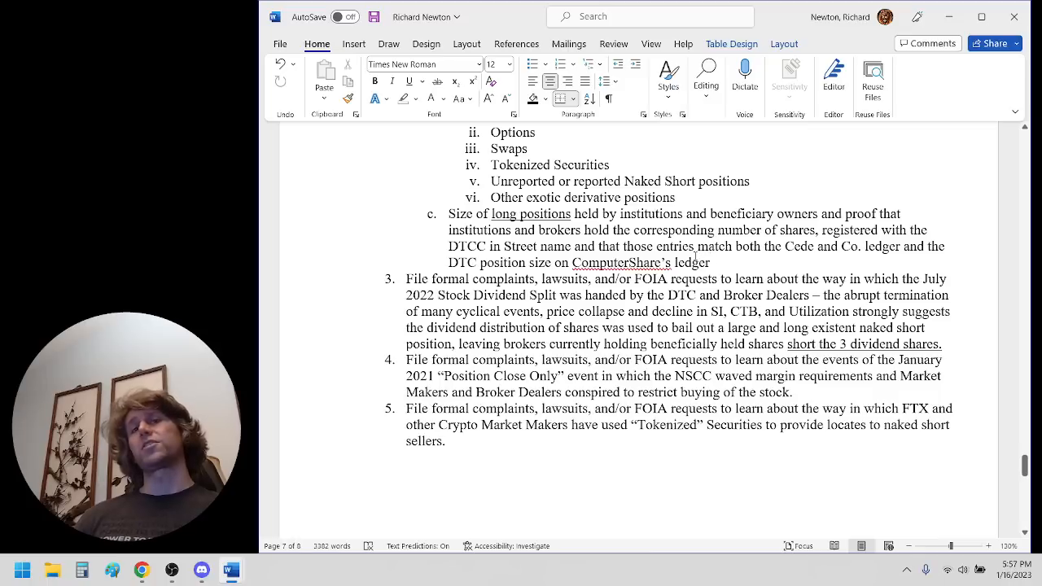
{"action": "scroll", "scroll_direction": "down", "scroll_amount": 3}
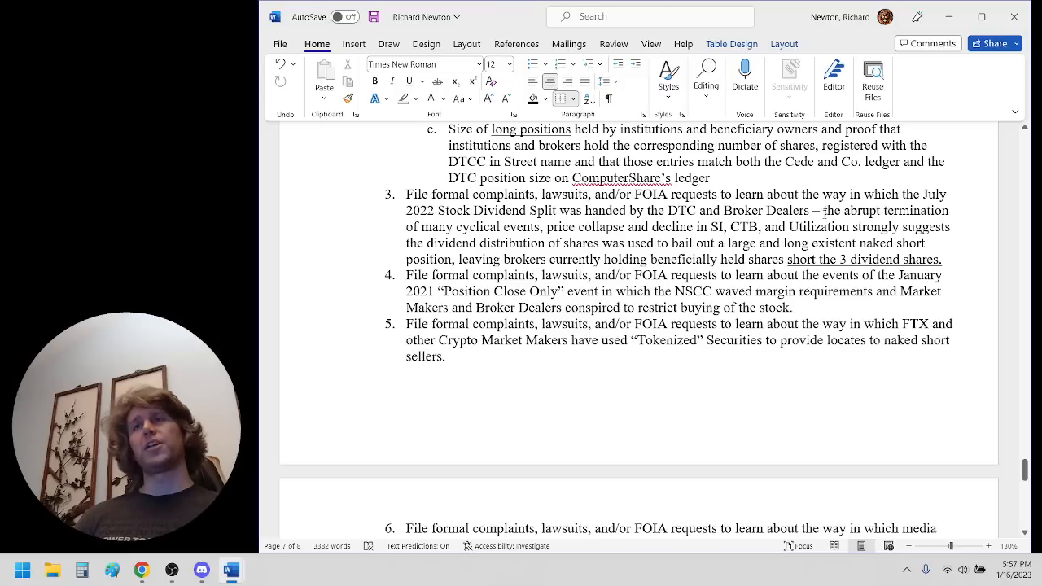
{"action": "mouse_move", "coordinate": [576, 232]}
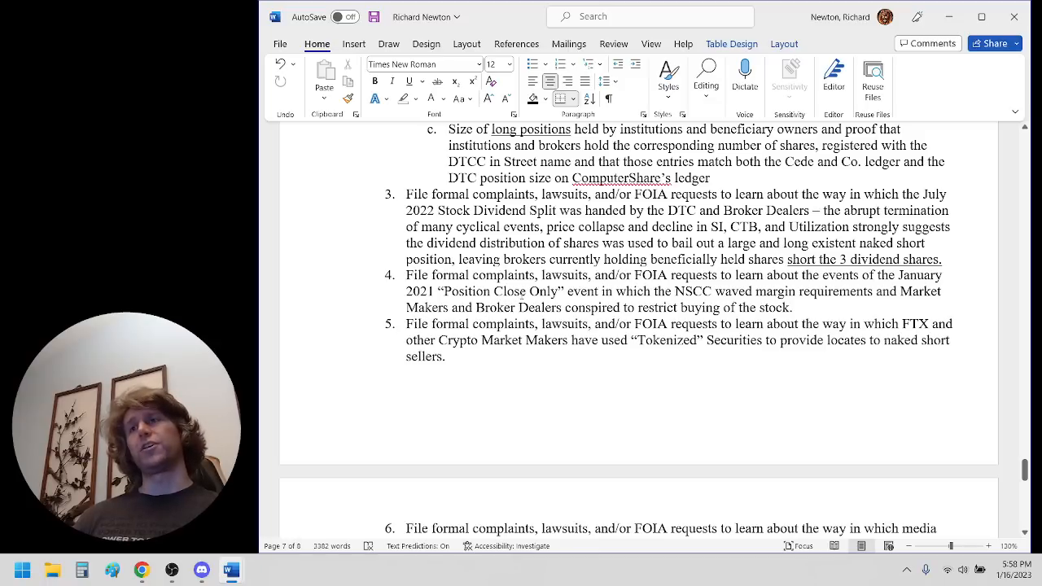
{"action": "scroll", "scroll_direction": "down", "scroll_amount": 3}
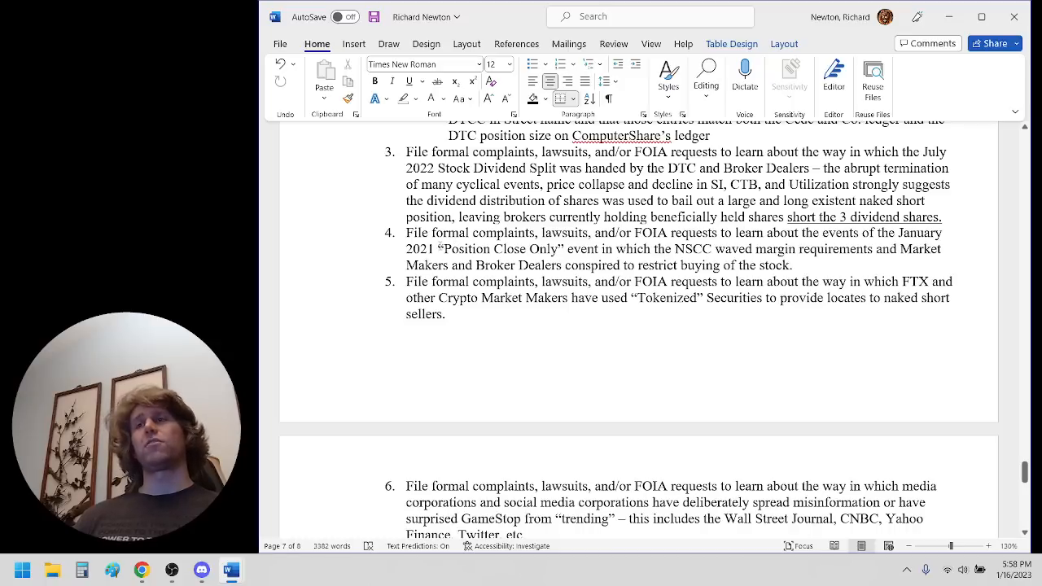
{"action": "scroll", "scroll_direction": "down", "scroll_amount": 3}
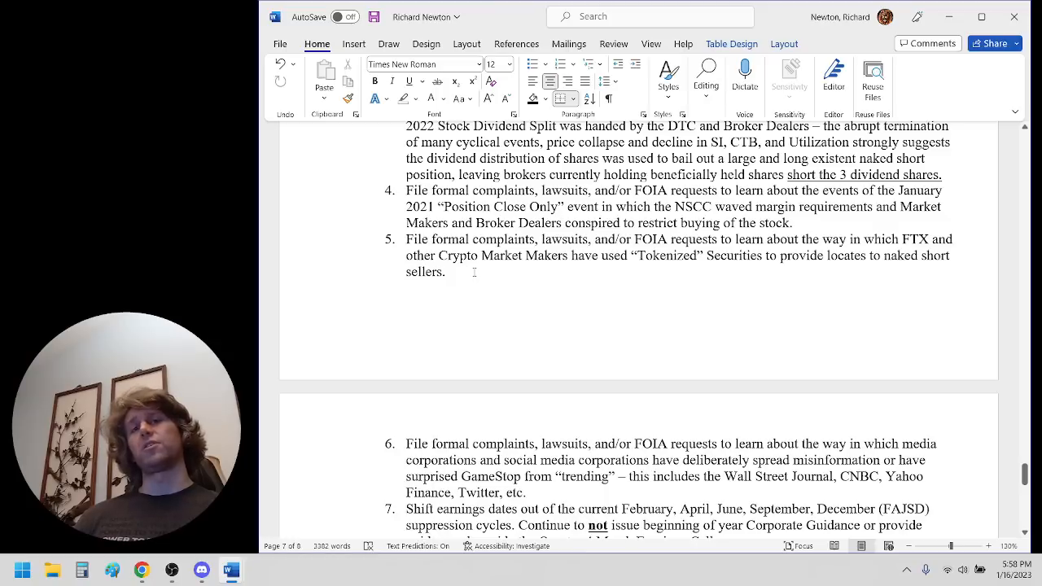
Correct the misspelled word in item 6 so it reads 'suppressed'
{"action": "scroll", "scroll_direction": "down", "scroll_amount": 3}
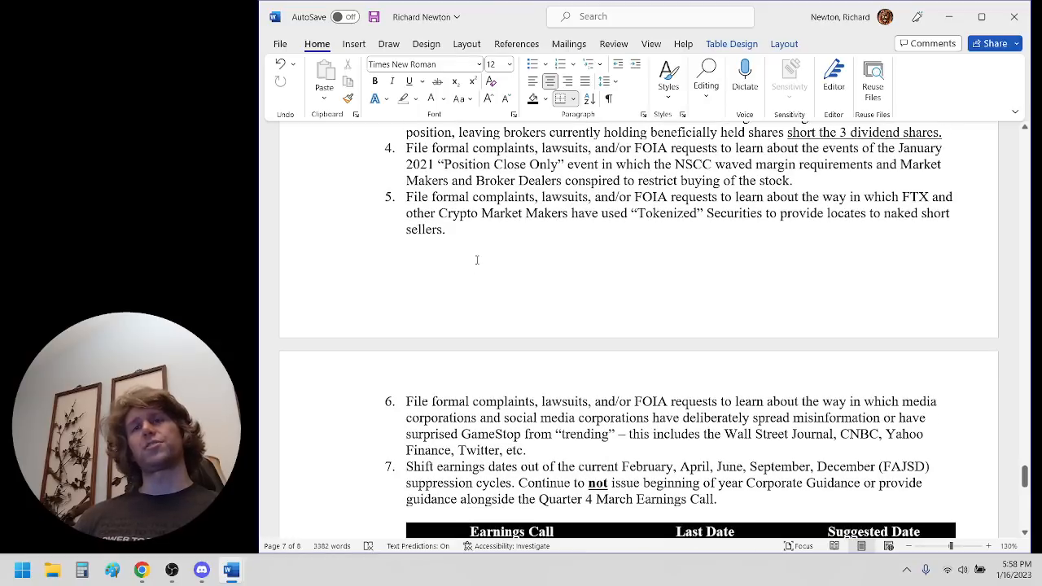
{"action": "scroll", "scroll_direction": "down", "scroll_amount": 3}
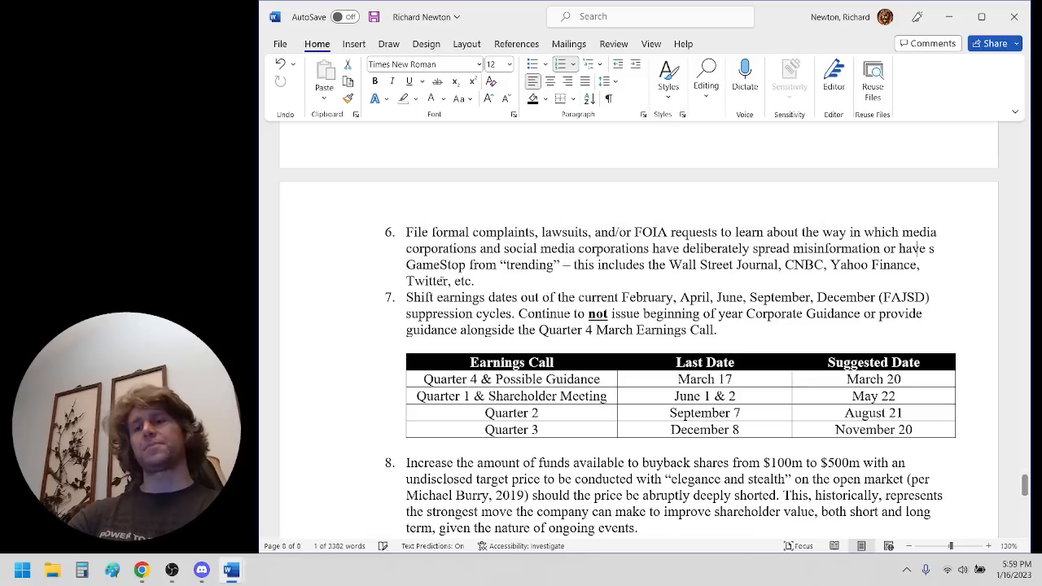
{"action": "type", "text": "supressed"}
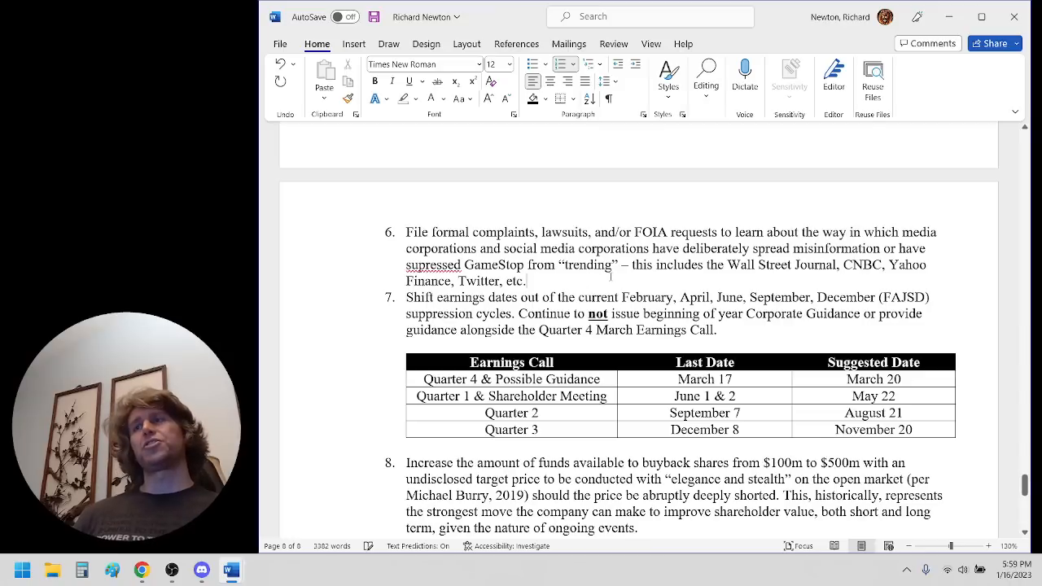
{"action": "double_click", "coordinate": [433, 264]}
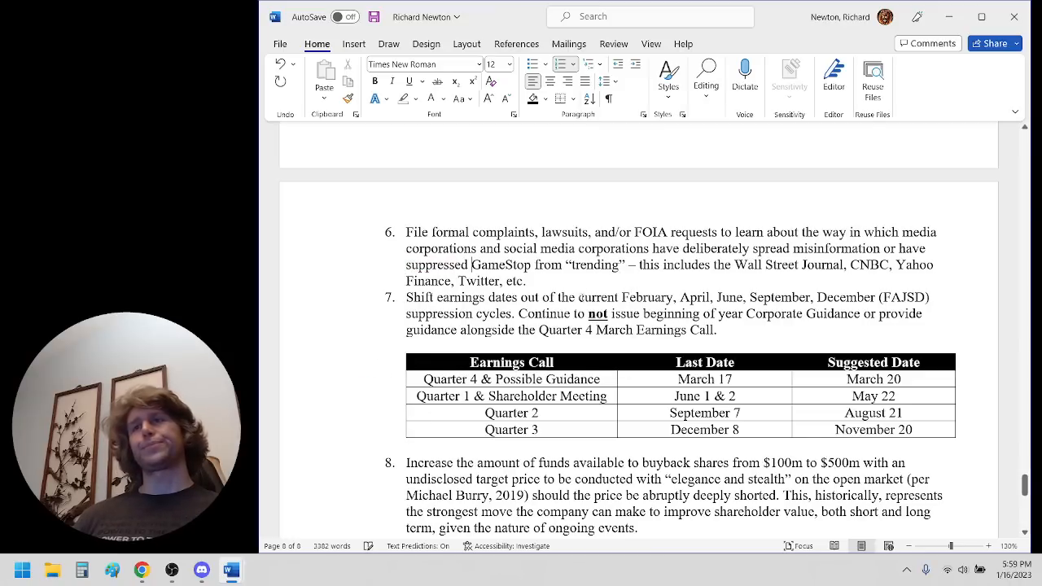
{"action": "scroll", "scroll_direction": "down", "scroll_amount": 3}
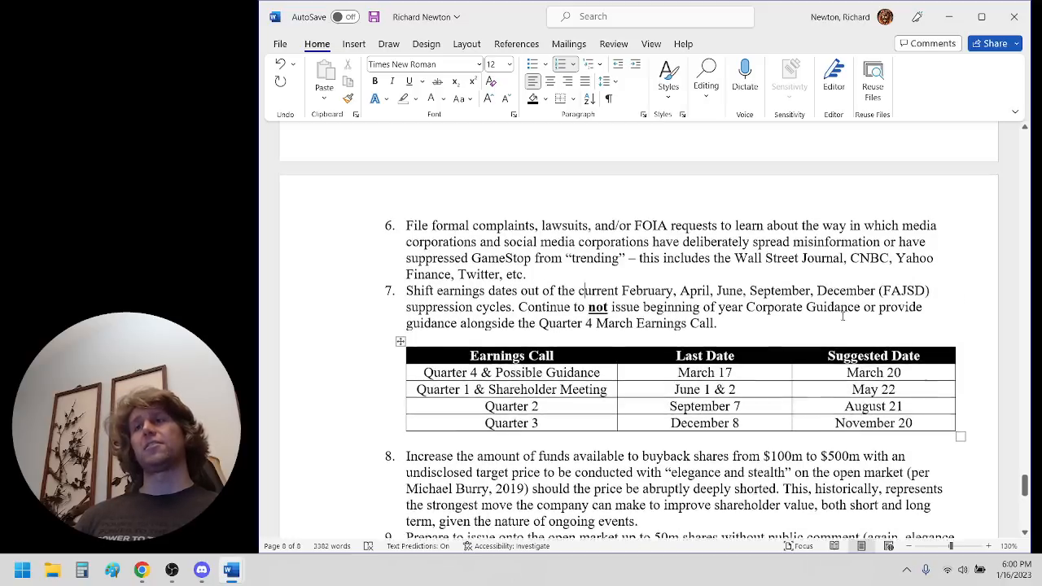
{"action": "scroll", "scroll_direction": "down", "scroll_amount": 3}
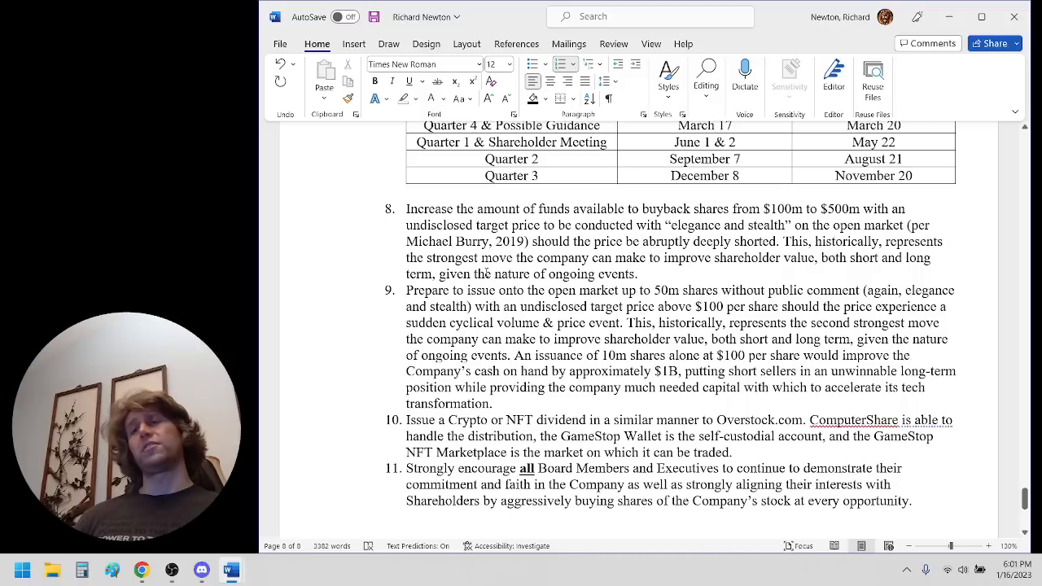
{"action": "scroll", "scroll_direction": "down", "scroll_amount": 3}
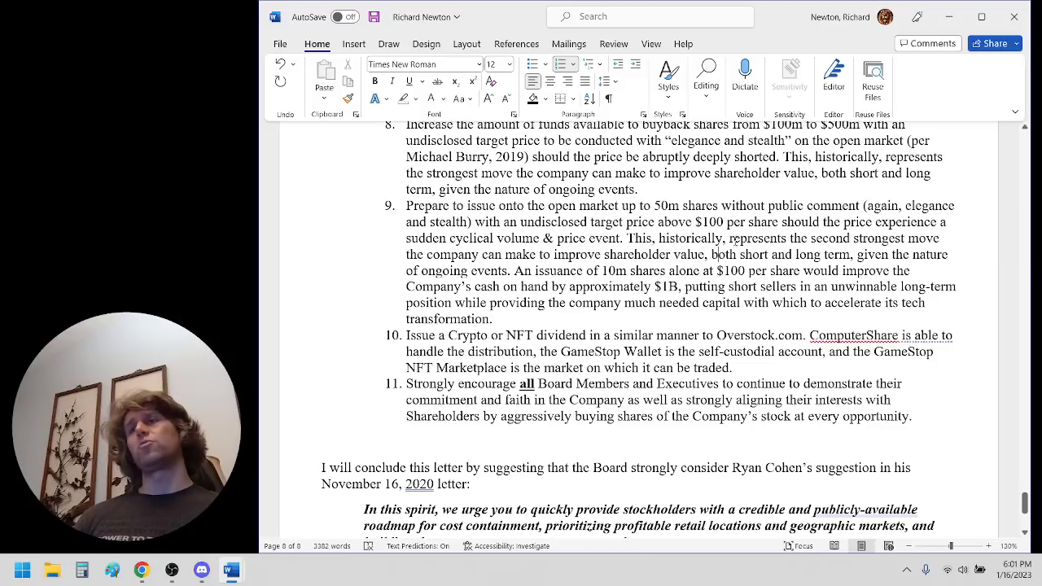
{"action": "mouse_move", "coordinate": [808, 254]}
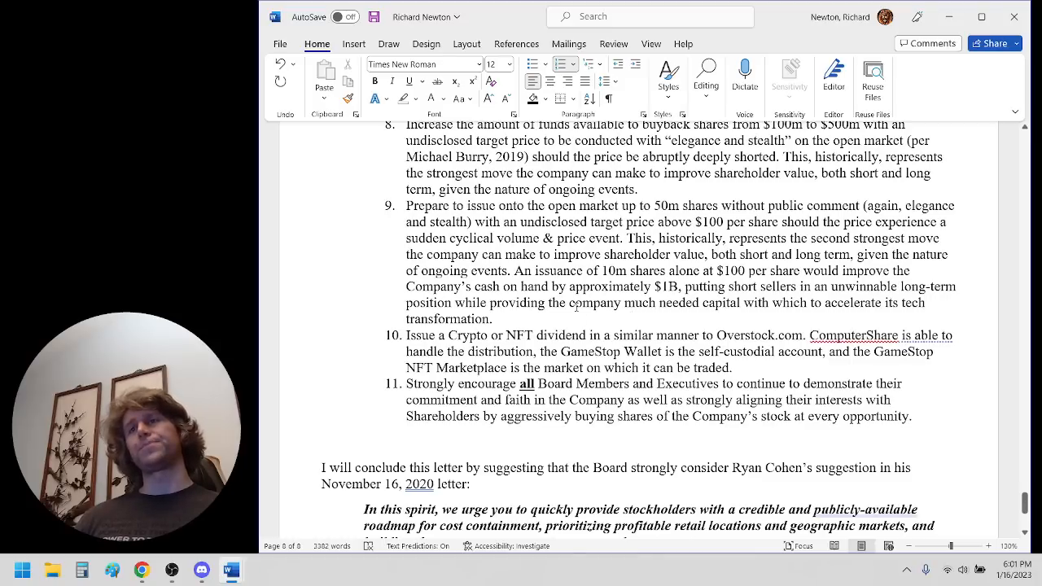
{"action": "scroll", "scroll_direction": "down", "scroll_amount": 3}
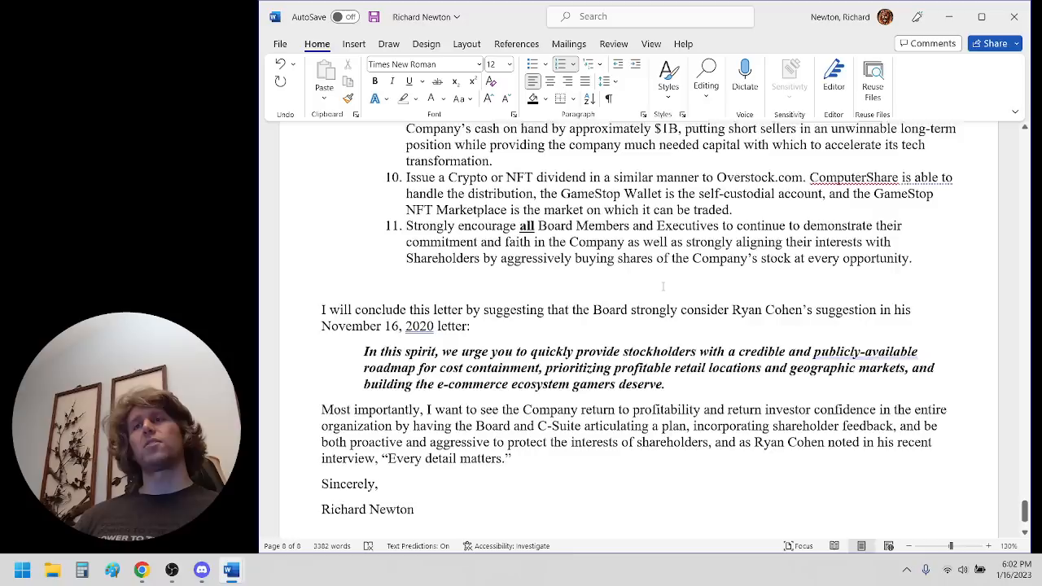
{"action": "scroll", "scroll_direction": "down", "scroll_amount": 3}
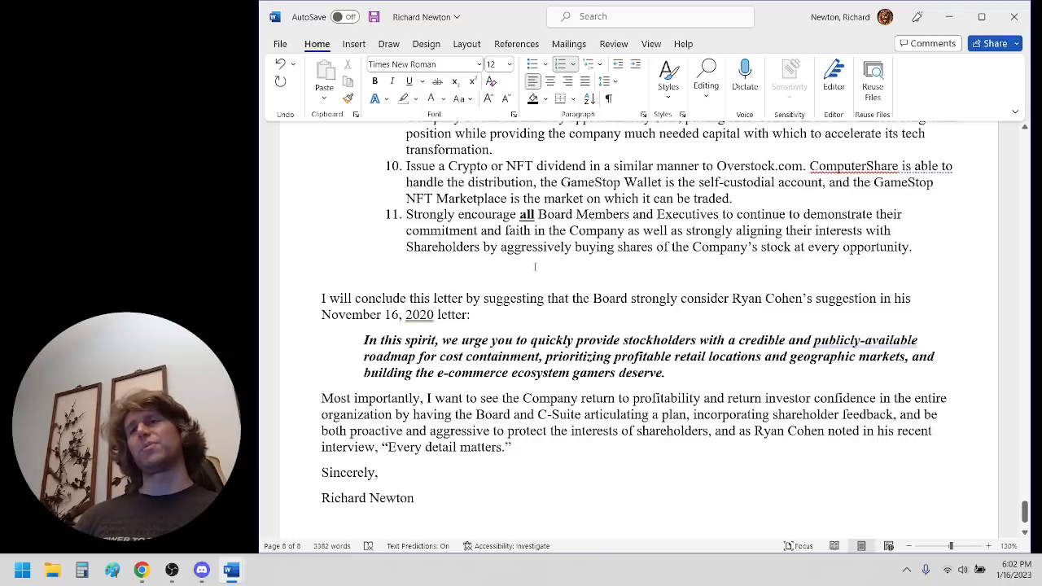
{"action": "scroll", "scroll_direction": "down", "scroll_amount": 3}
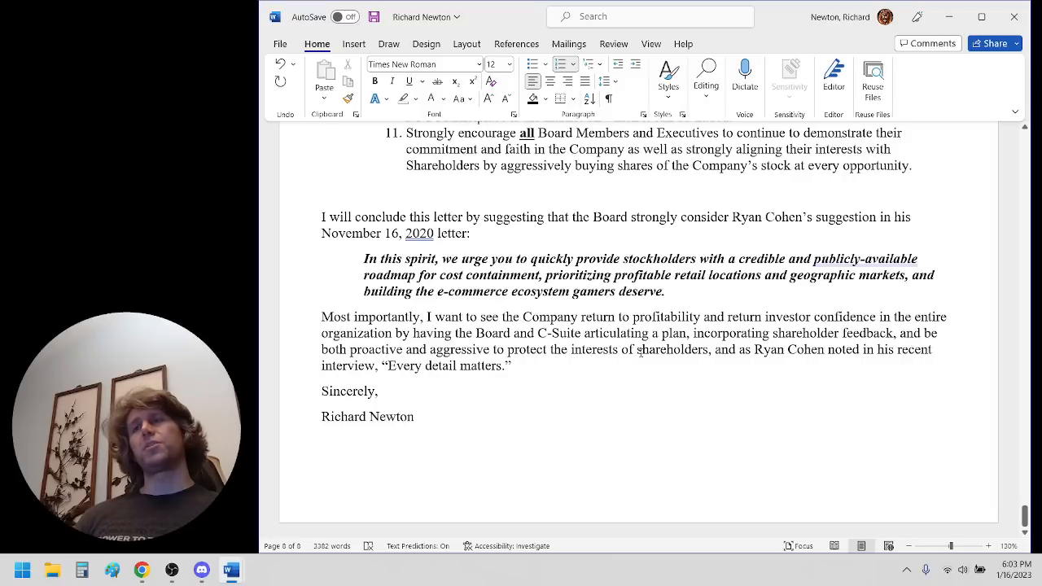
{"action": "mouse_move", "coordinate": [641, 351]}
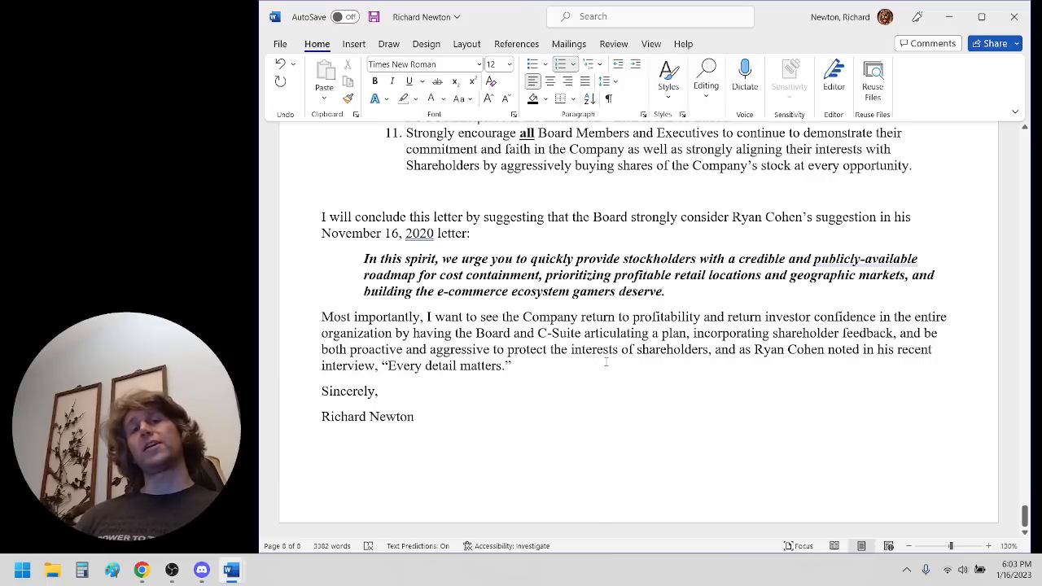
{"action": "mouse_move", "coordinate": [627, 383]}
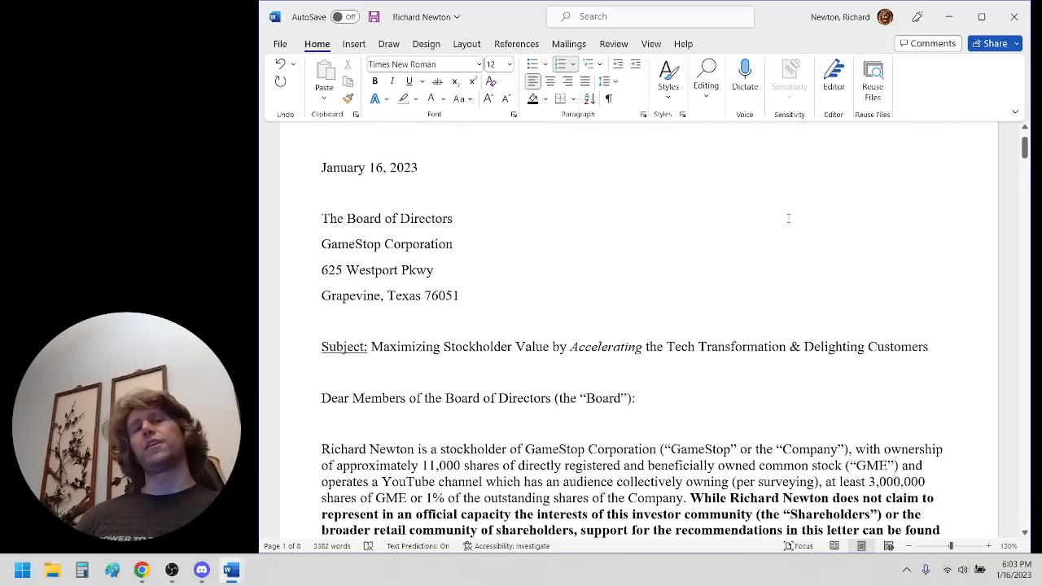
{"action": "mouse_move", "coordinate": [691, 249]}
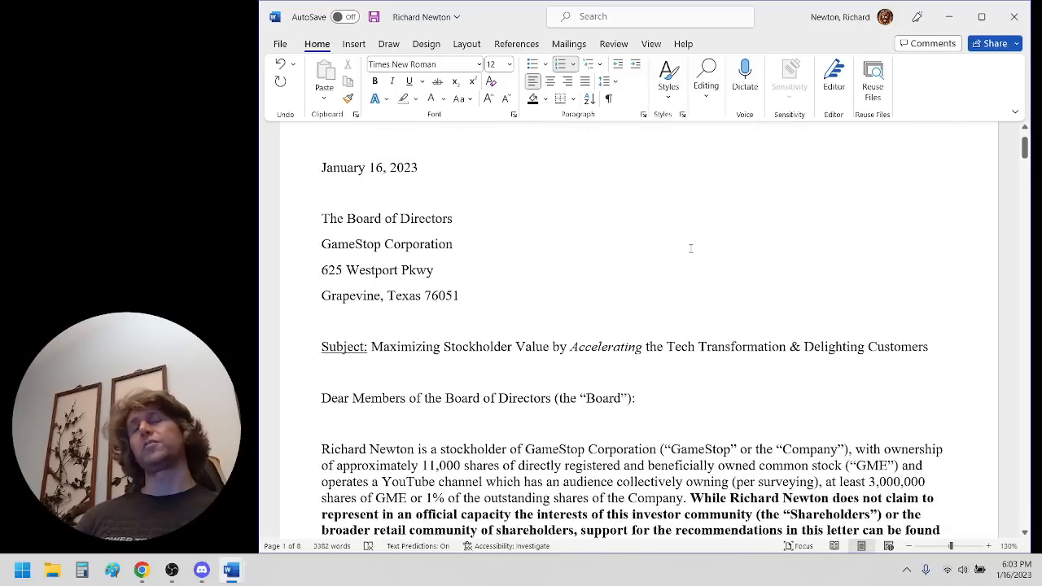
{"action": "mouse_move", "coordinate": [674, 253]}
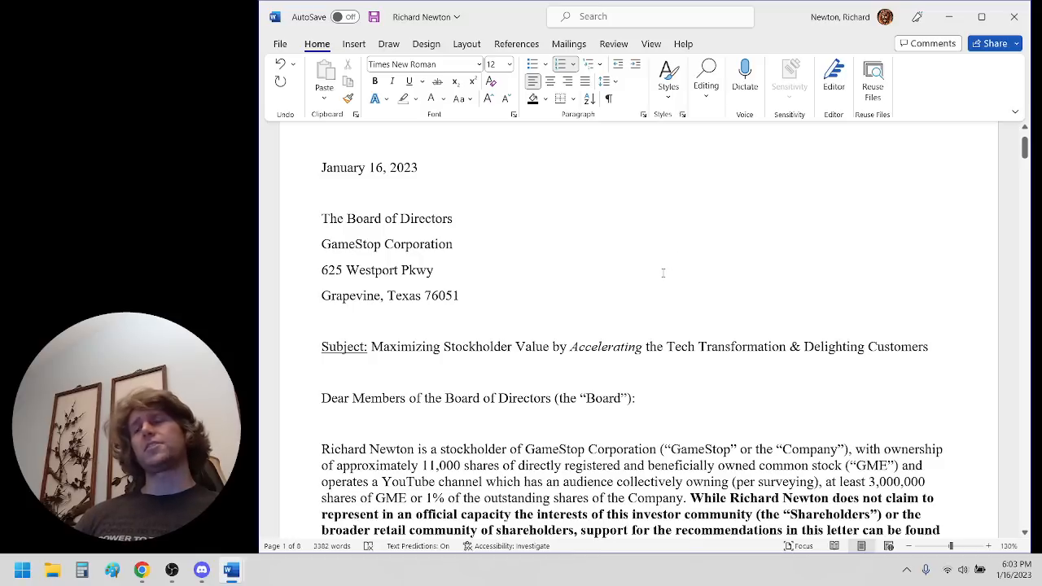
{"action": "scroll", "scroll_direction": "down", "scroll_amount": 3}
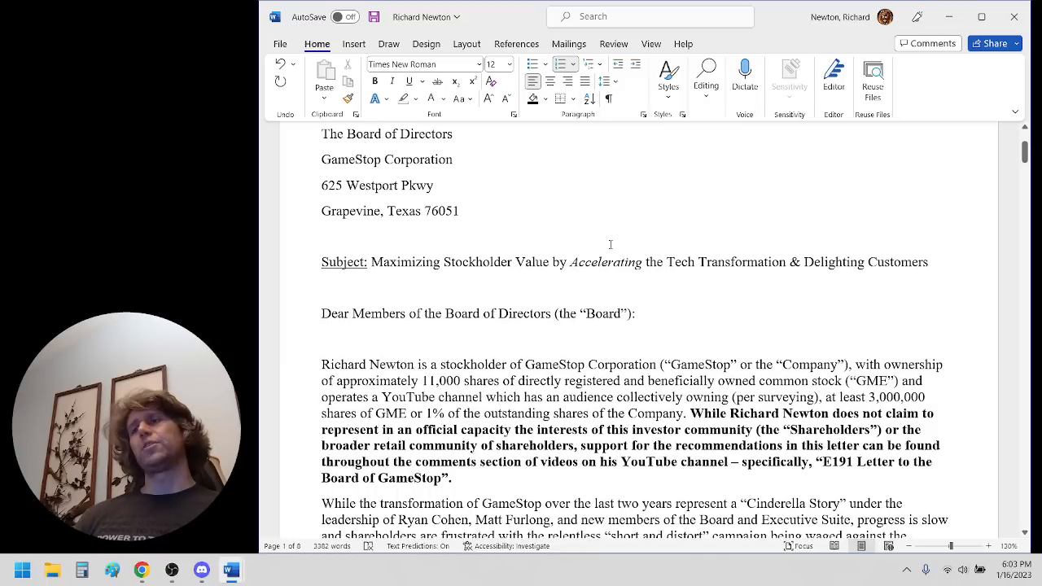
{"action": "scroll", "scroll_direction": "down", "scroll_amount": 3}
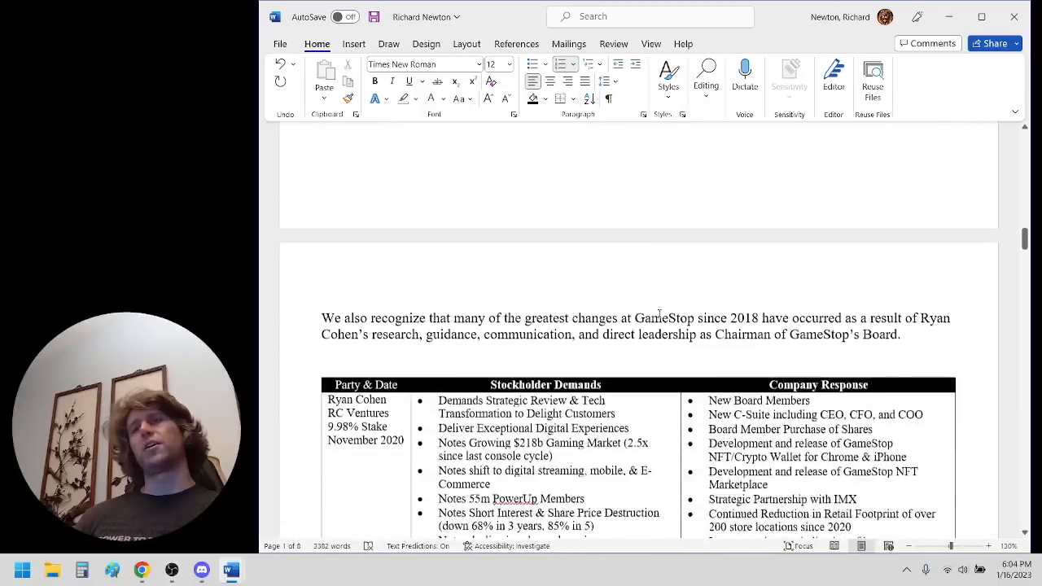
{"action": "scroll", "scroll_direction": "down", "scroll_amount": 3}
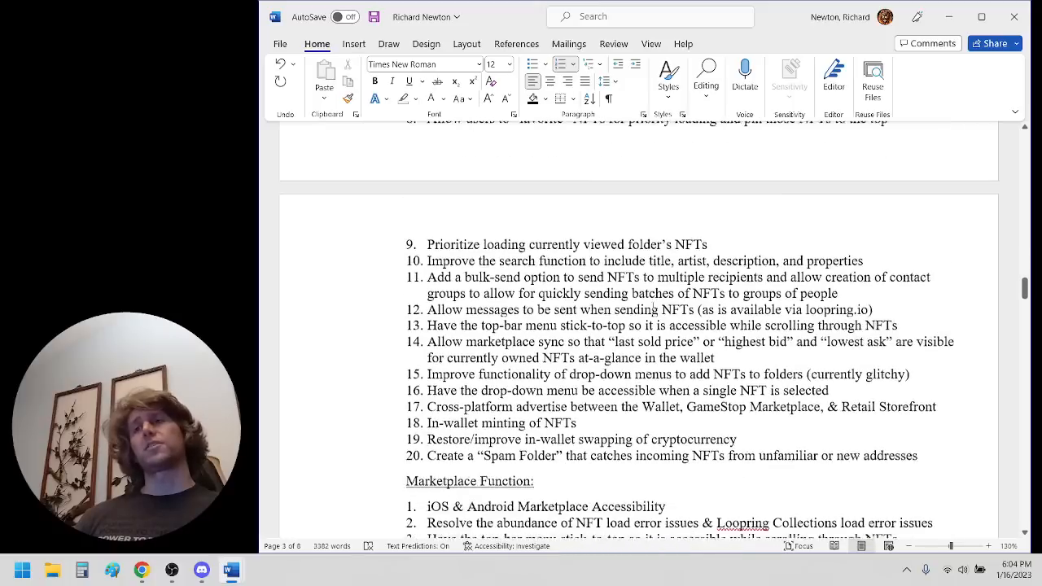
{"action": "scroll", "scroll_direction": "down", "scroll_amount": 3}
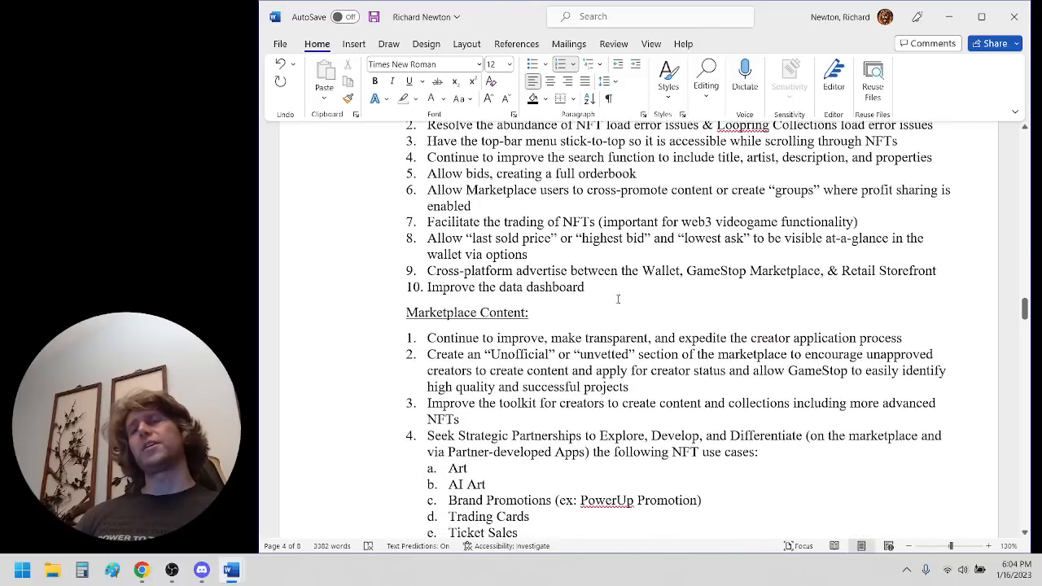
{"action": "mouse_move", "coordinate": [595, 317]}
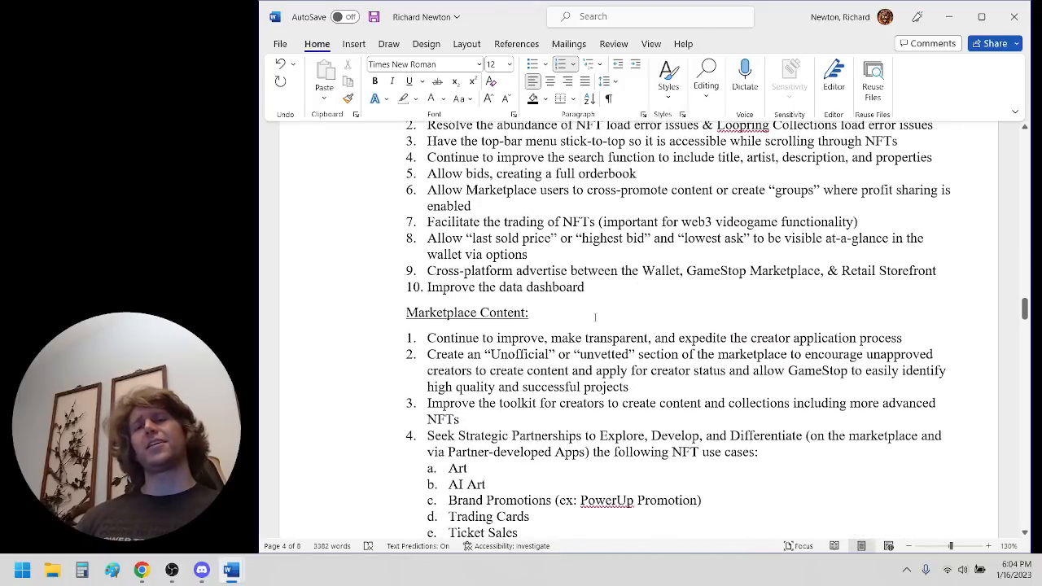